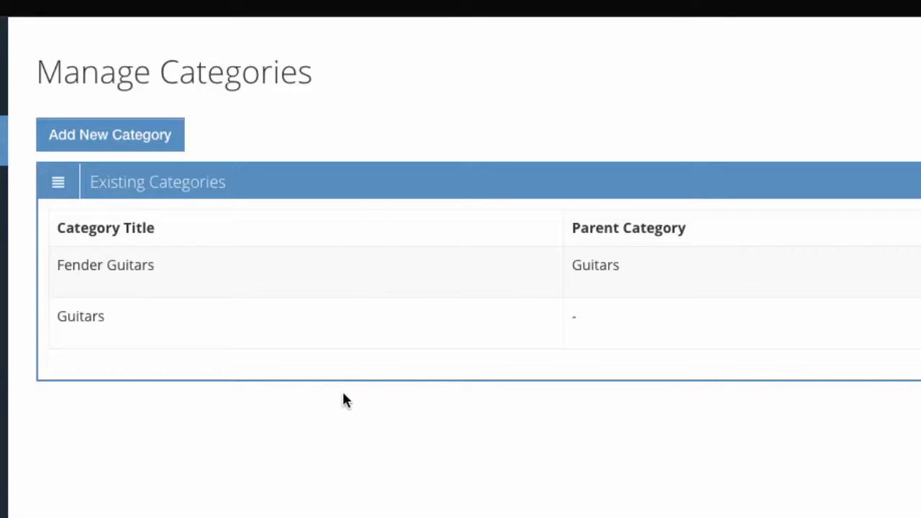
mouse_move(133, 366)
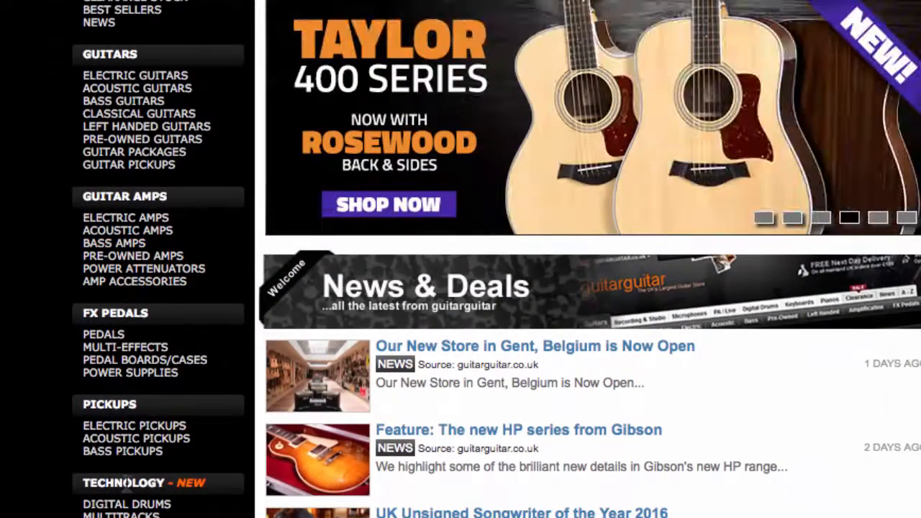
mouse_move(108, 57)
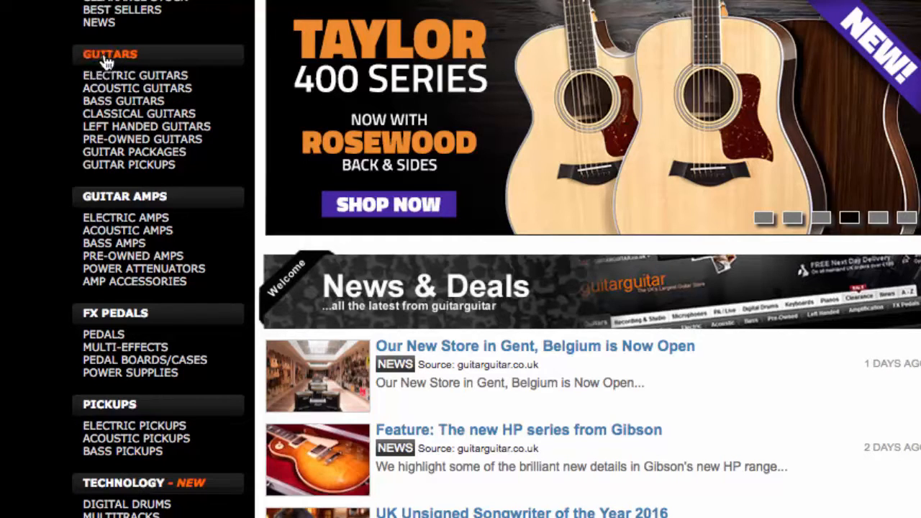
Scroll the guitarguitar.co.uk sidebar to review categories like Guitars, Guitar Amps, FX Pedals and Pickups.
scroll(down, 3)
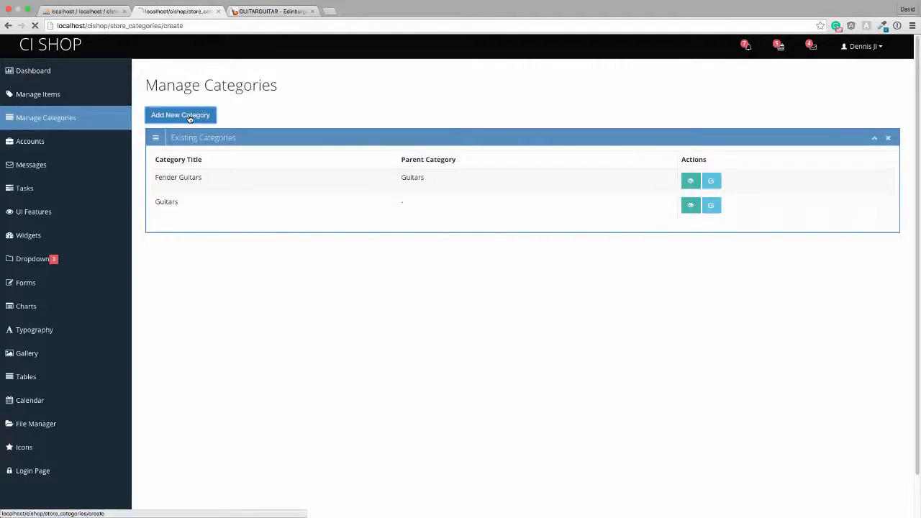
Add a new top-level category titled FX Pedals with no parent and submit it.
click(180, 115)
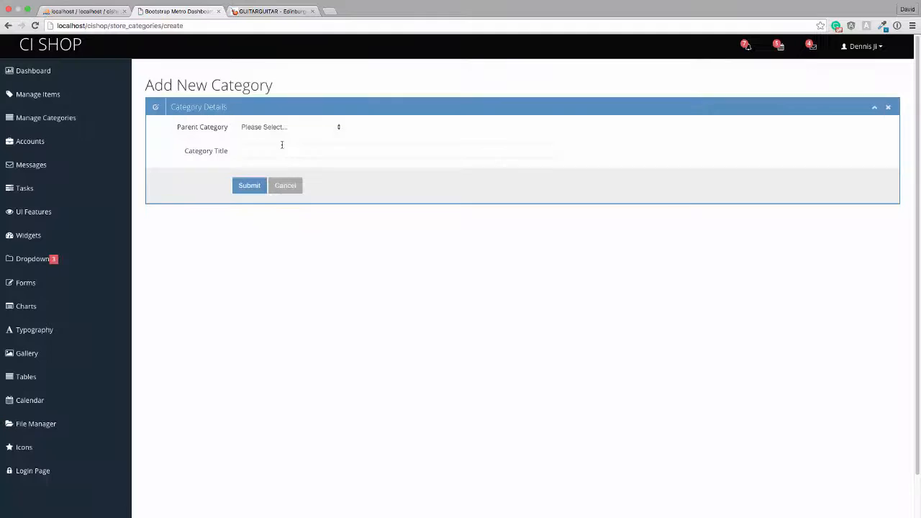
click(291, 151)
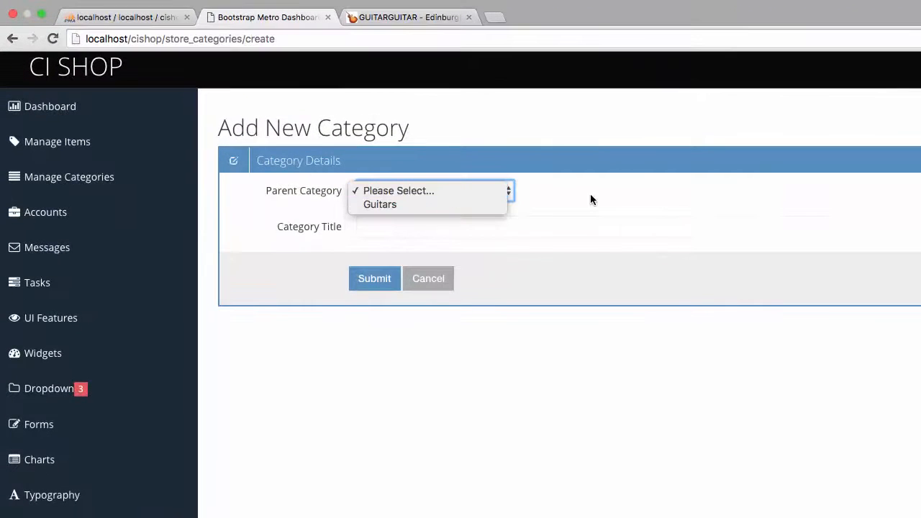
text(F)
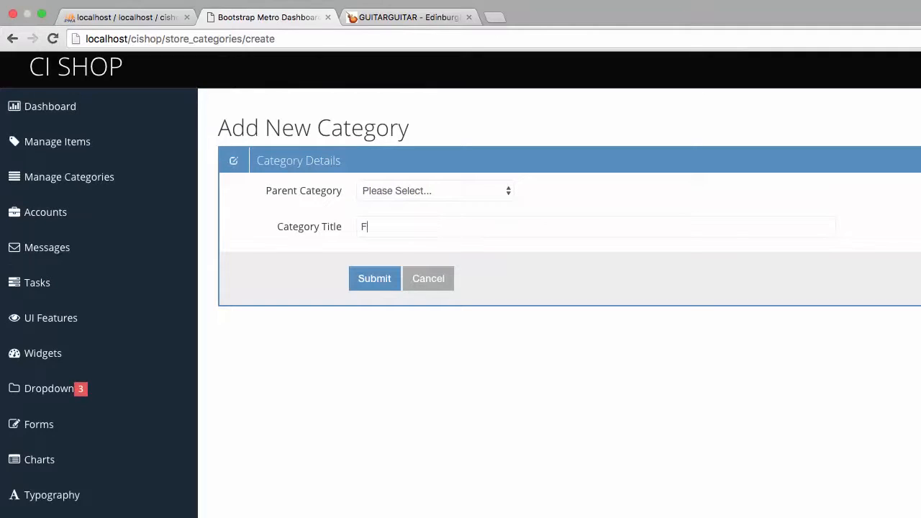
text(X Pedals)
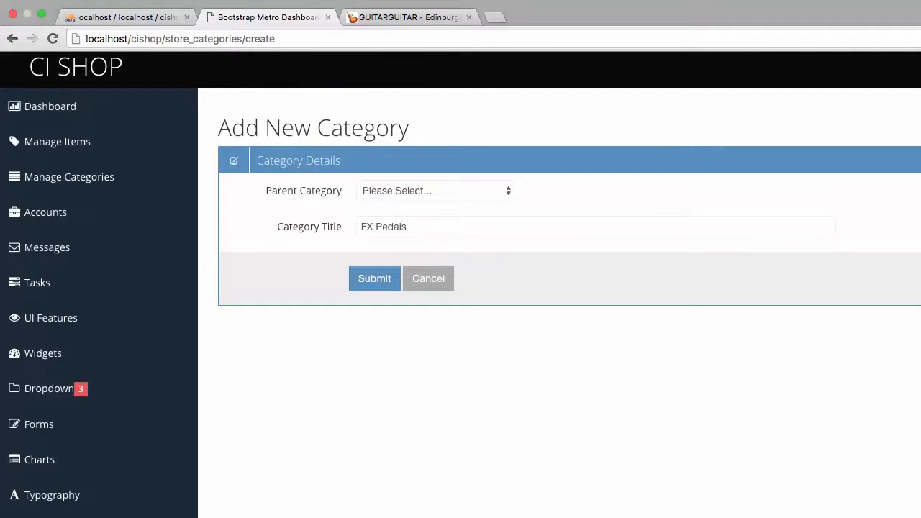
mouse_move(449, 206)
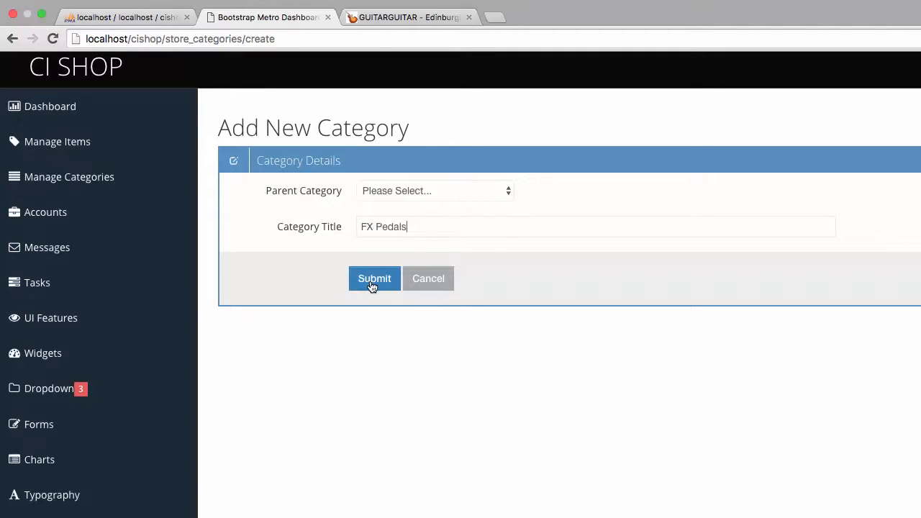
click(374, 279)
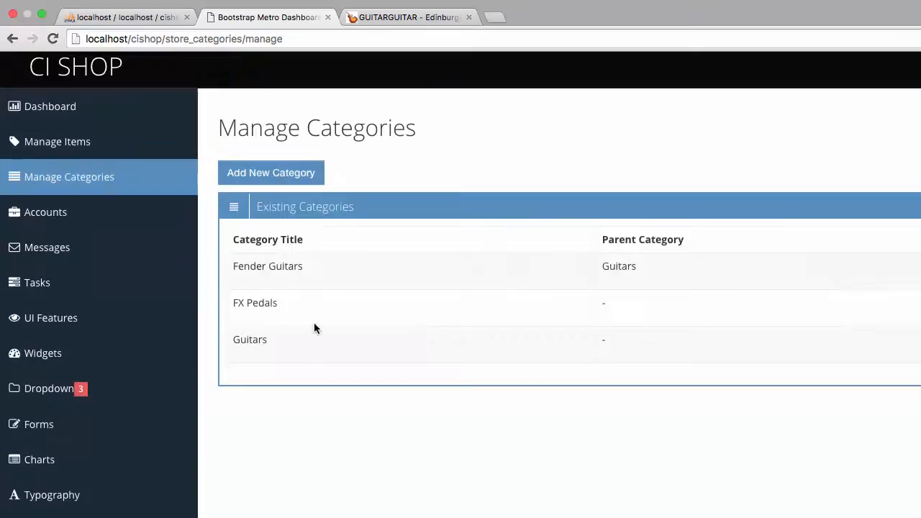
click(414, 17)
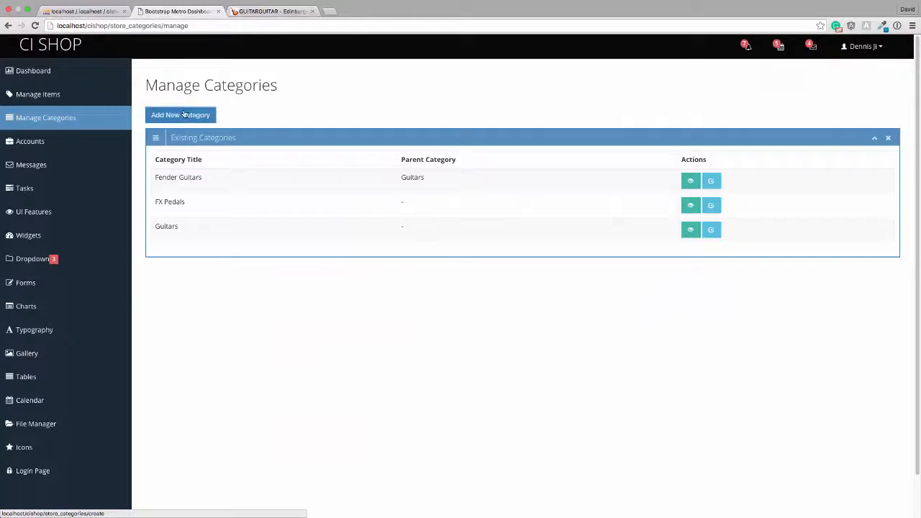
Add a new top-level category titled Pickups and submit it.
click(182, 115)
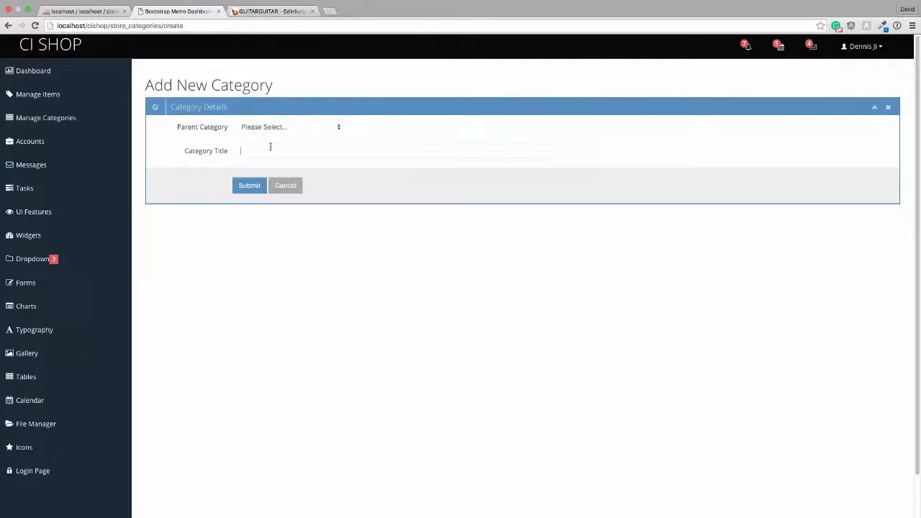
text(Pickups)
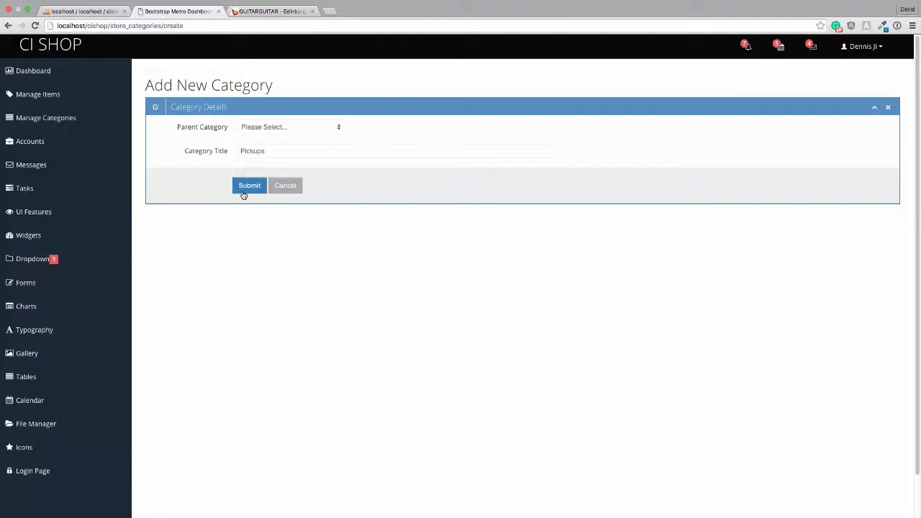
click(248, 184)
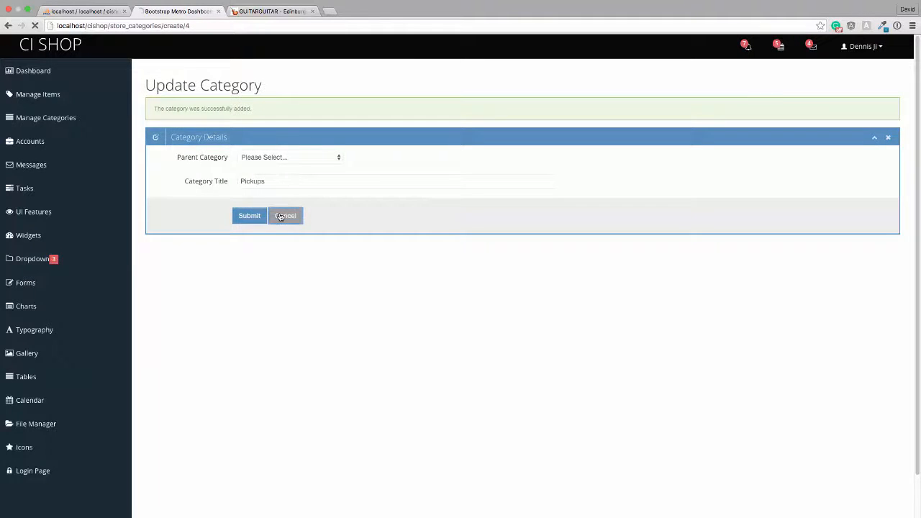
click(285, 216)
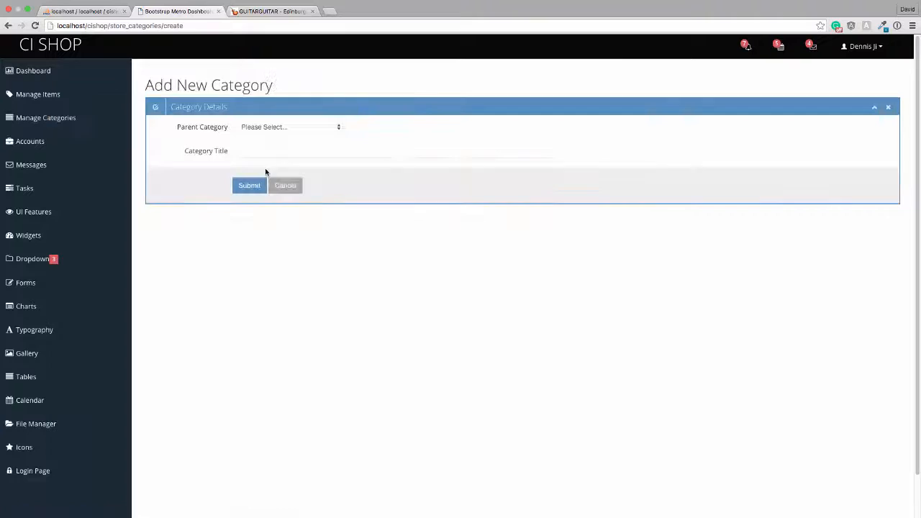
Add a new top-level category titled Technology, submit it and leave its update form.
text(Techno)
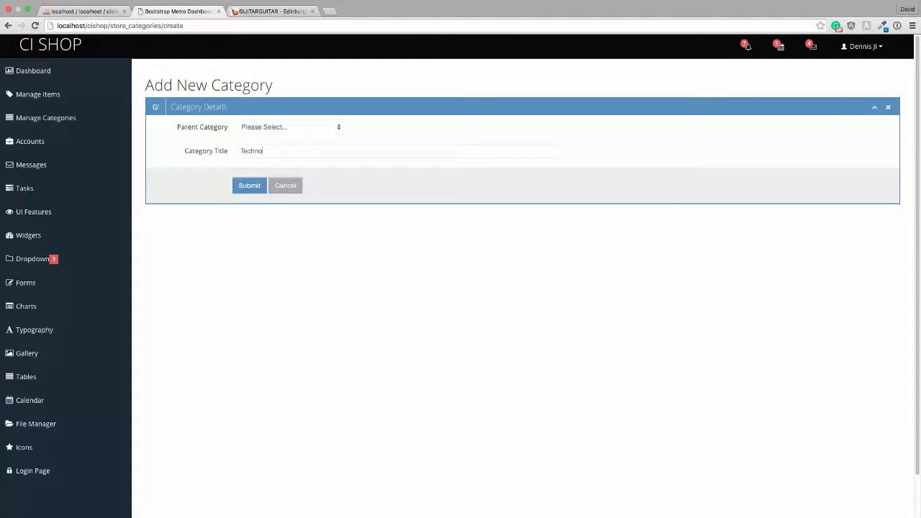
click(248, 184)
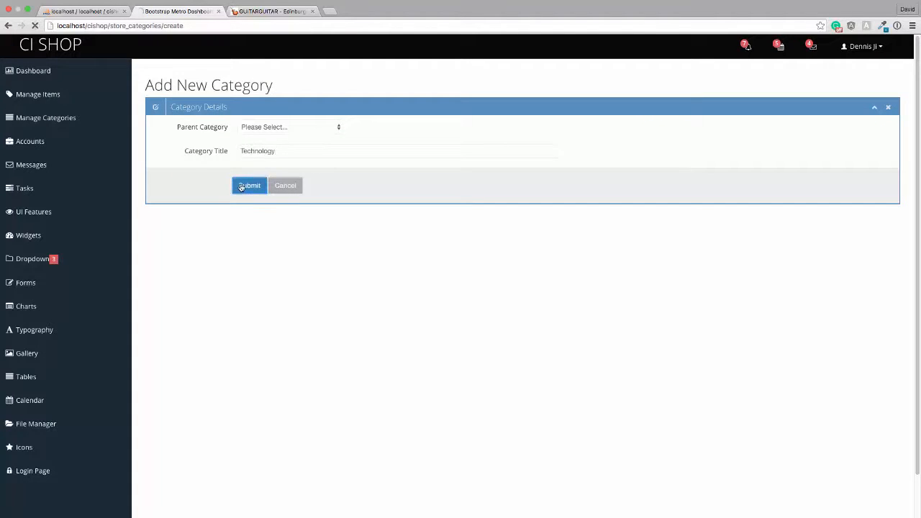
click(249, 184)
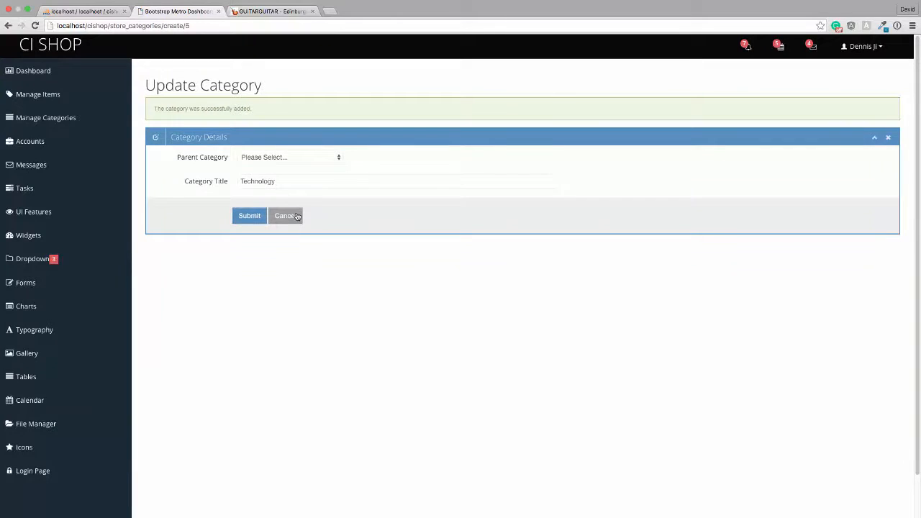
click(284, 216)
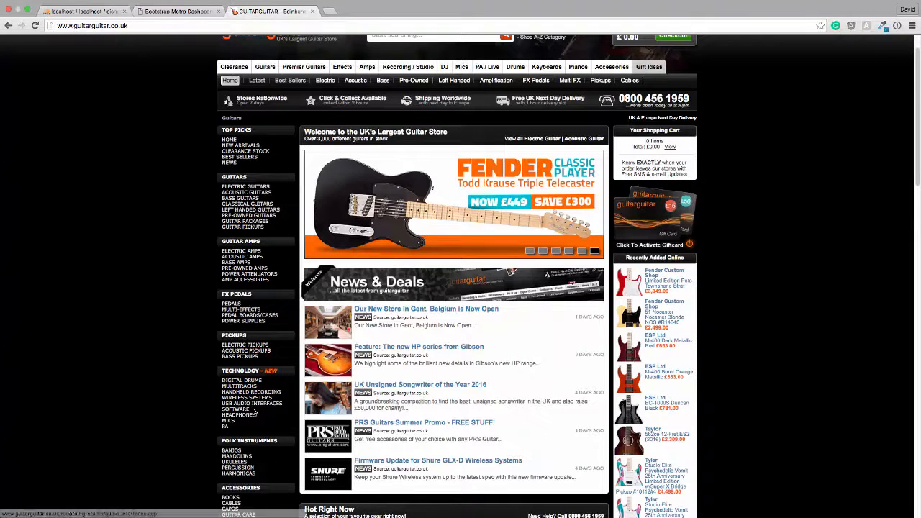
Add a new top-level category titled Folk Instruments and submit it.
scroll(down, 3)
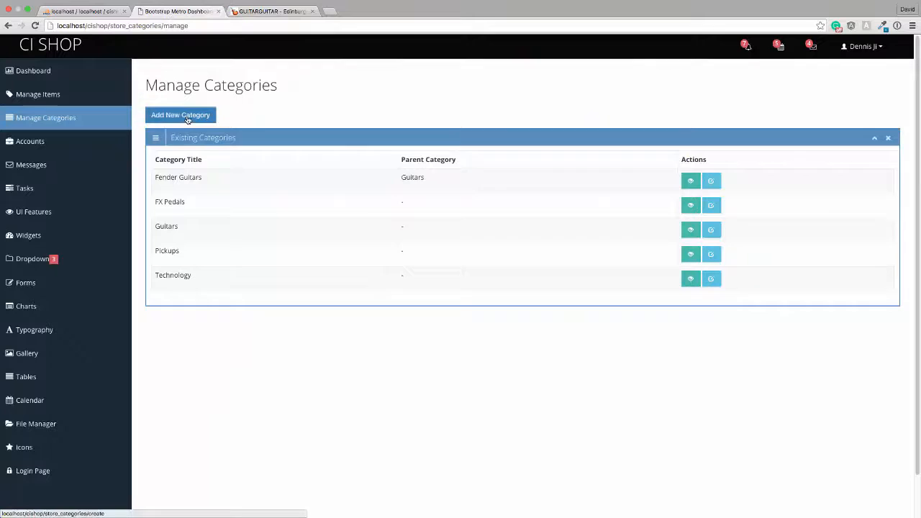
click(181, 115)
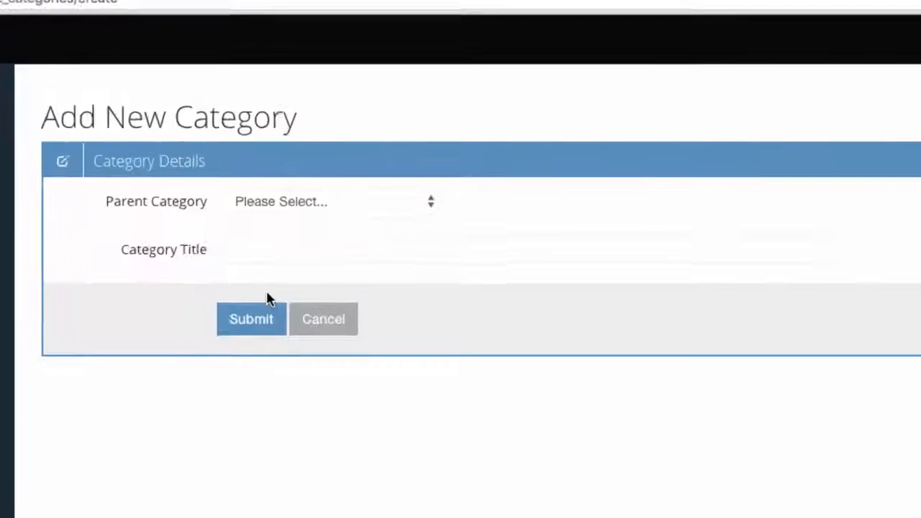
text(Folk Ins)
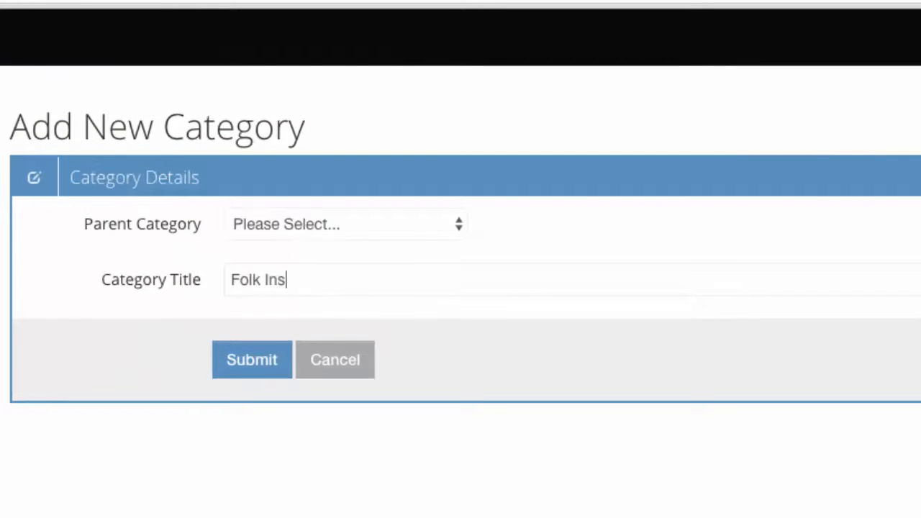
text(truments)
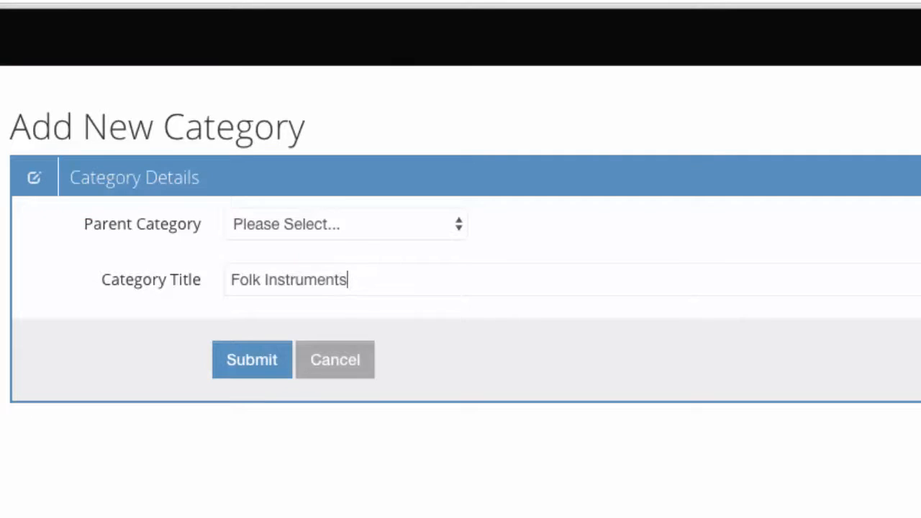
click(250, 360)
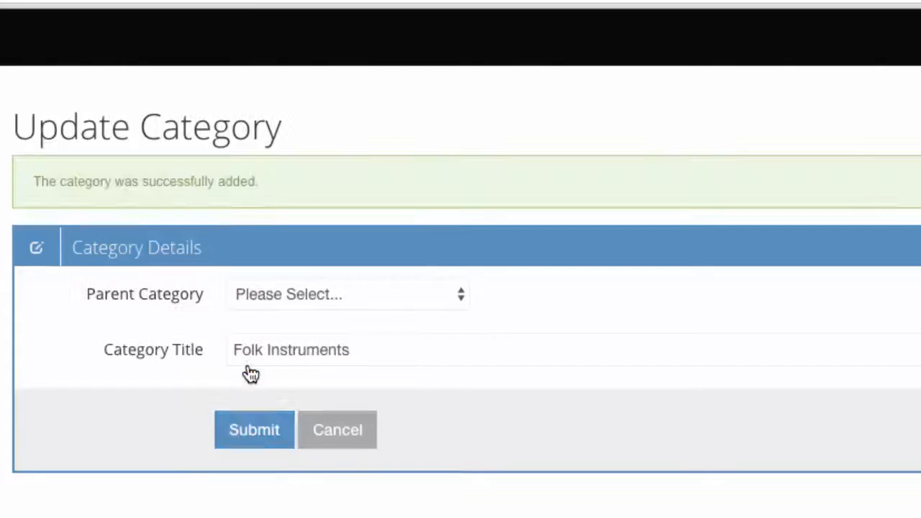
mouse_move(78, 210)
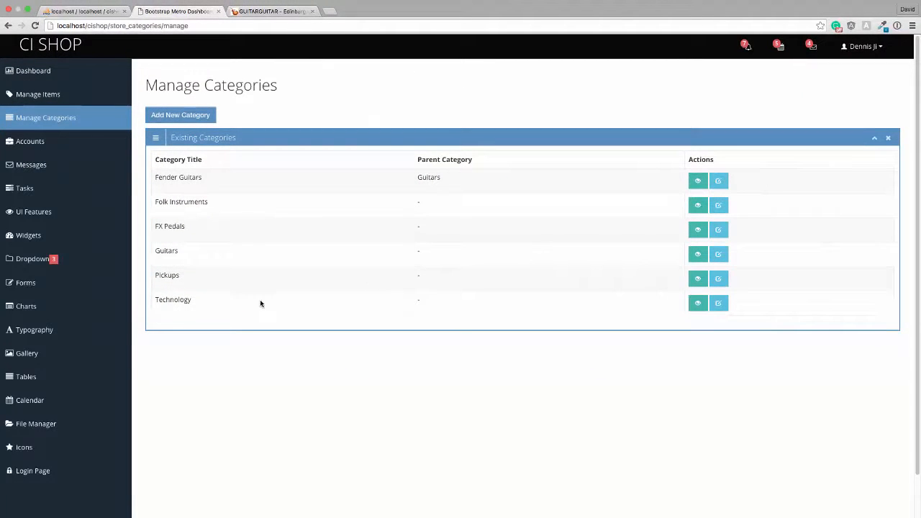
After checking the guitarguitar site, submit Accessories as a top-level category and return to the list.
click(272, 12)
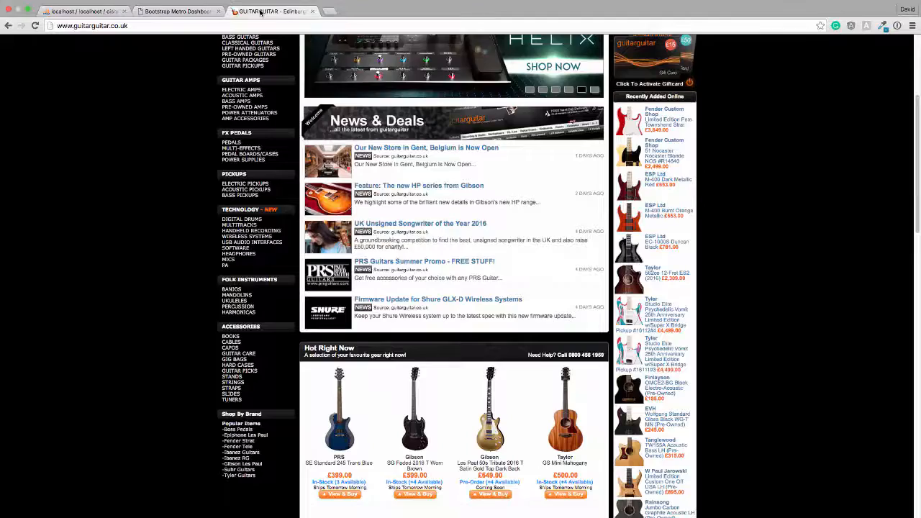
mouse_move(242, 326)
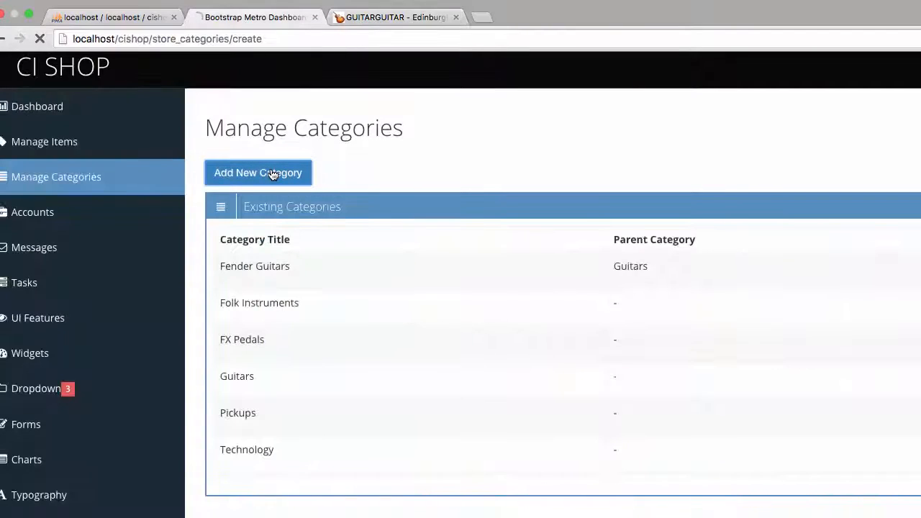
click(257, 173)
text(Accessories)
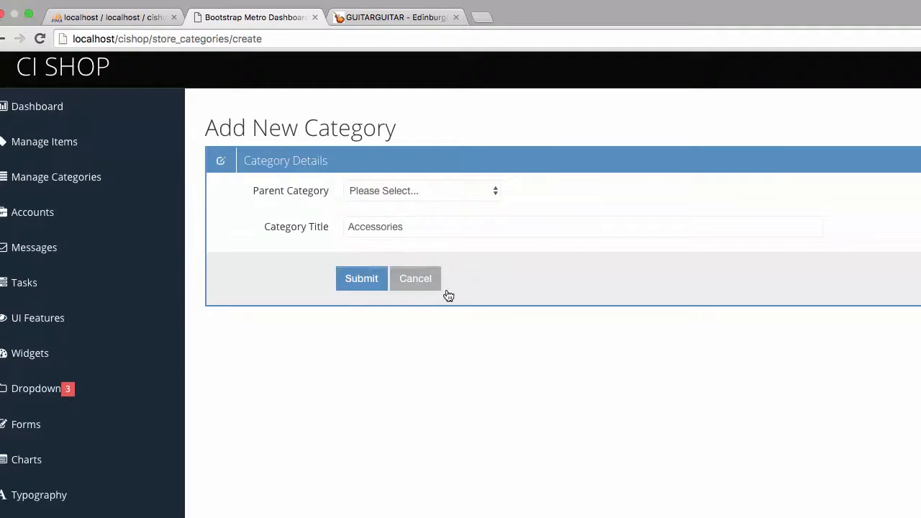
click(361, 279)
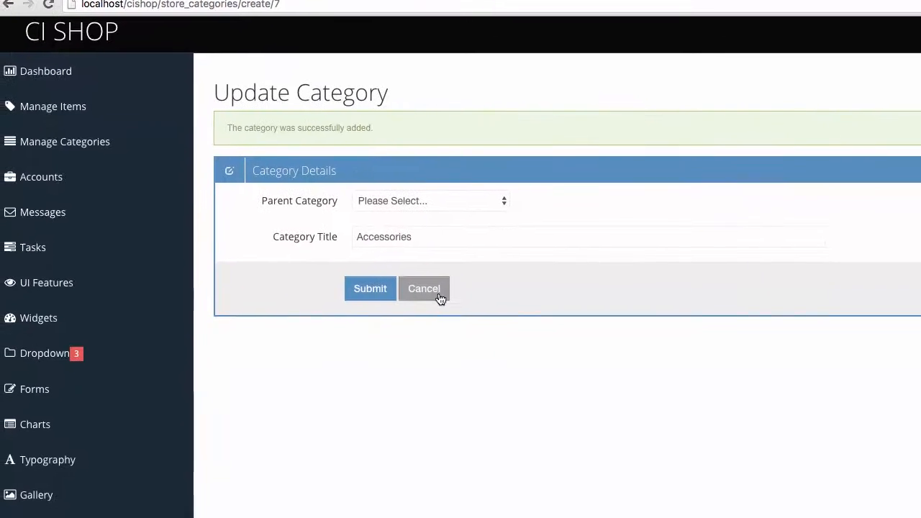
click(422, 287)
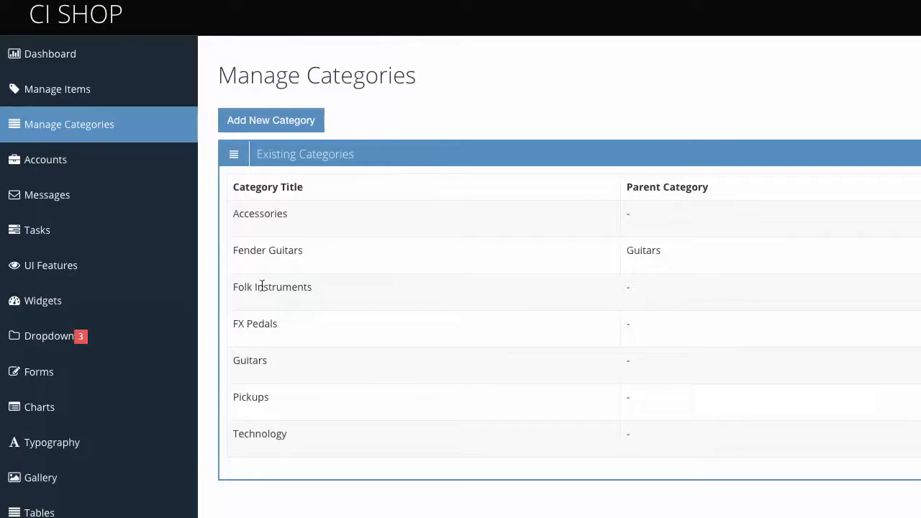
mouse_move(256, 361)
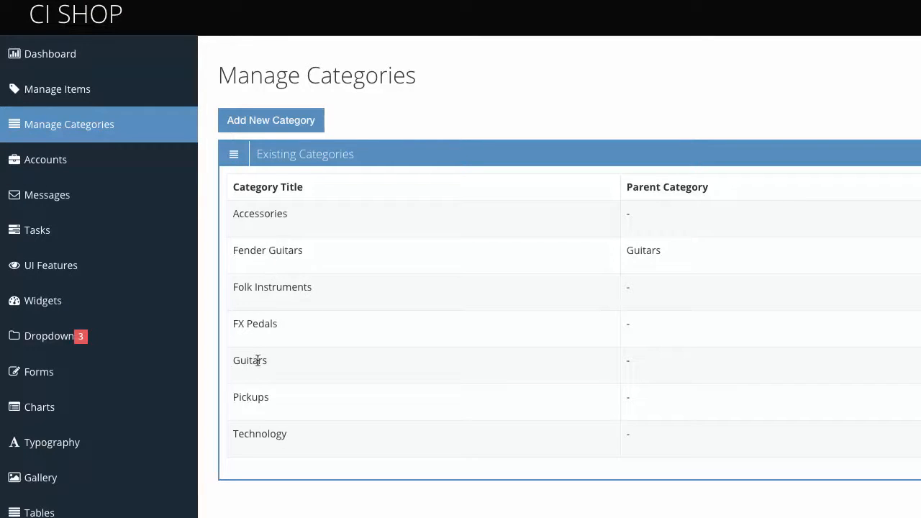
Add Gibson Guitars as a new category with Guitars as its parent.
double_click(251, 360)
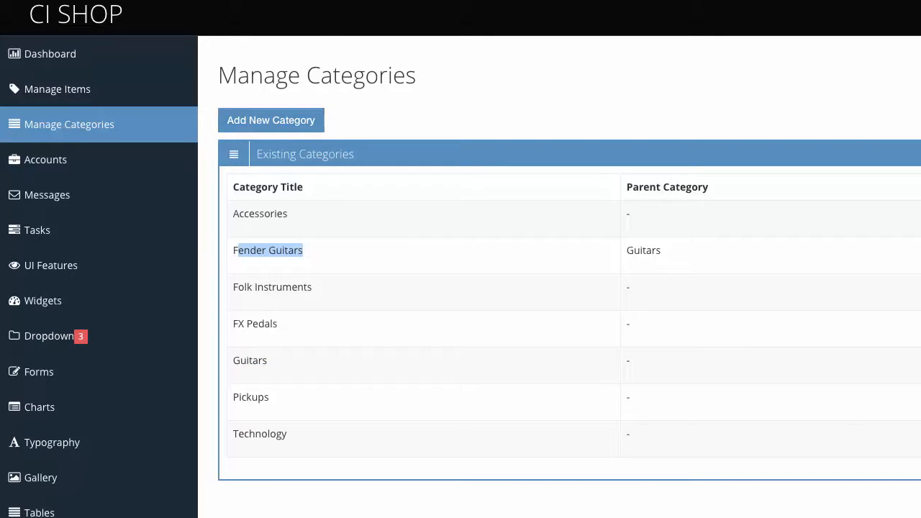
click(270, 120)
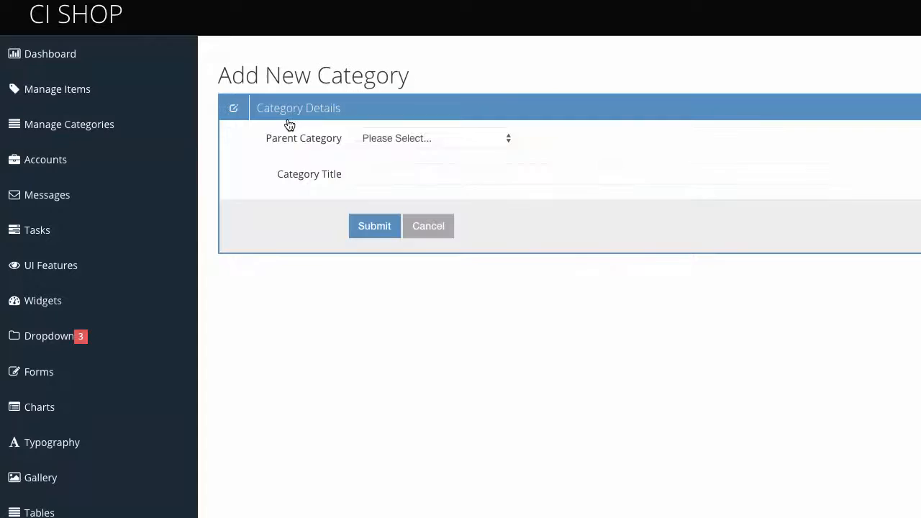
click(431, 138)
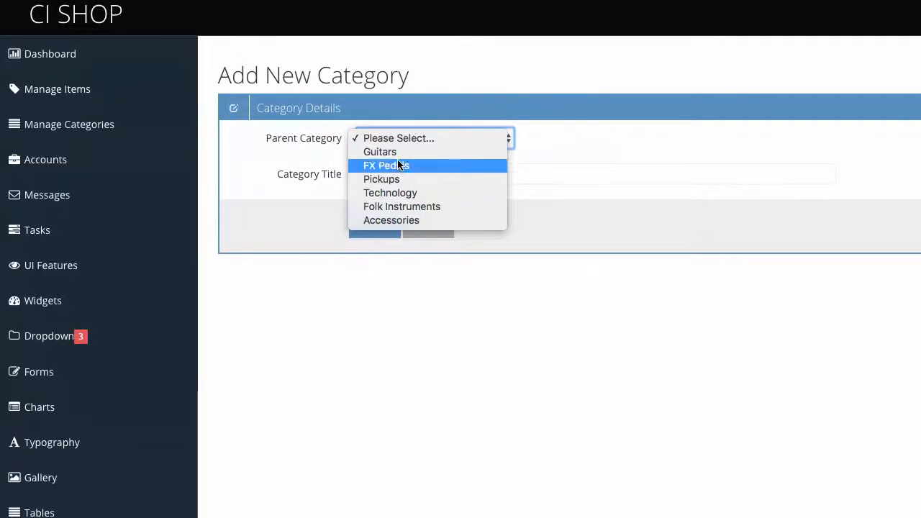
click(380, 151)
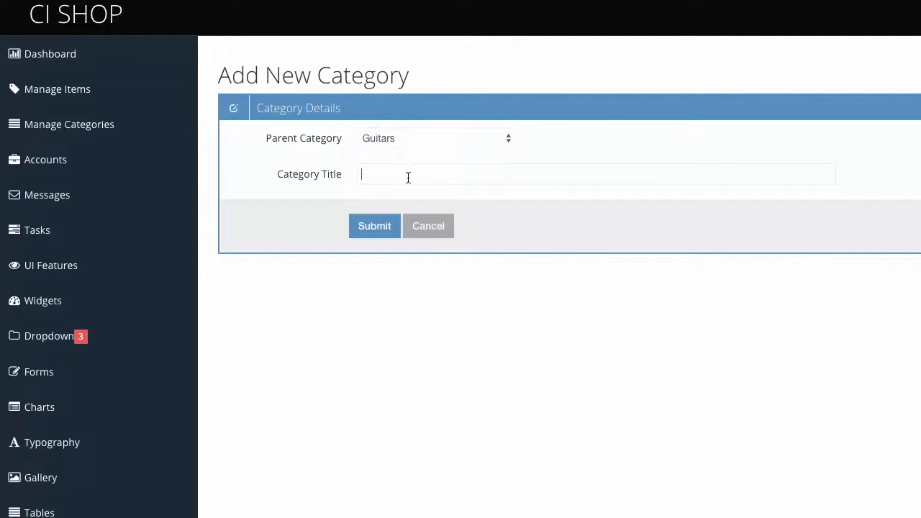
text(Gibson Guitars)
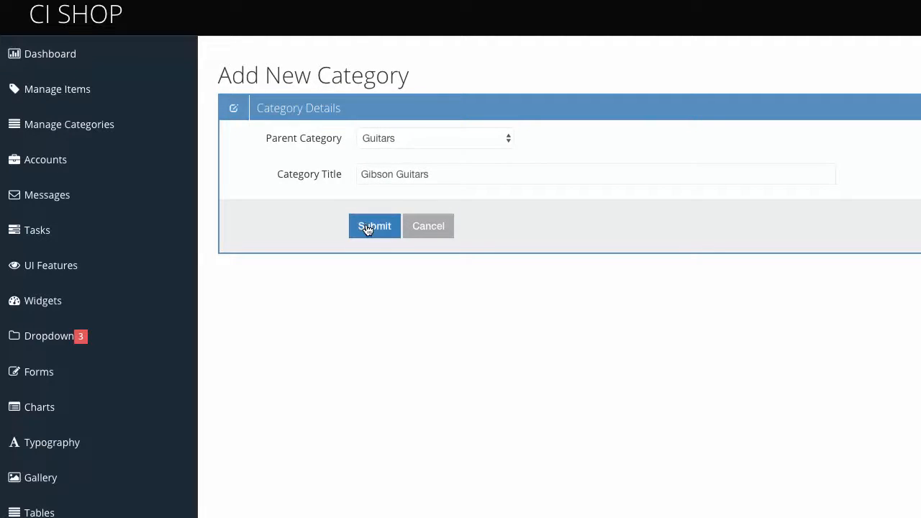
click(374, 226)
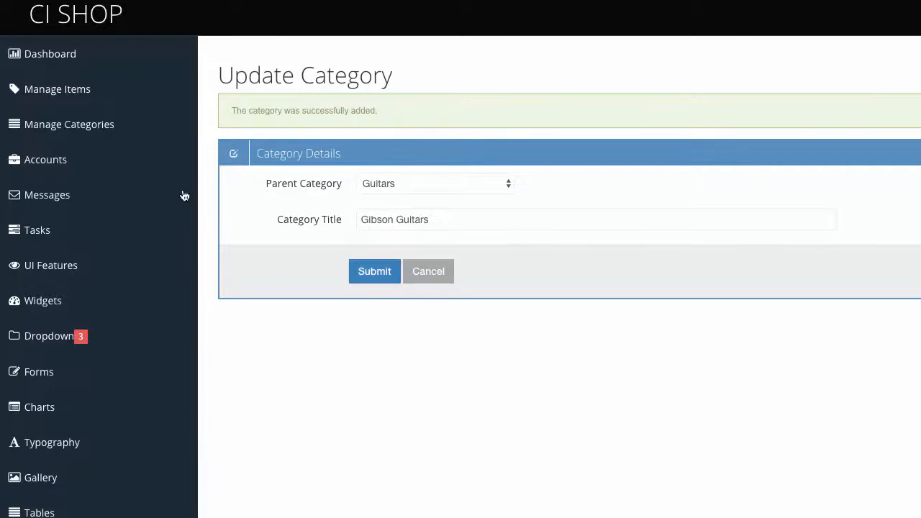
click(374, 271)
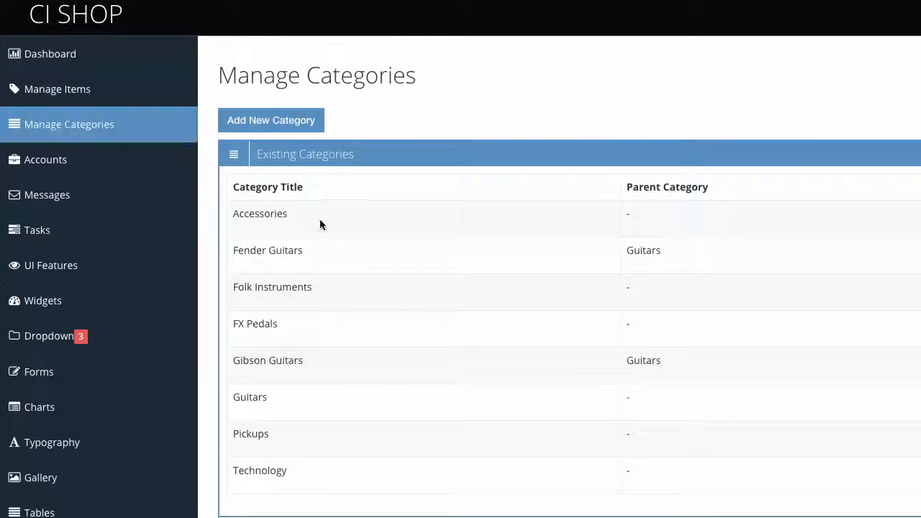
Add Ibanez Guitars as a new category with Guitars as its parent.
click(271, 119)
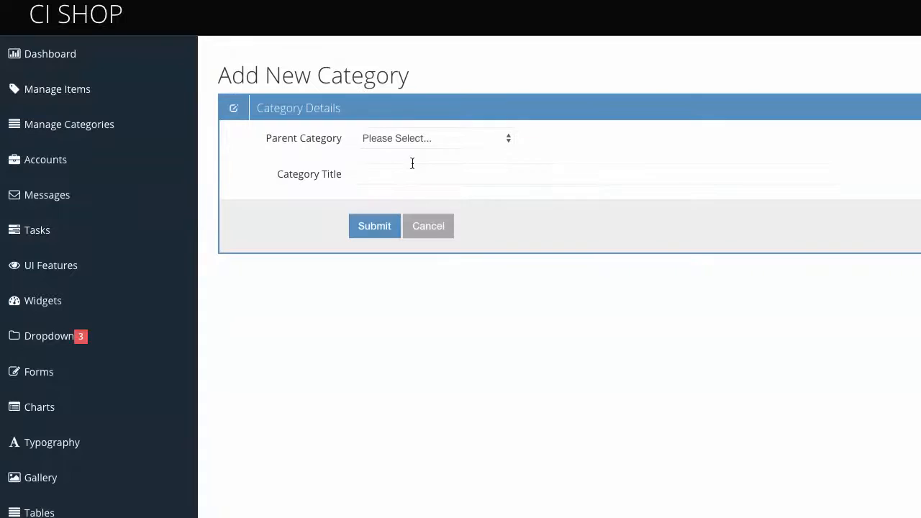
click(435, 138)
text(Iba)
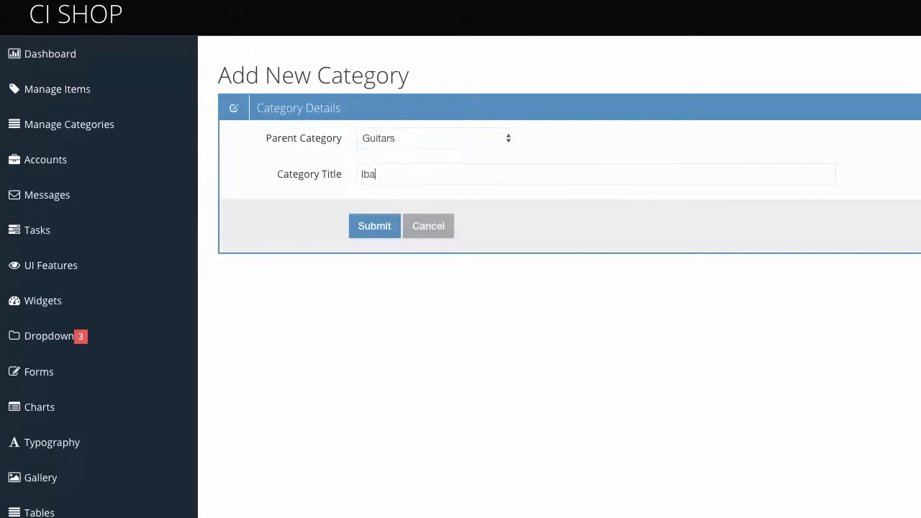
text(nez Guitars)
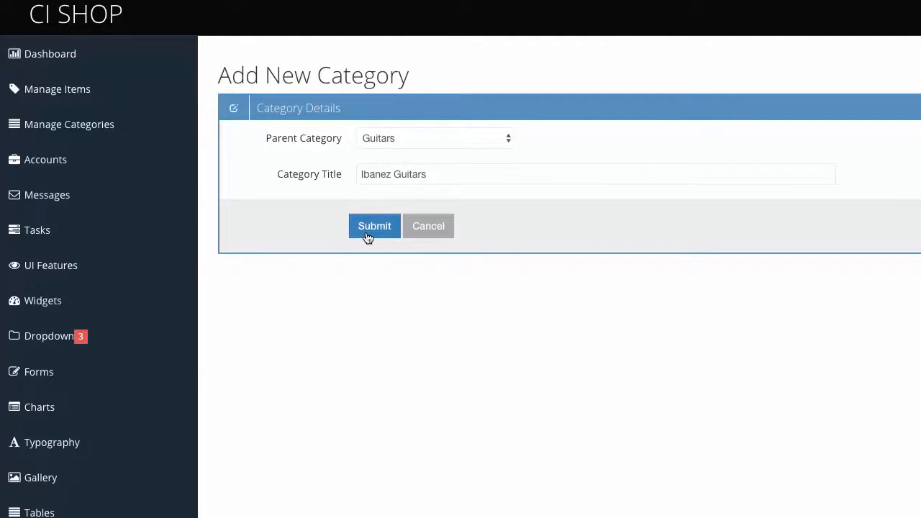
click(374, 226)
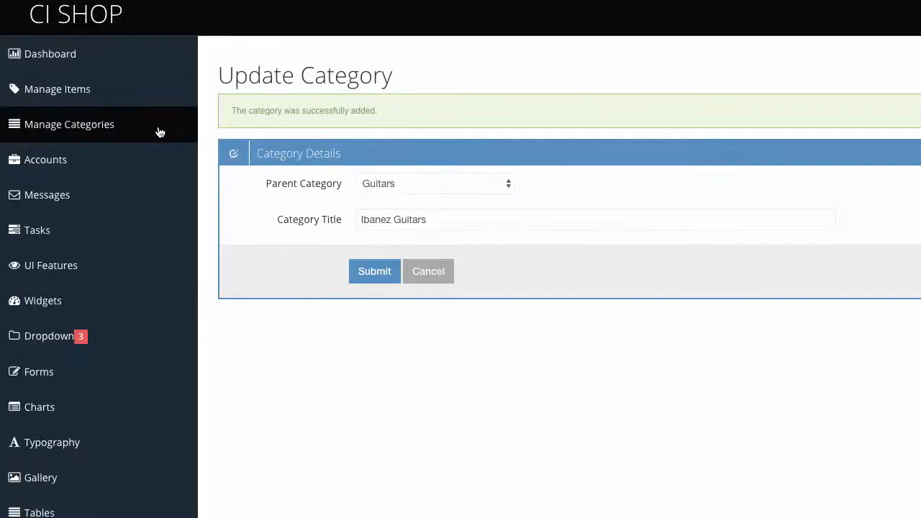
click(69, 124)
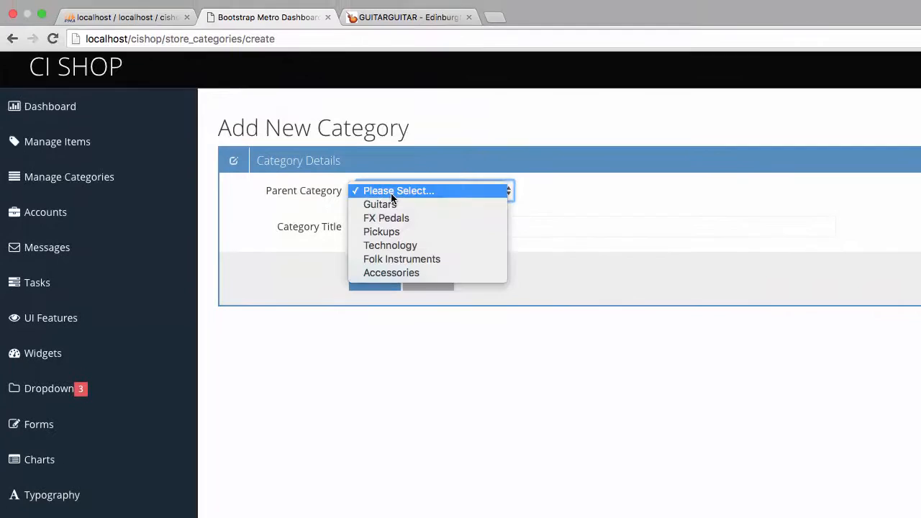
Add Jackson Guitars under Guitars, then look up guitar brands on the guitarguitar site.
click(380, 204)
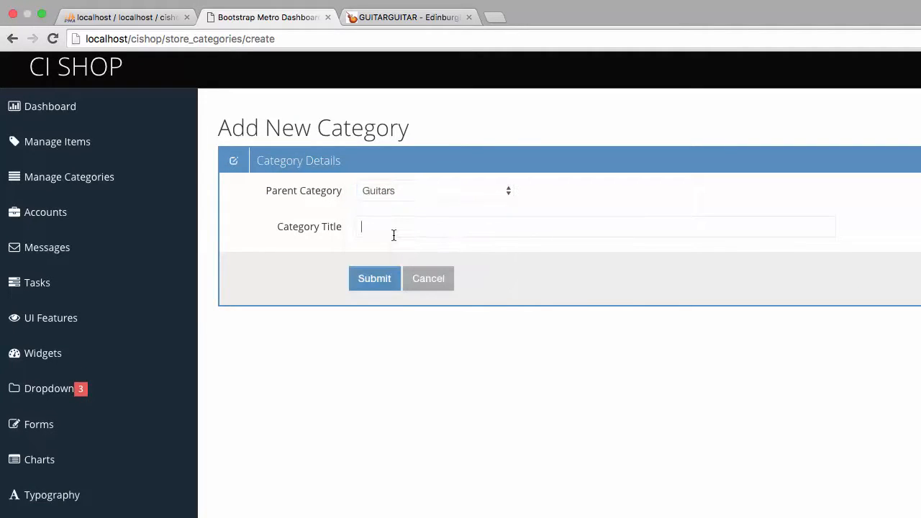
text(Jackson G)
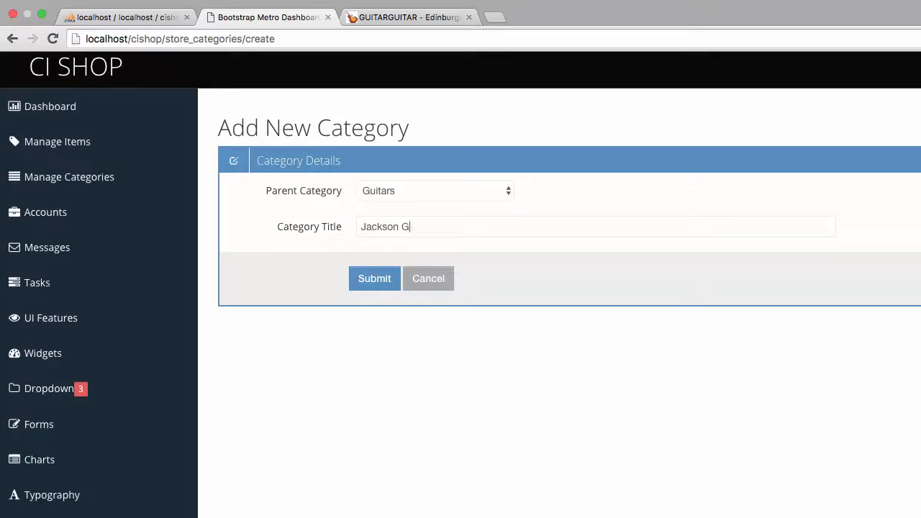
click(374, 279)
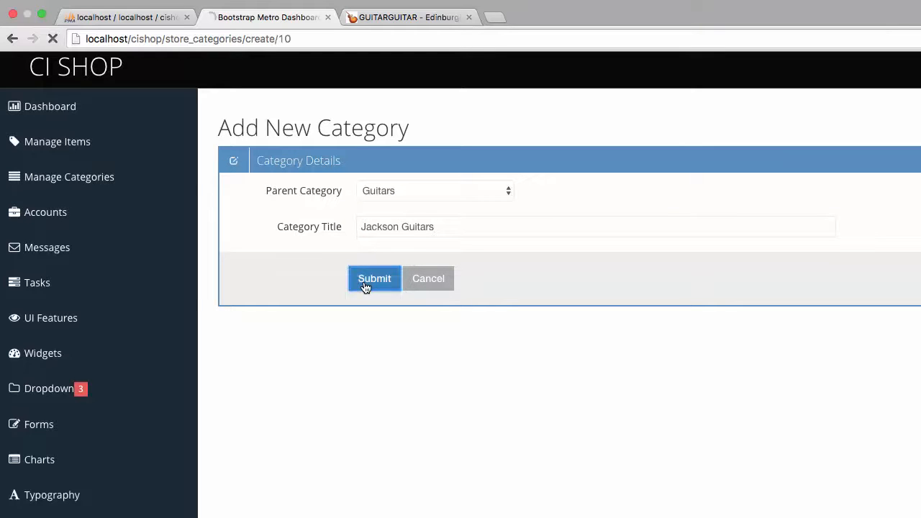
click(405, 17)
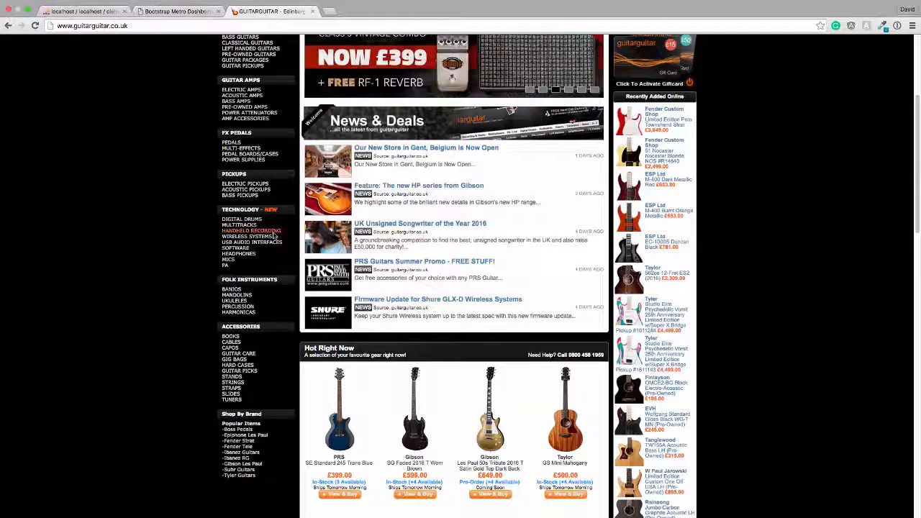
scroll(up, 3)
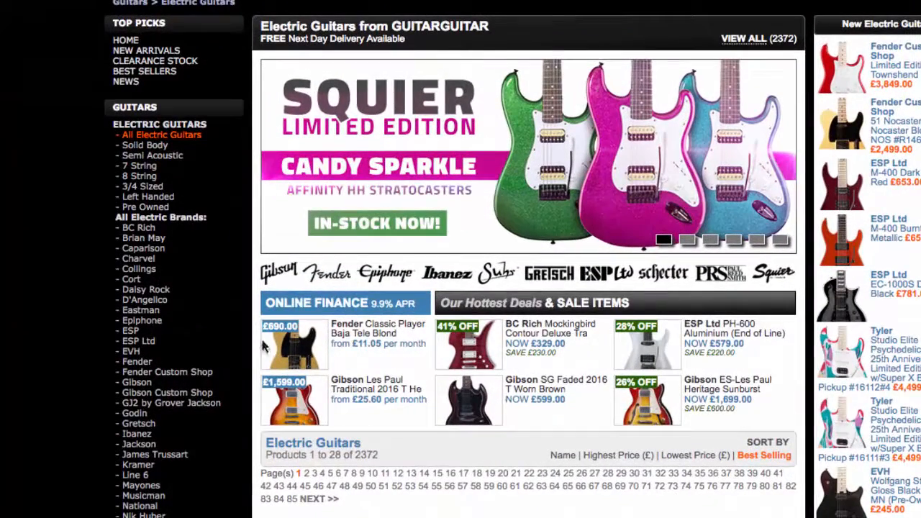
mouse_move(180, 276)
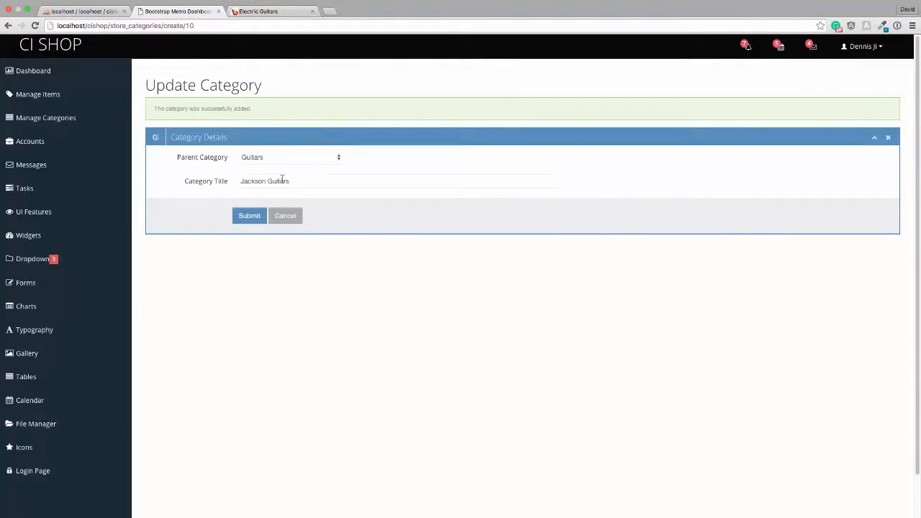
click(249, 216)
text(BC)
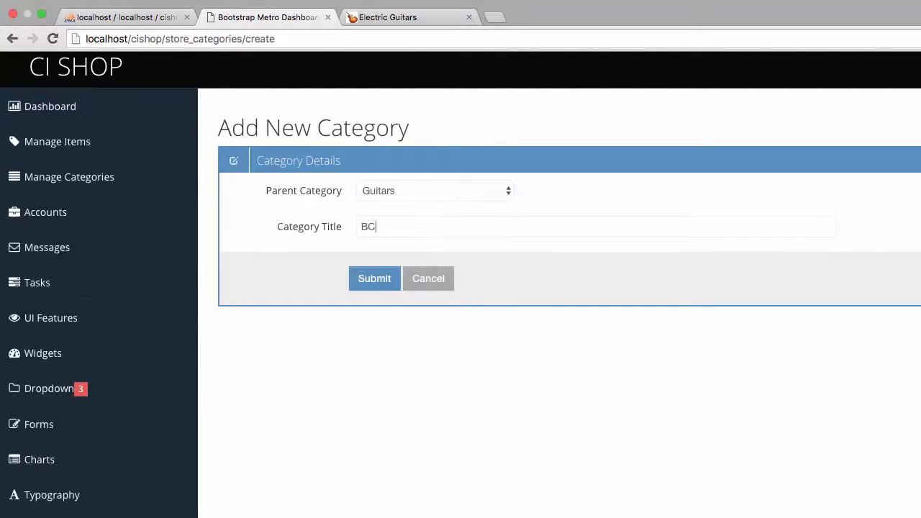
text(Rich)
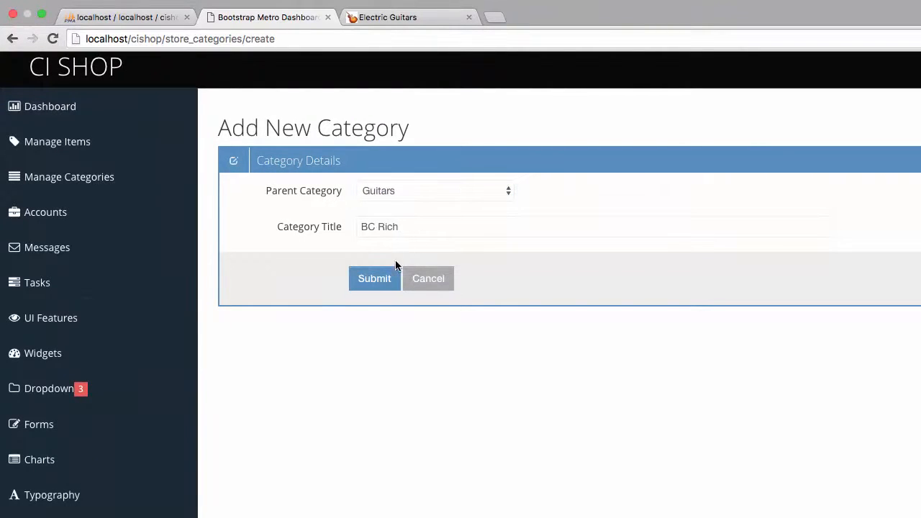
click(374, 279)
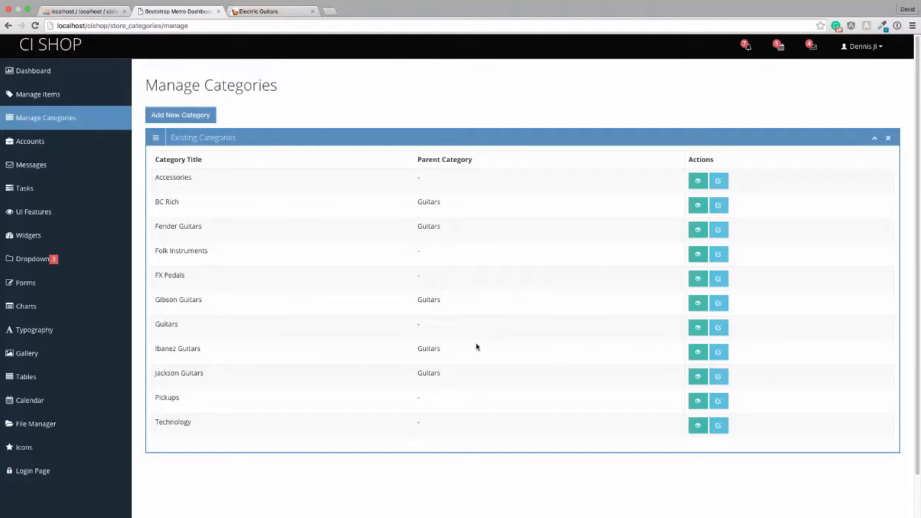
mouse_move(437, 377)
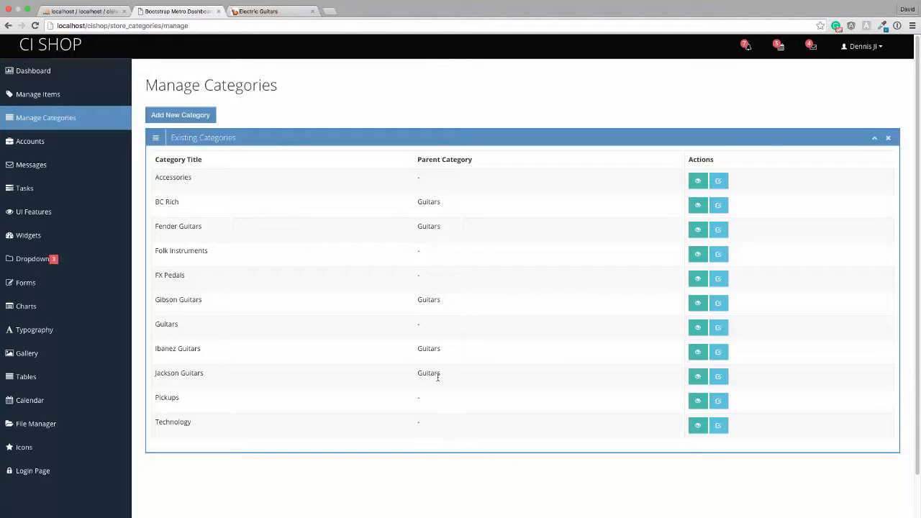
mouse_move(236, 216)
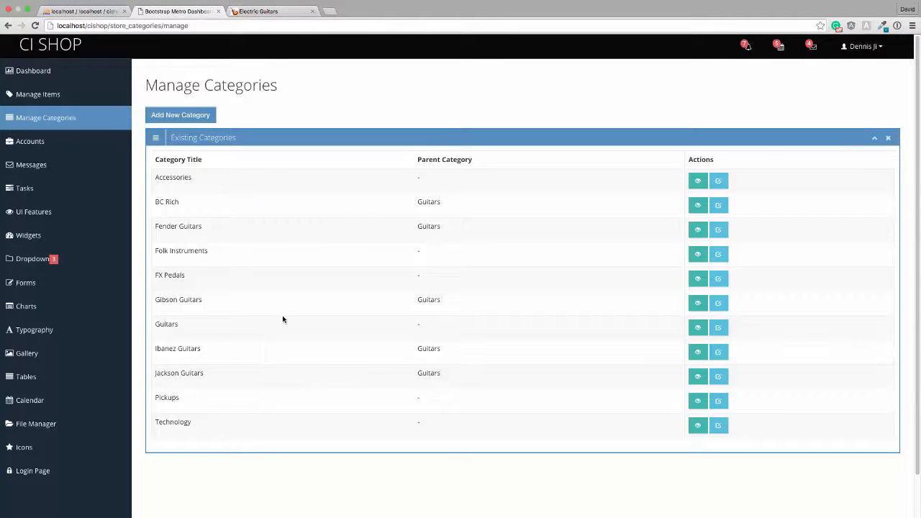
mouse_move(312, 346)
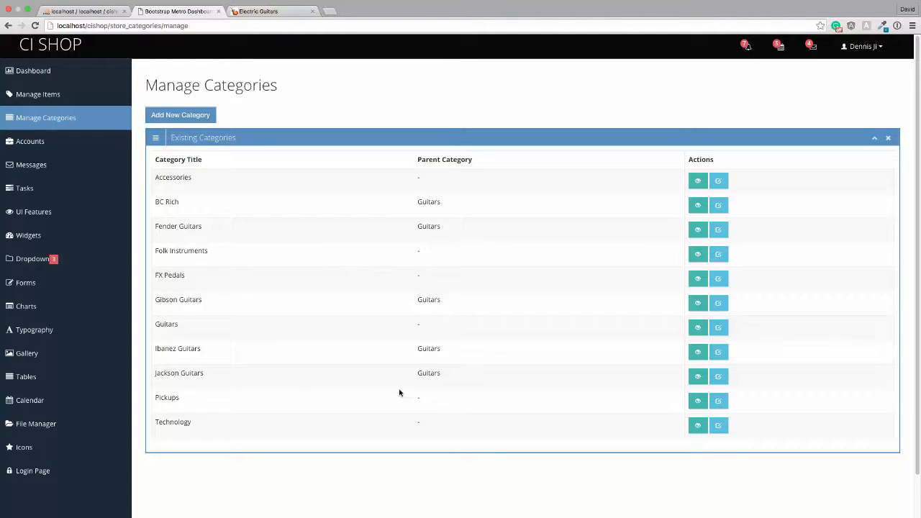
click(259, 11)
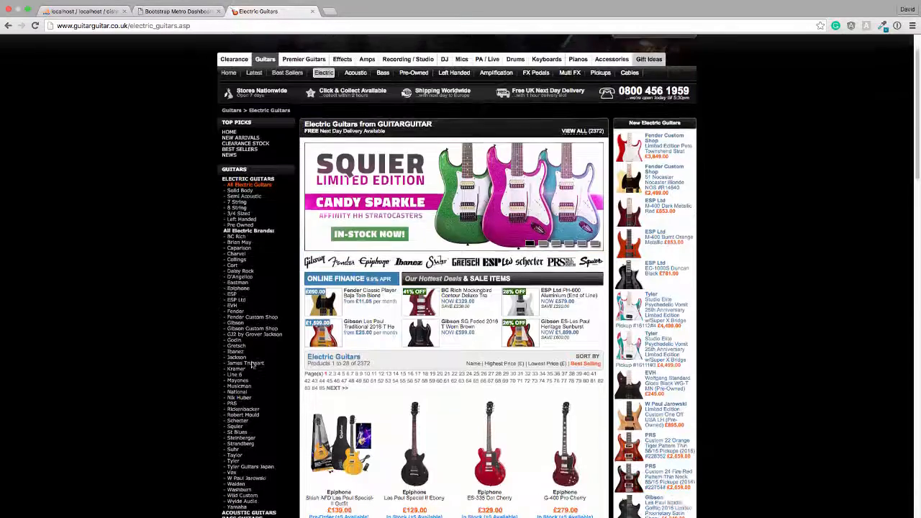
scroll(down, 3)
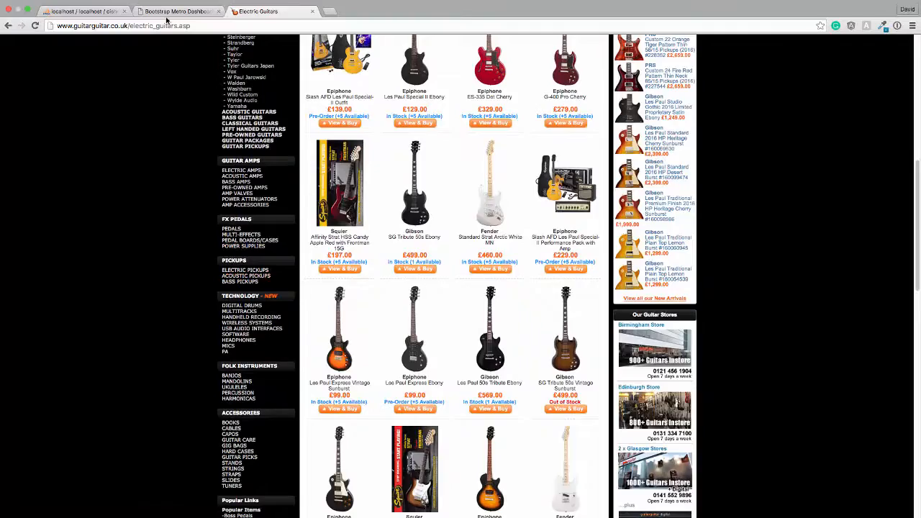
click(176, 12)
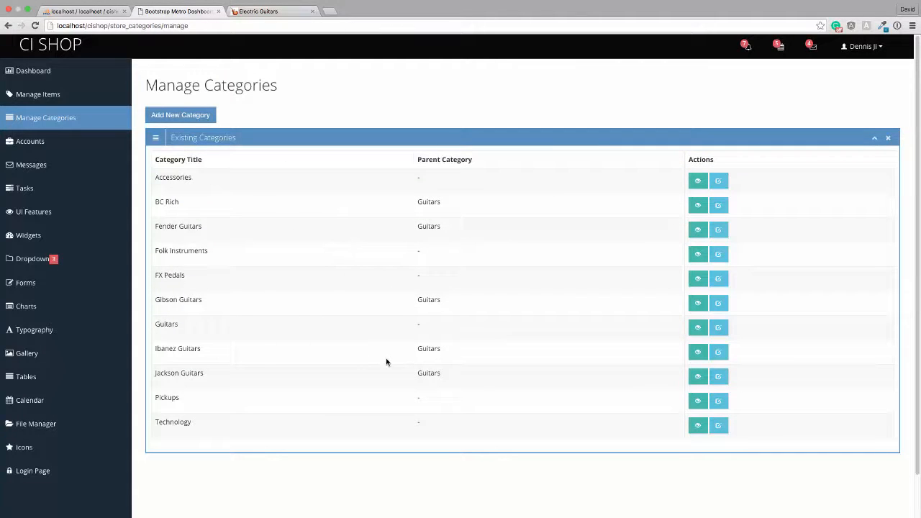
mouse_move(388, 354)
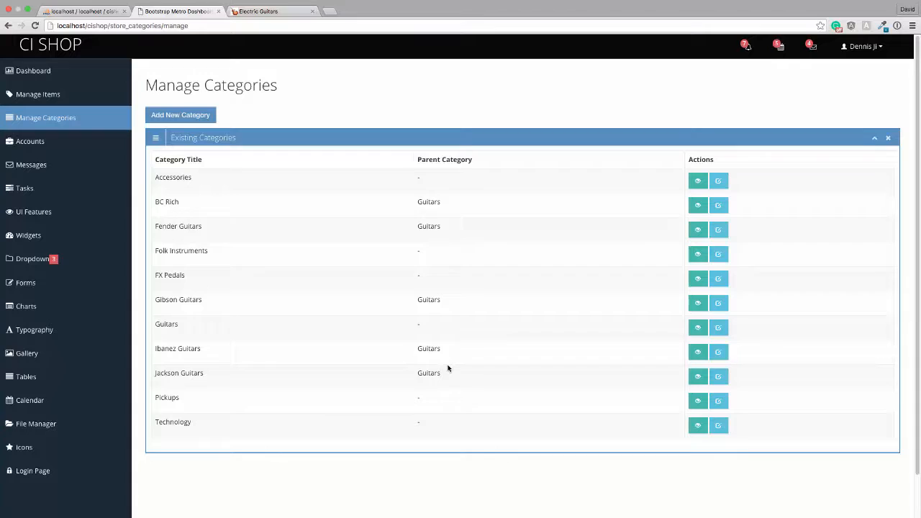
mouse_move(457, 373)
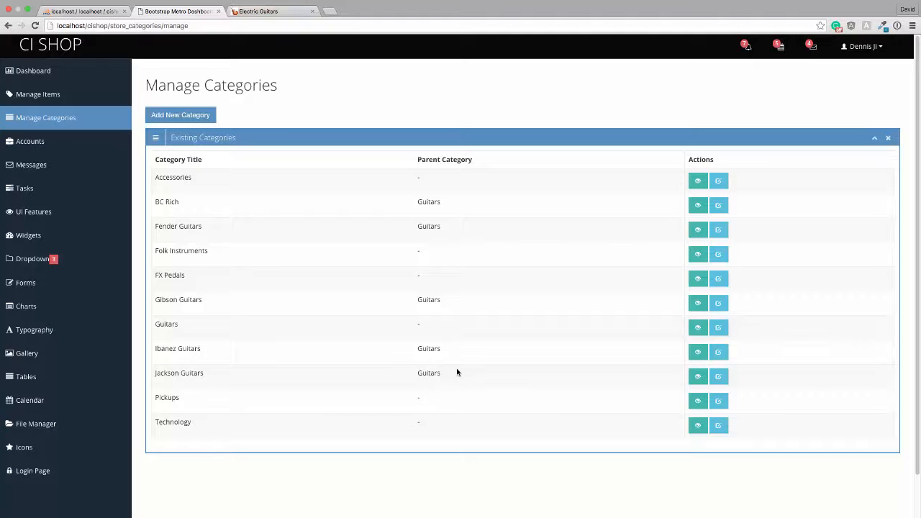
mouse_move(257, 202)
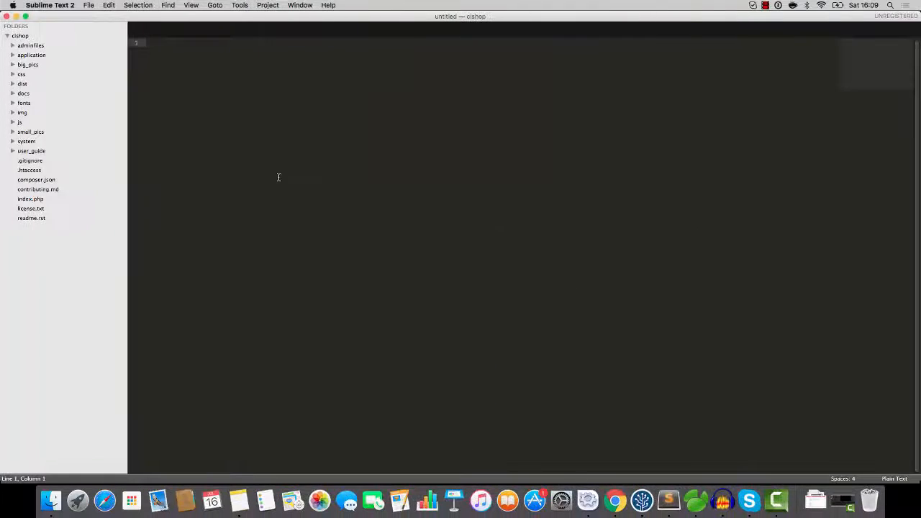
In store_categories.php manage(), read $parent_cat_id from uri->segment(3), defaulting to 0 when not numeric.
text(store_c)
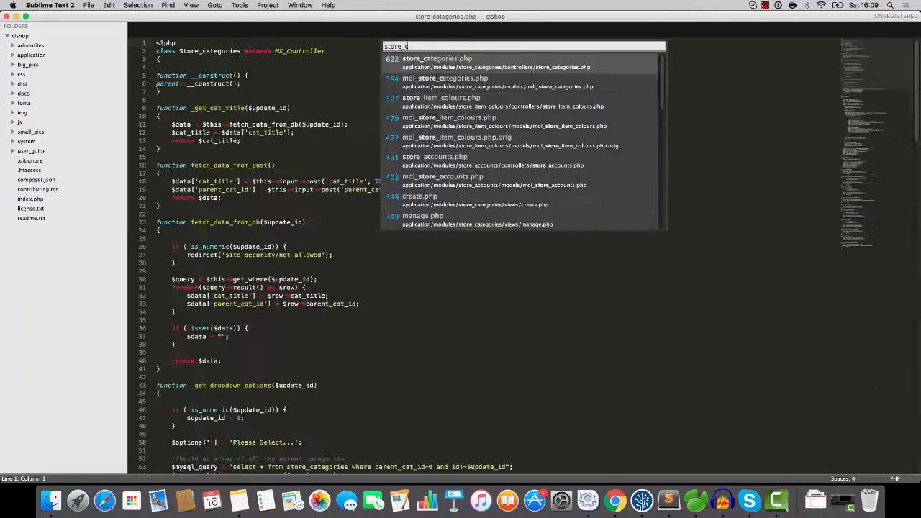
key(escape)
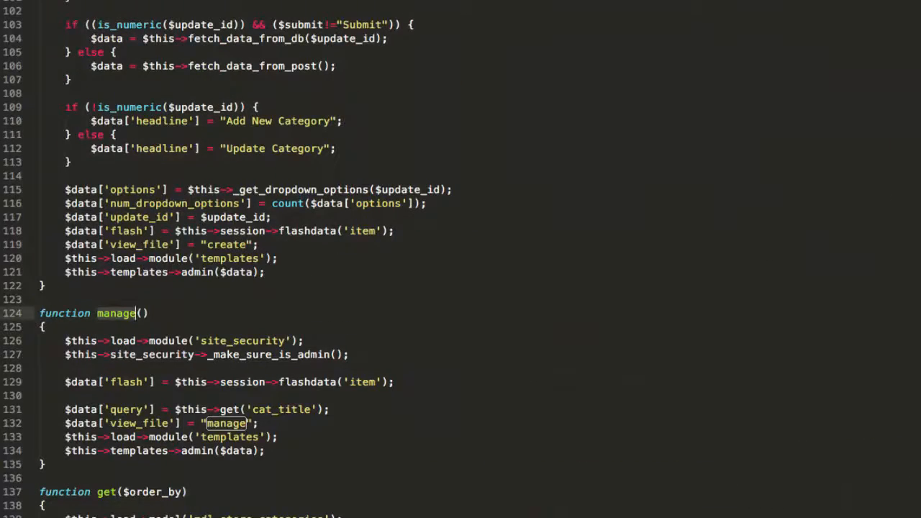
mouse_move(227, 344)
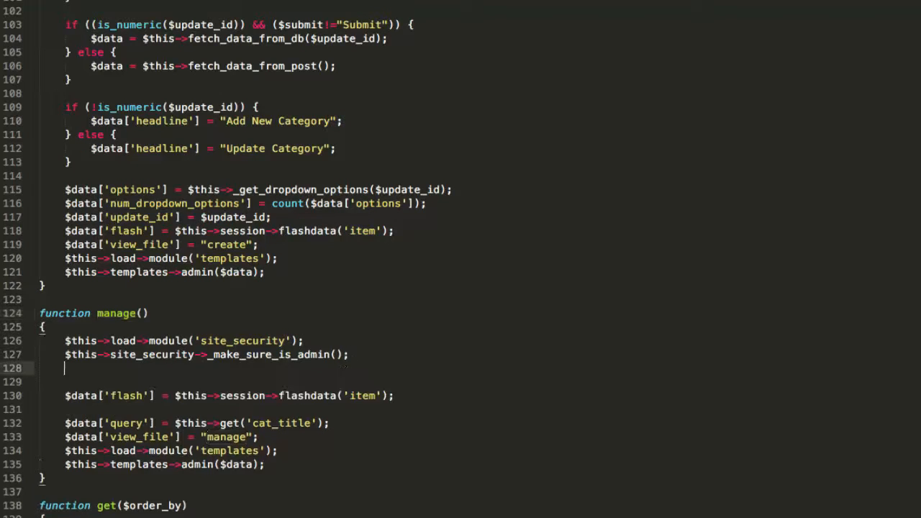
text($parent_cat_id =)
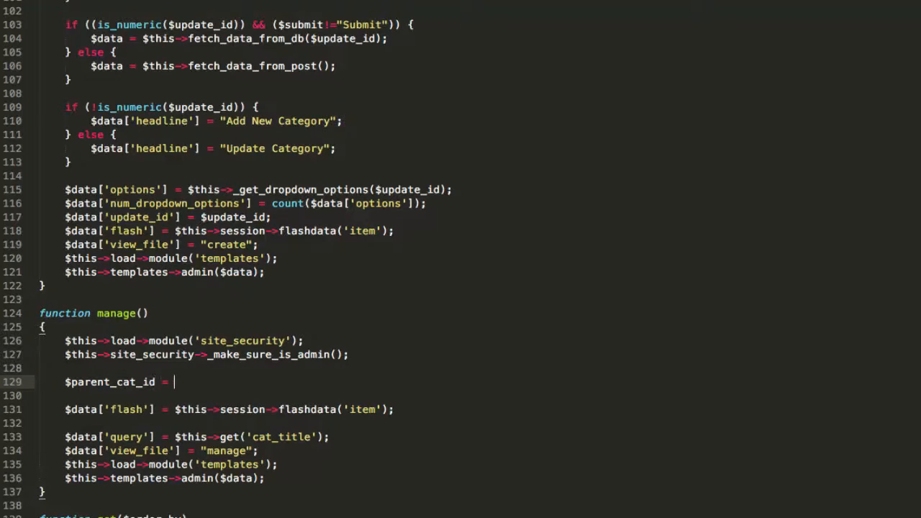
text($this->uri->segment(3)
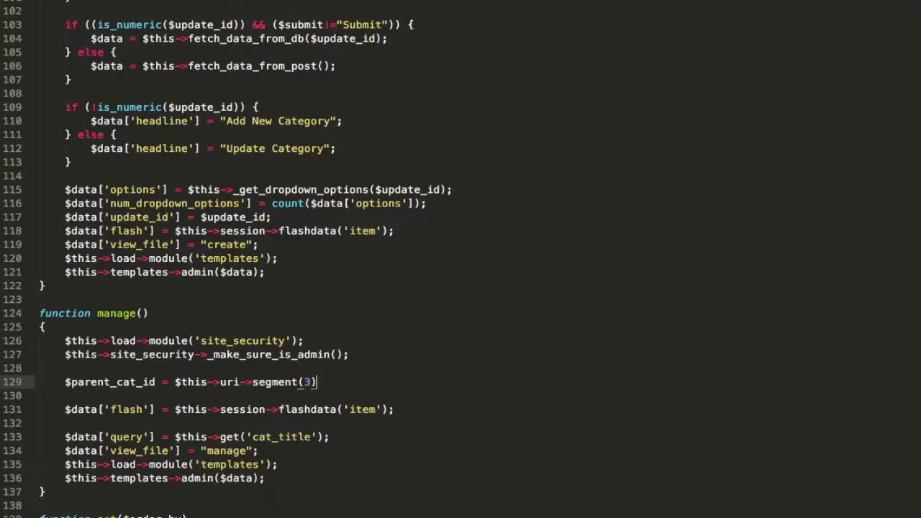
text(;)
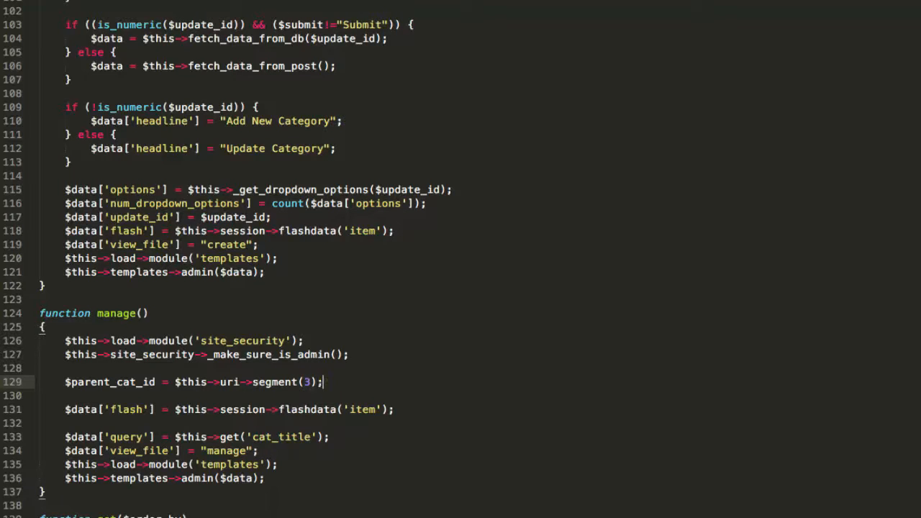
text(if (!is_numeric($parent_cat_id)) {)
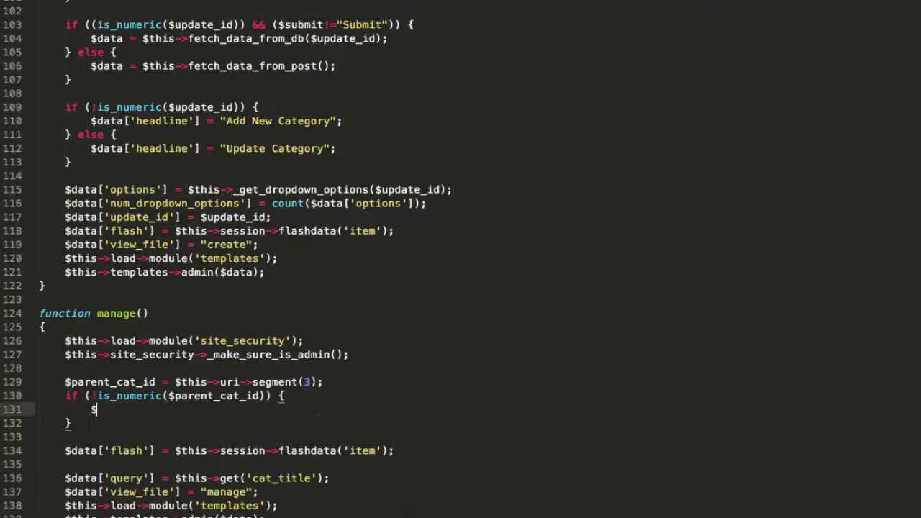
text(parent_cat_id = 0;)
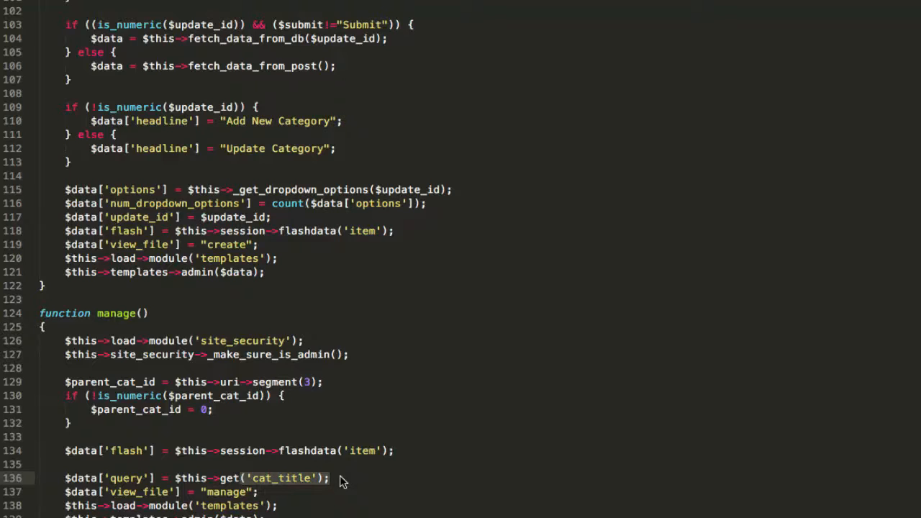
Query the categories with get_where_custom('parent_cat_id', $parent_cat_id).
text(get_where_custom)
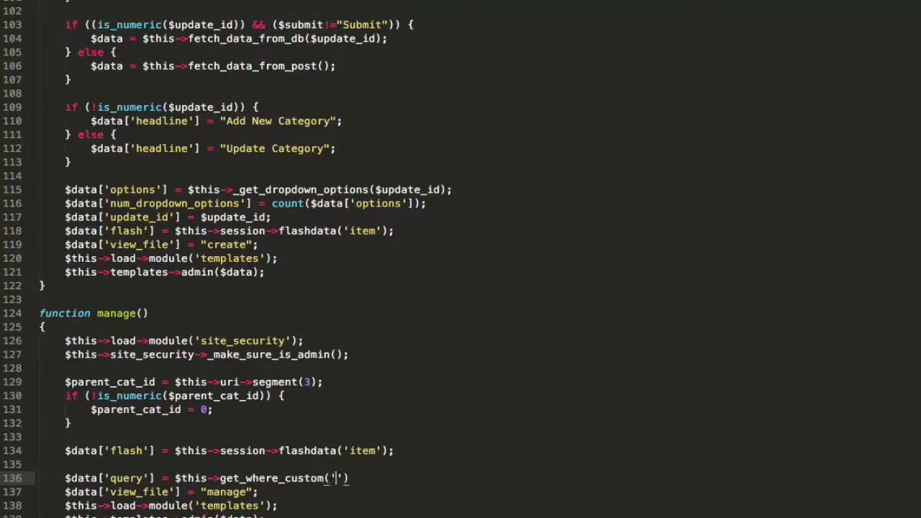
text(parent_cat_id)
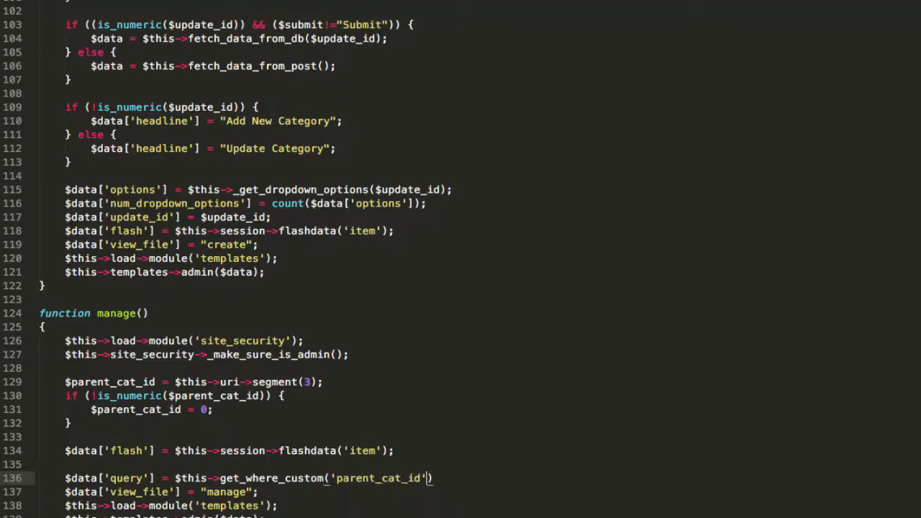
text(, $parent_cat_id)
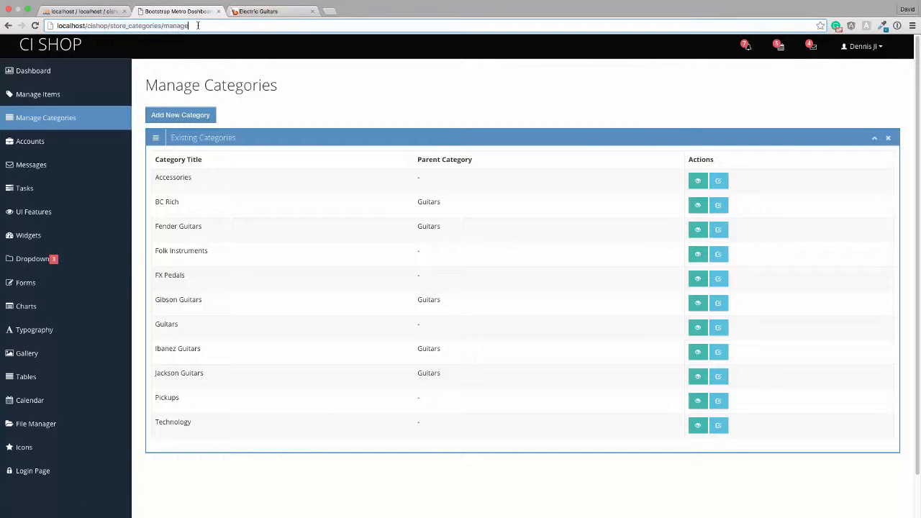
mouse_move(221, 36)
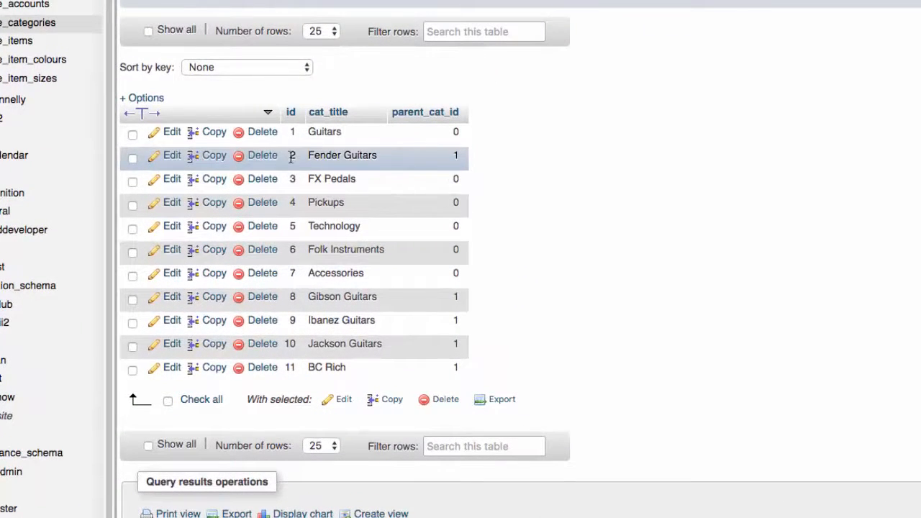
mouse_move(285, 164)
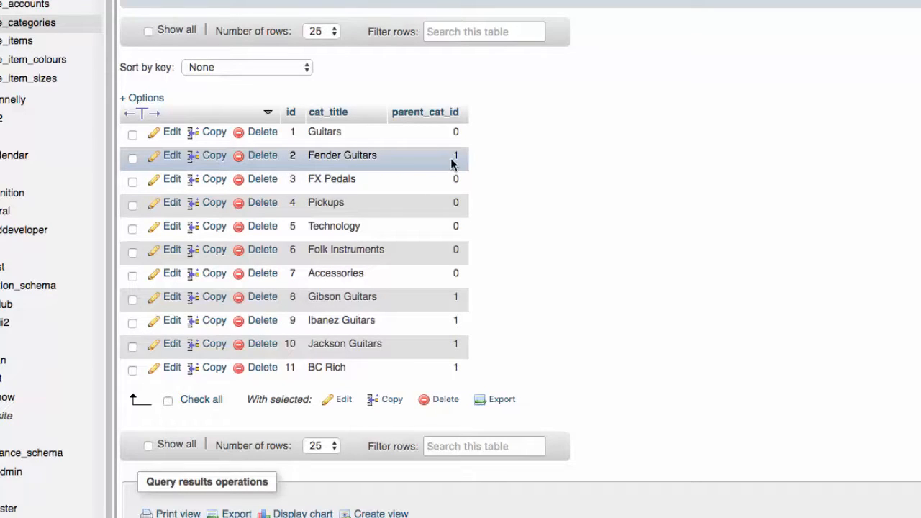
mouse_move(385, 239)
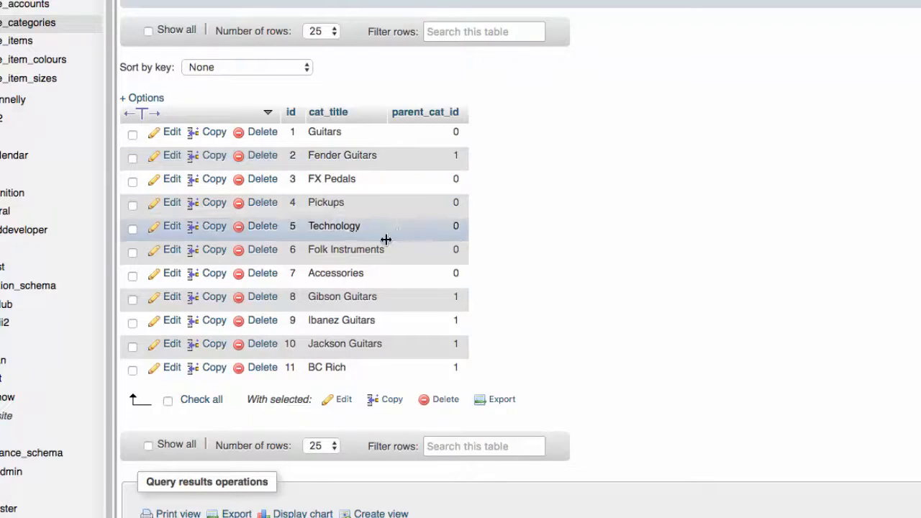
mouse_move(424, 305)
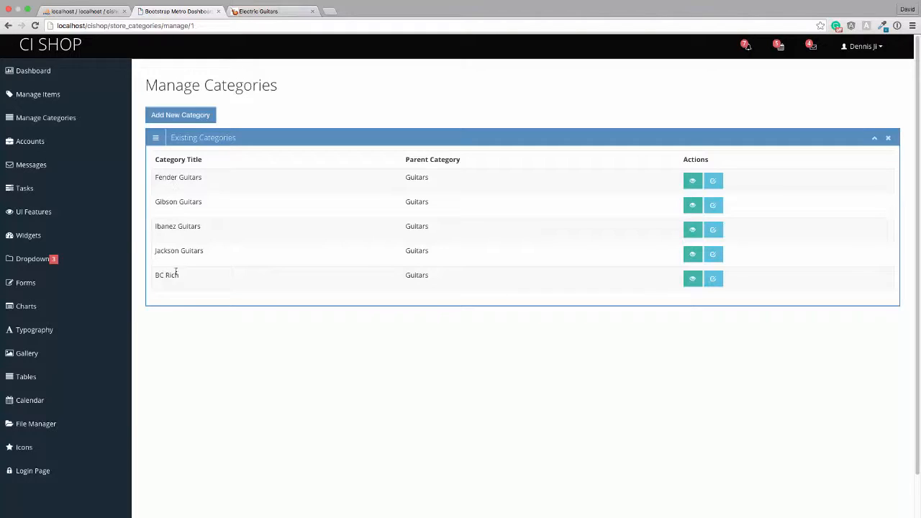
mouse_move(193, 176)
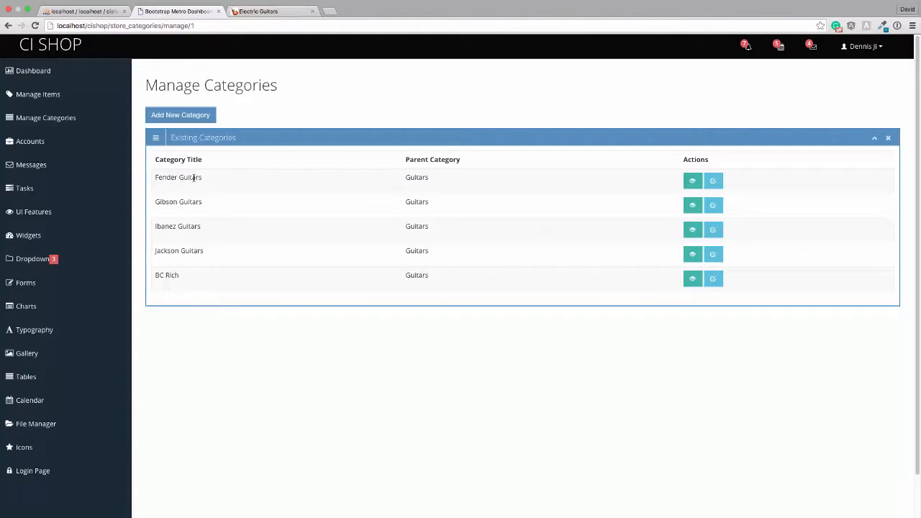
mouse_move(198, 282)
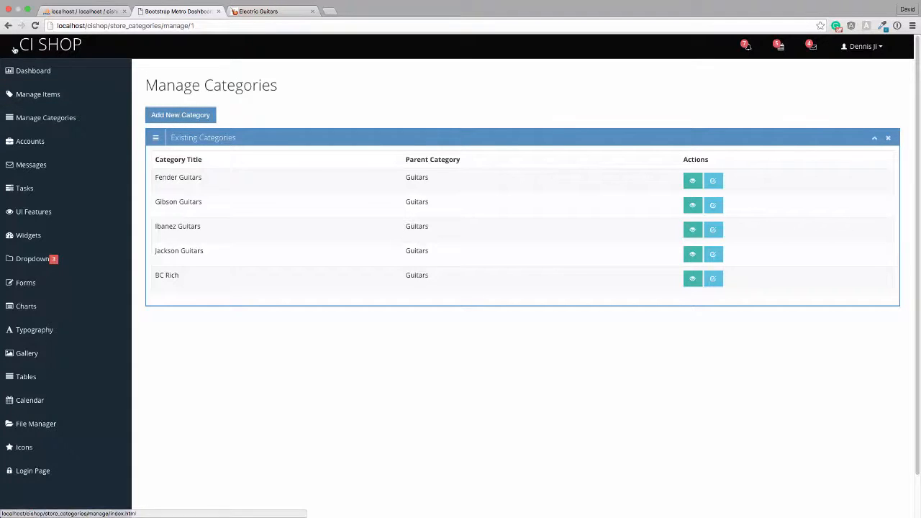
mouse_move(15, 26)
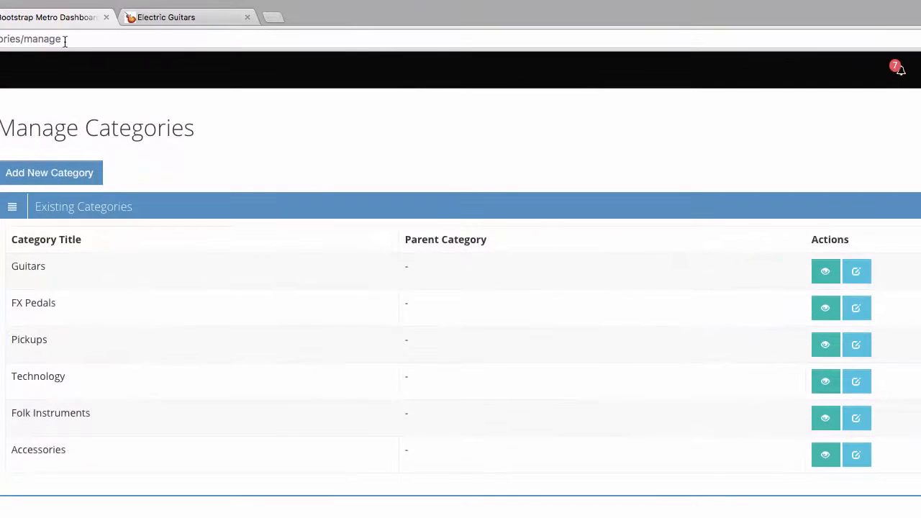
double_click(445, 239)
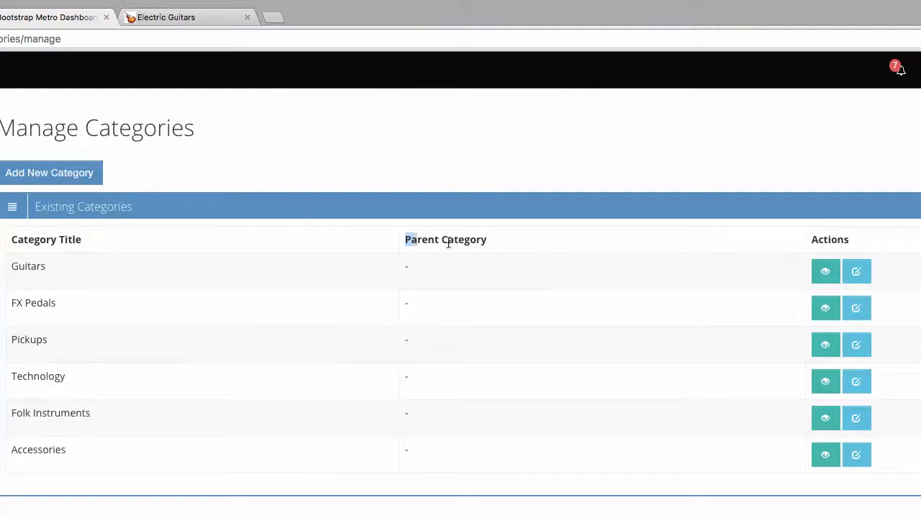
double_click(446, 239)
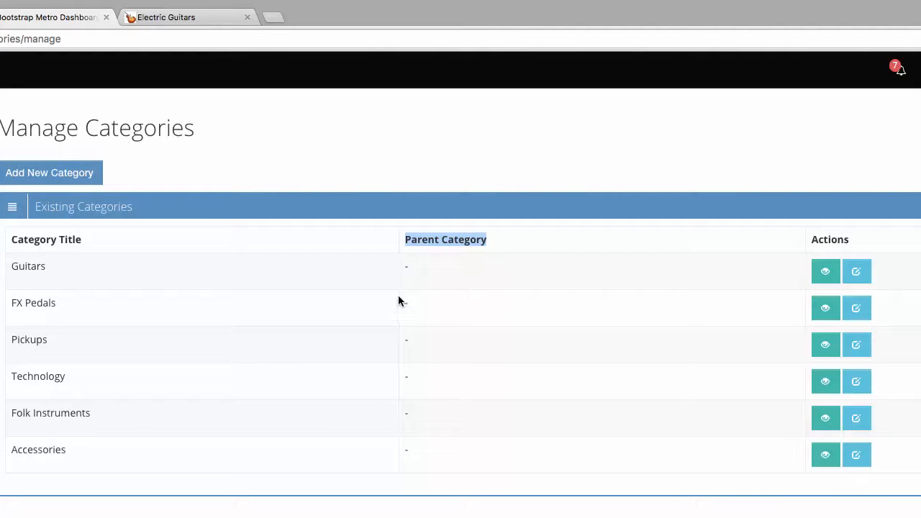
mouse_move(417, 274)
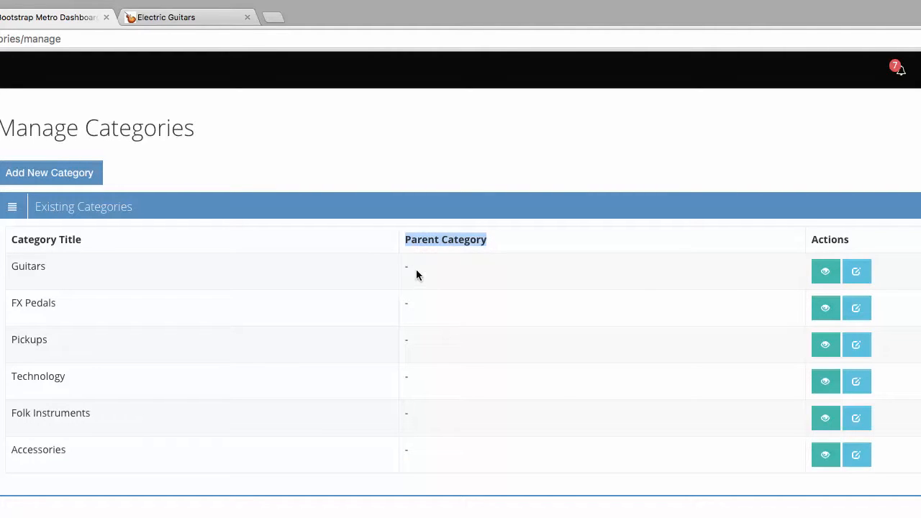
mouse_move(504, 276)
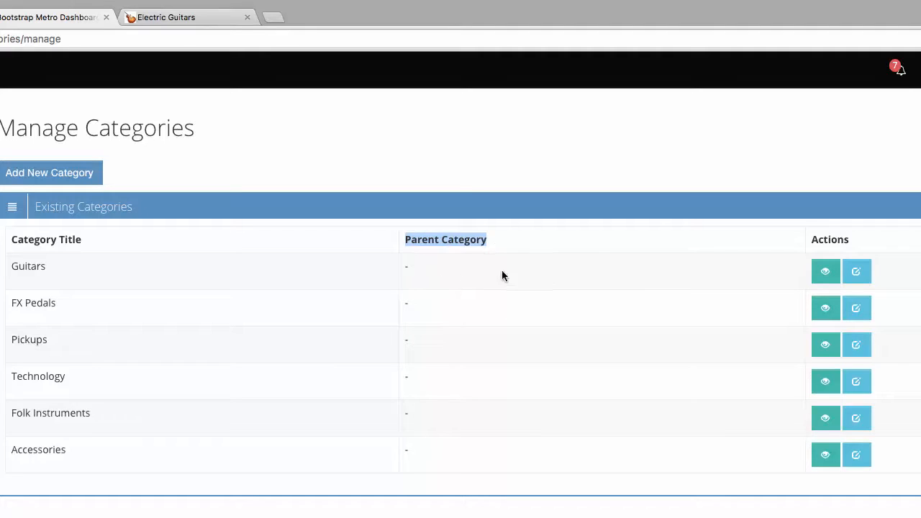
mouse_move(423, 435)
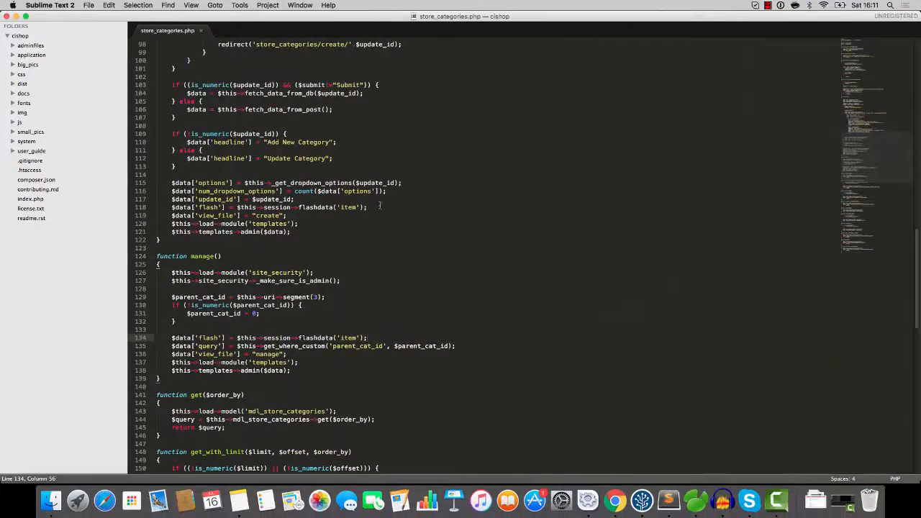
In manage.php add a Sub Categories table header and a cell containing placeholder xxxx.
text(store_categories/manage)
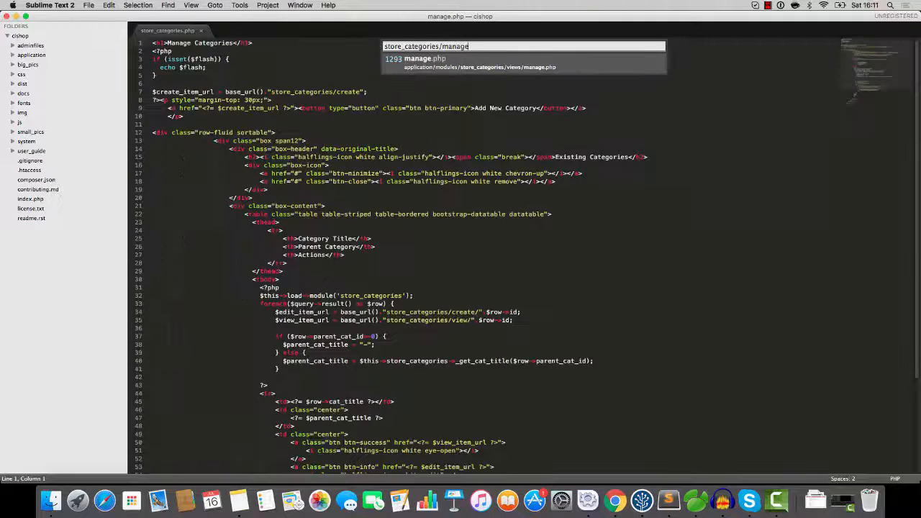
key(enter)
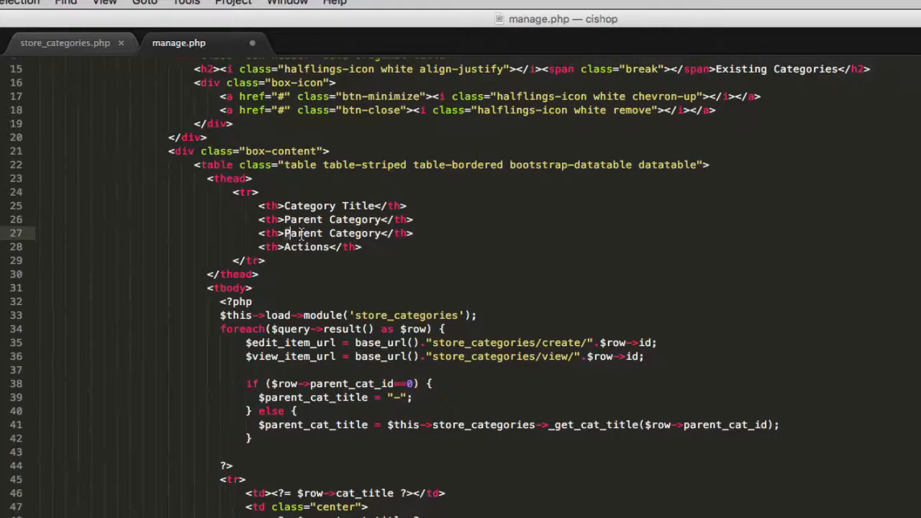
text(Sub)
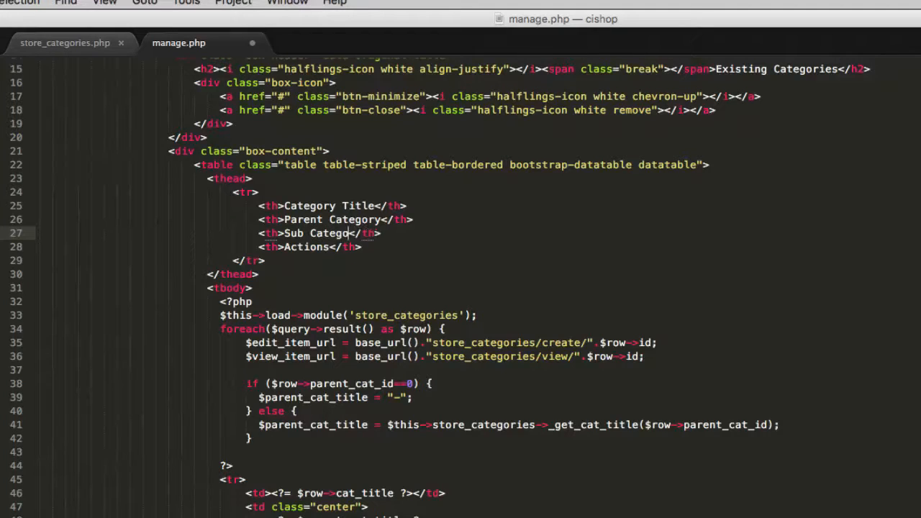
text(ries)
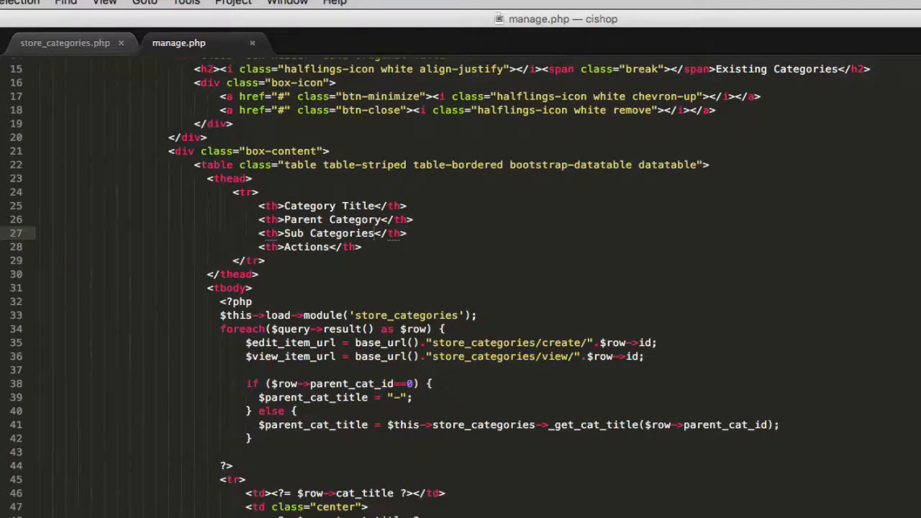
scroll(down, 3)
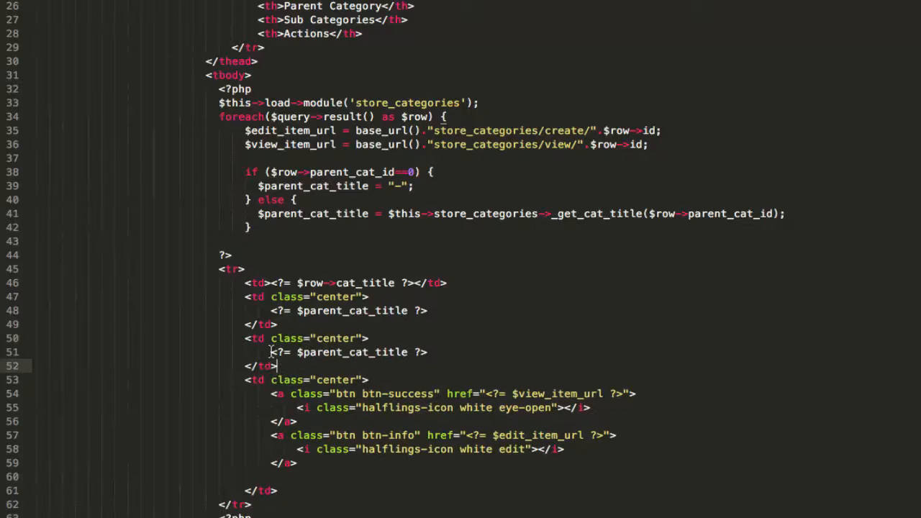
text(xxxx)
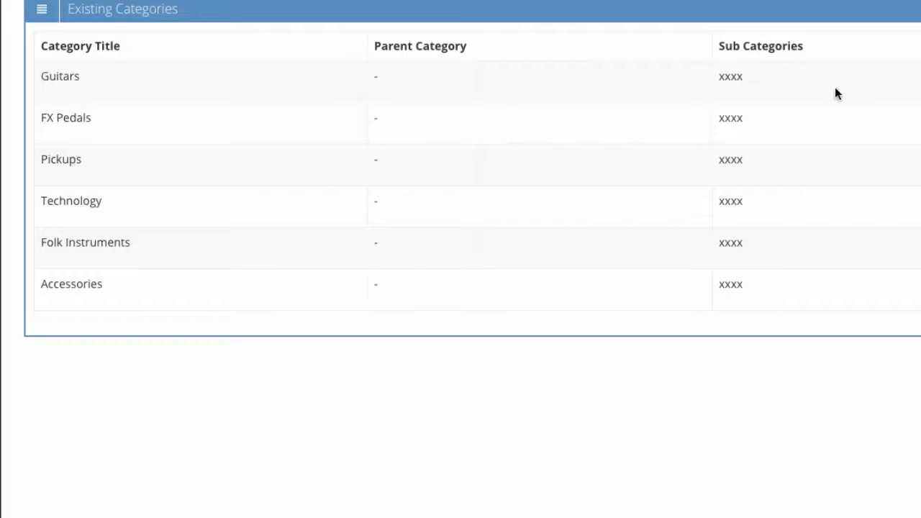
mouse_move(742, 80)
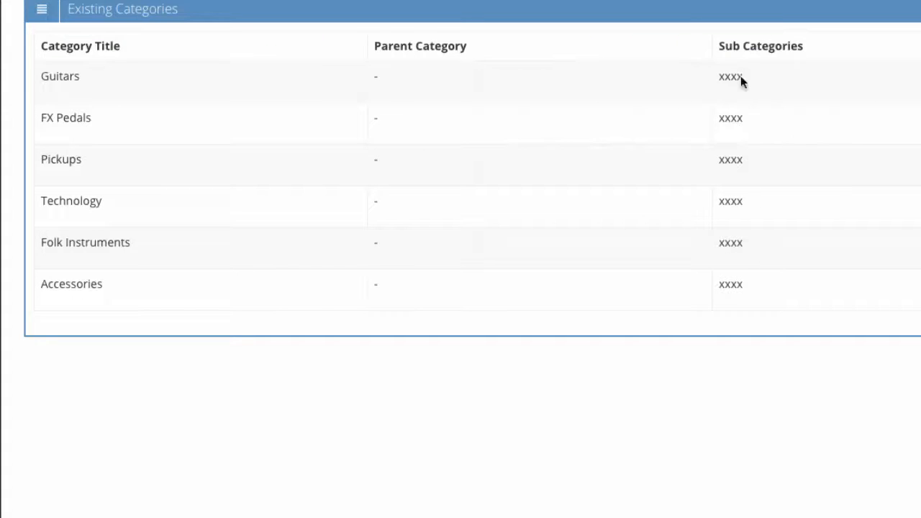
mouse_move(831, 301)
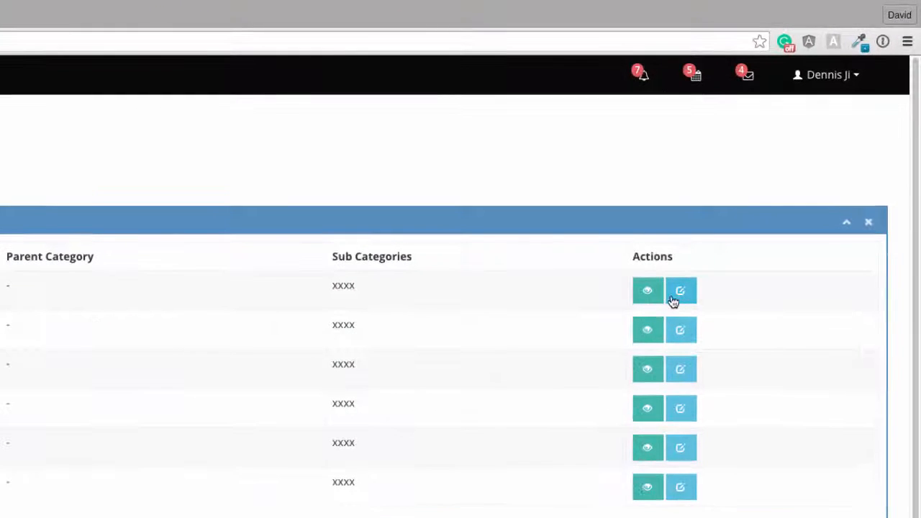
mouse_move(686, 307)
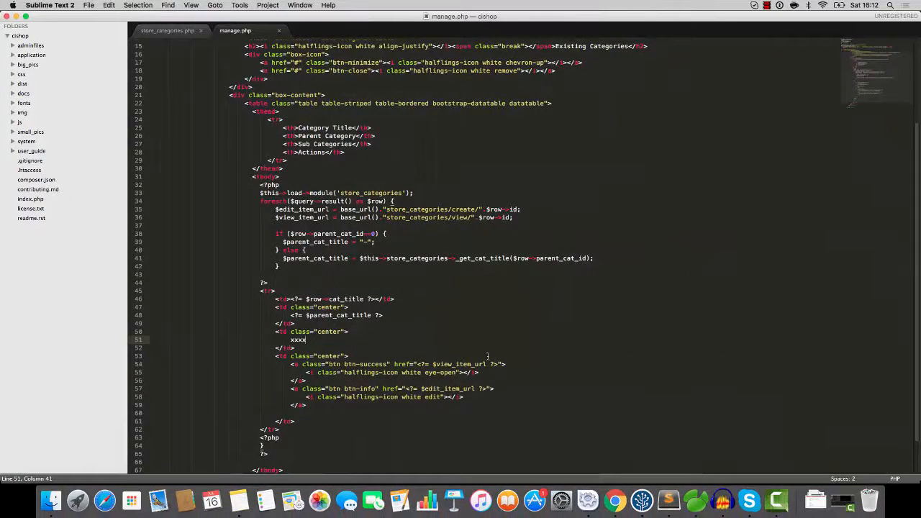
Switch to the store_categories.php controller and scroll to a spot near the top for _count_sub_cats.
scroll(down, 3)
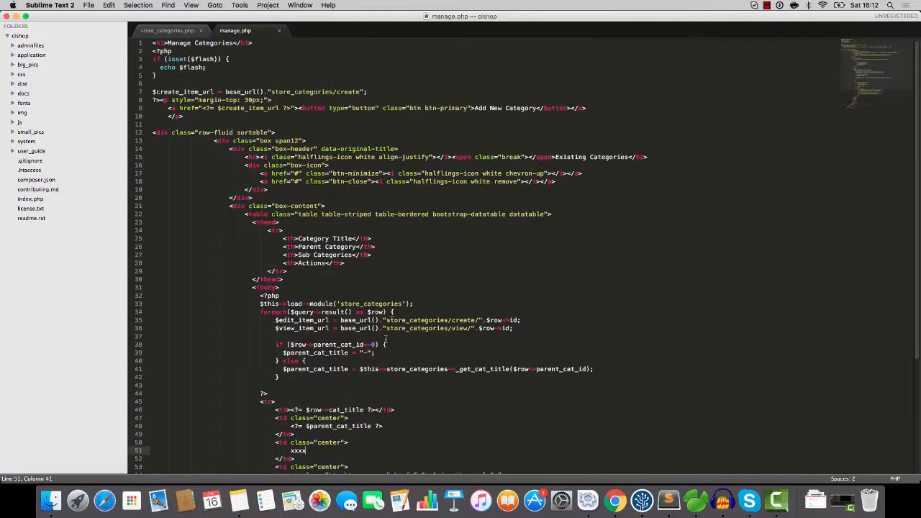
scroll(down, 3)
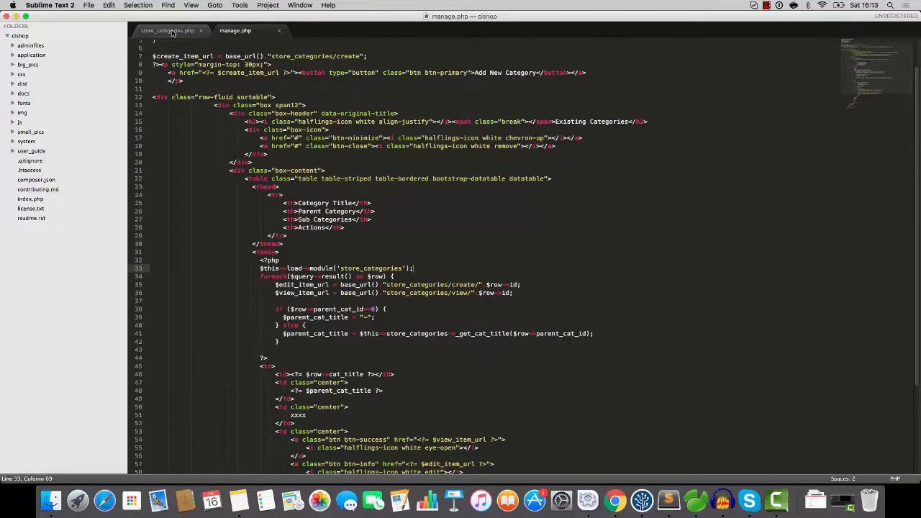
click(171, 30)
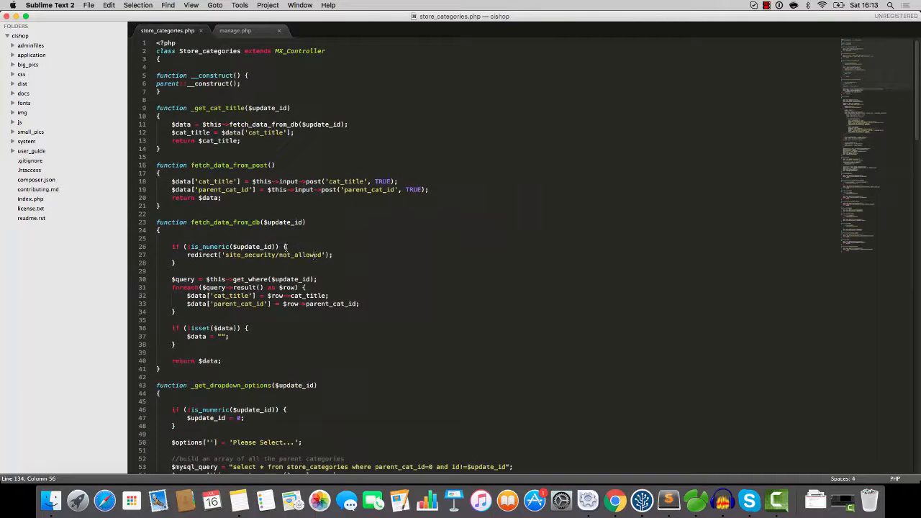
scroll(down, 3)
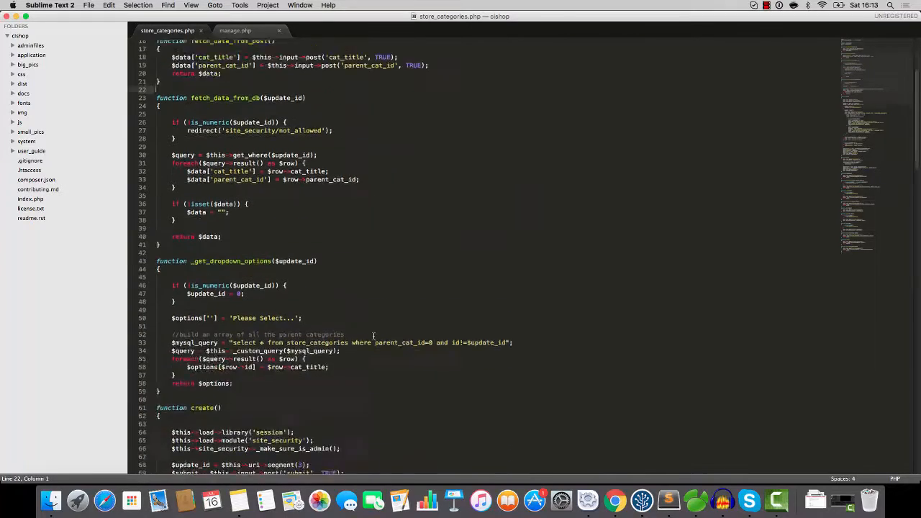
scroll(down, 3)
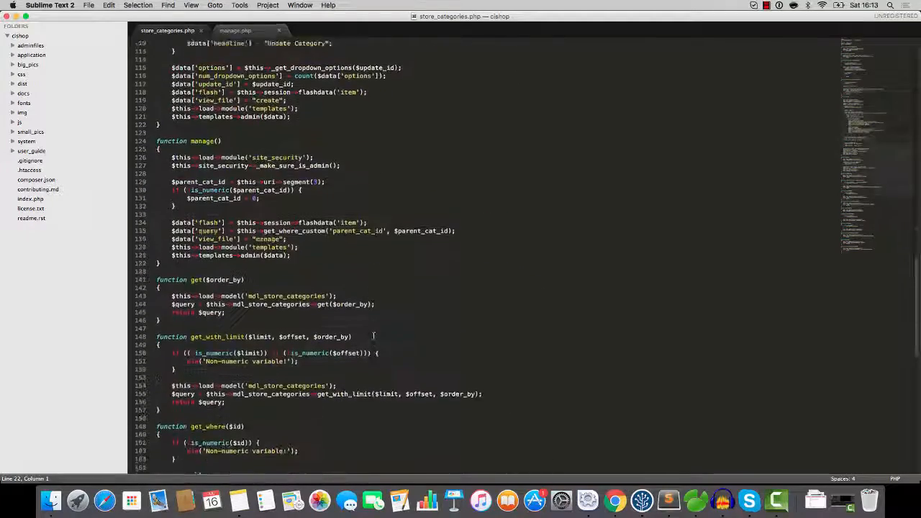
scroll(down, 3)
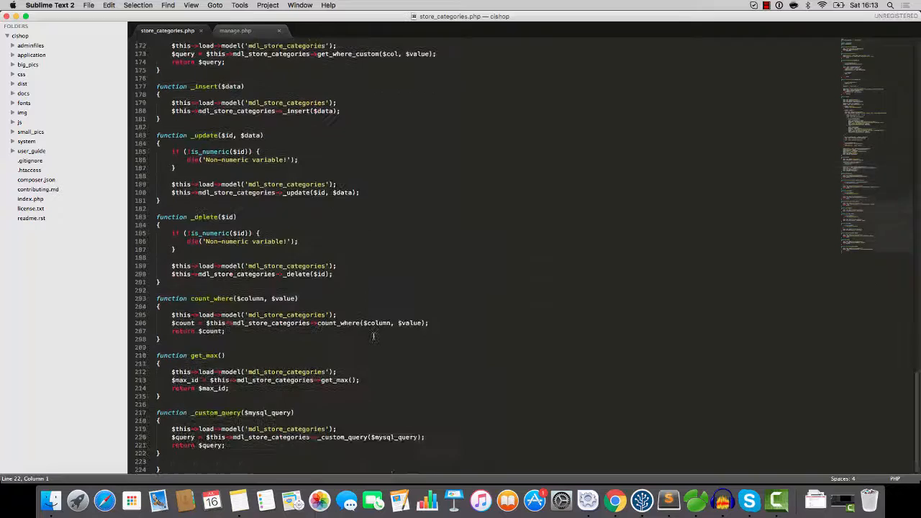
scroll(up, 3)
text(function _count_sub_cats)
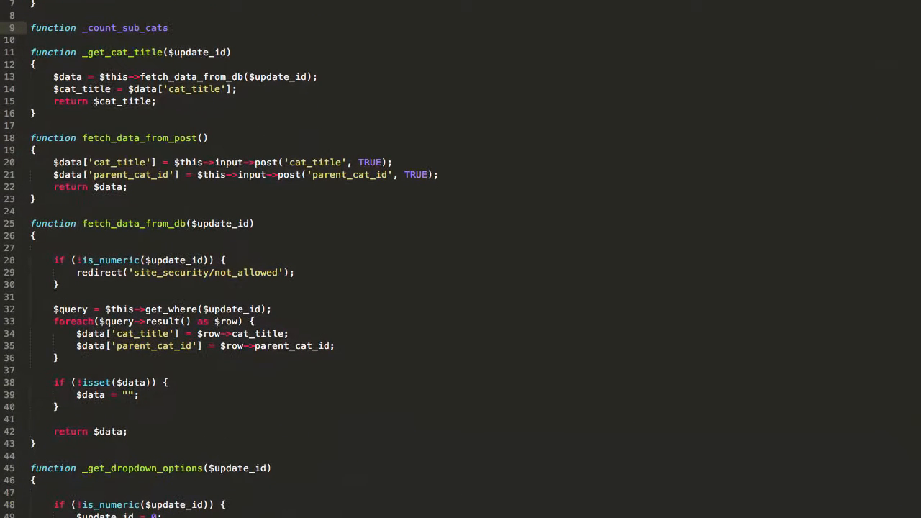
Give _count_sub_cats an $update_id parameter and a comment that it returns the subcategory count for this category.
text(($update_id))
text({)
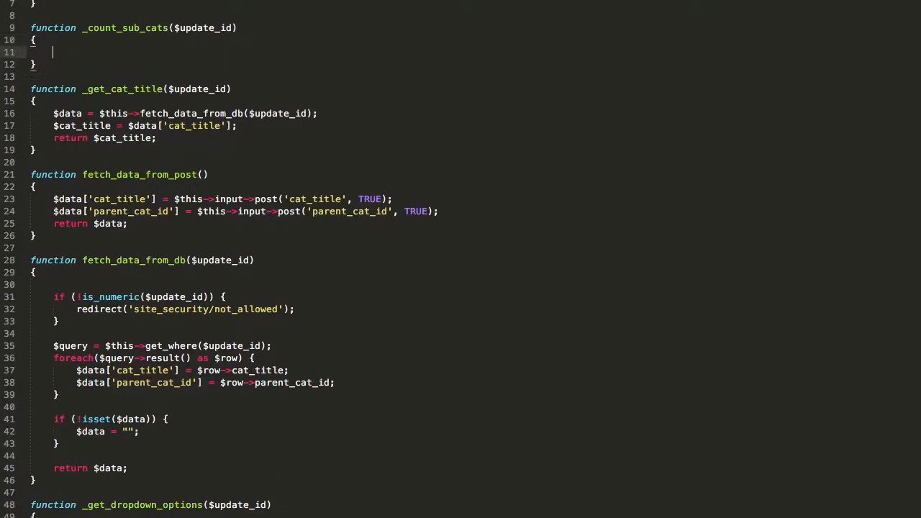
text(//return thi)
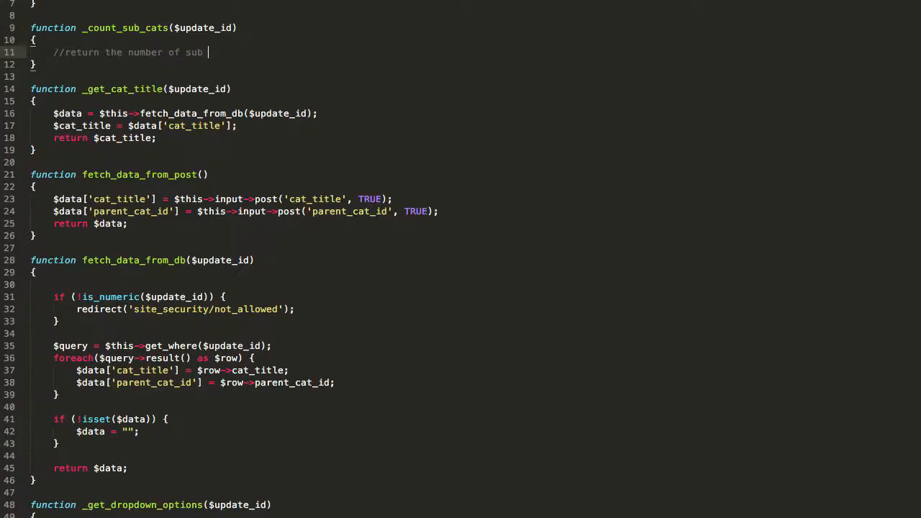
text(categories, belo)
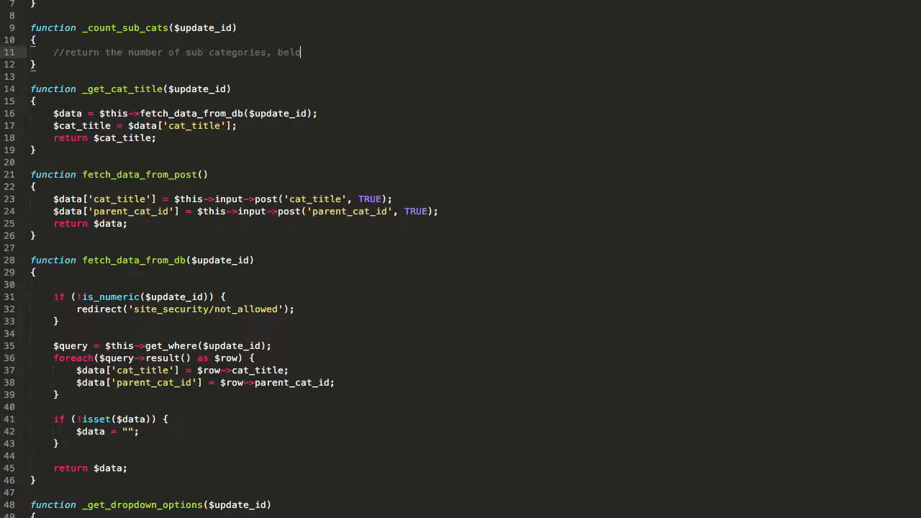
text(onging to)
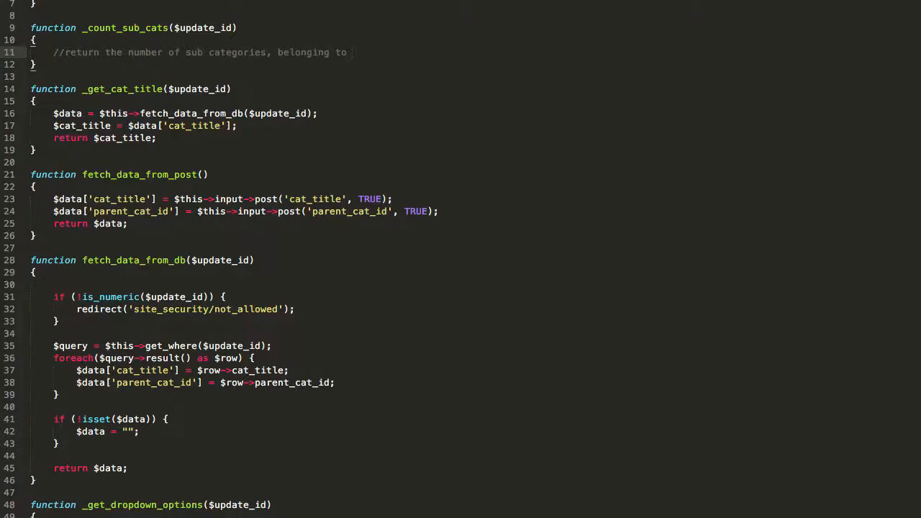
text(THIS category)
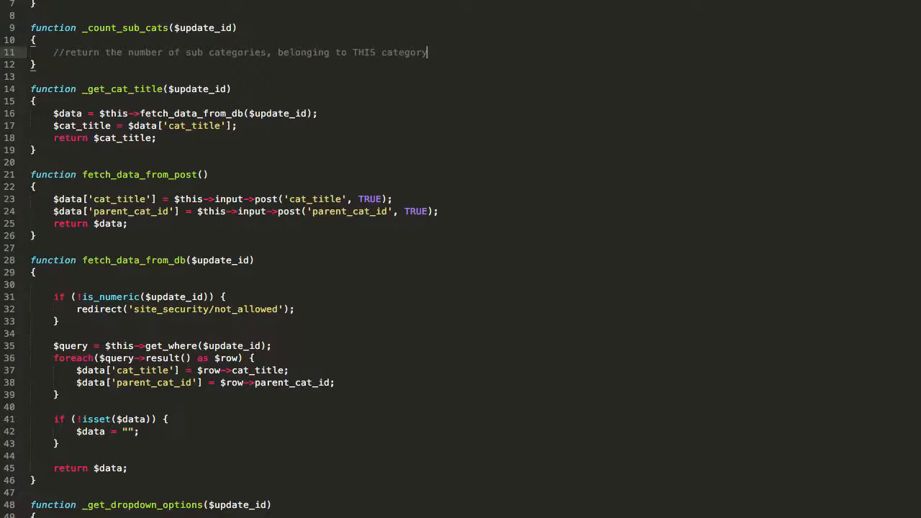
Query get_where_custom('parent_cat_id', $update_id), return $query->num_rows(), save and dismiss the license nag.
text($query = $this->)
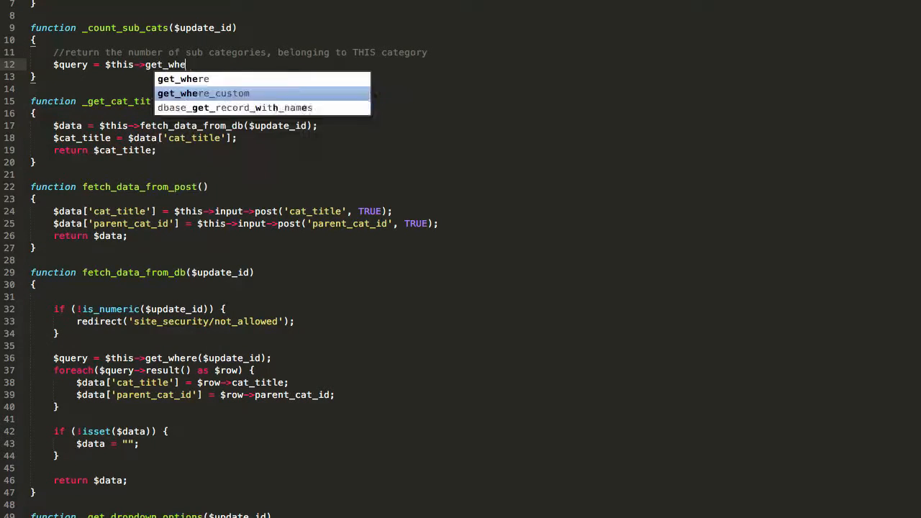
text(get_where_custom('parent_cat_id', $)
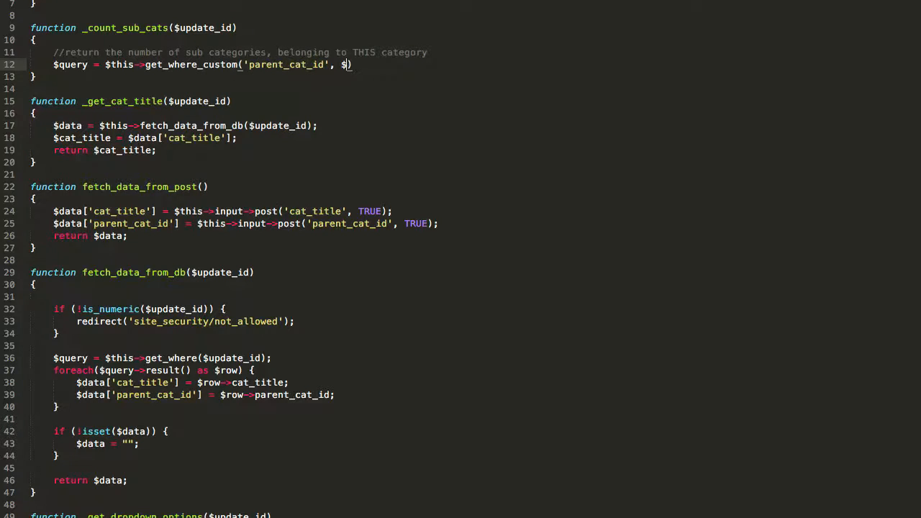
text($update_id);)
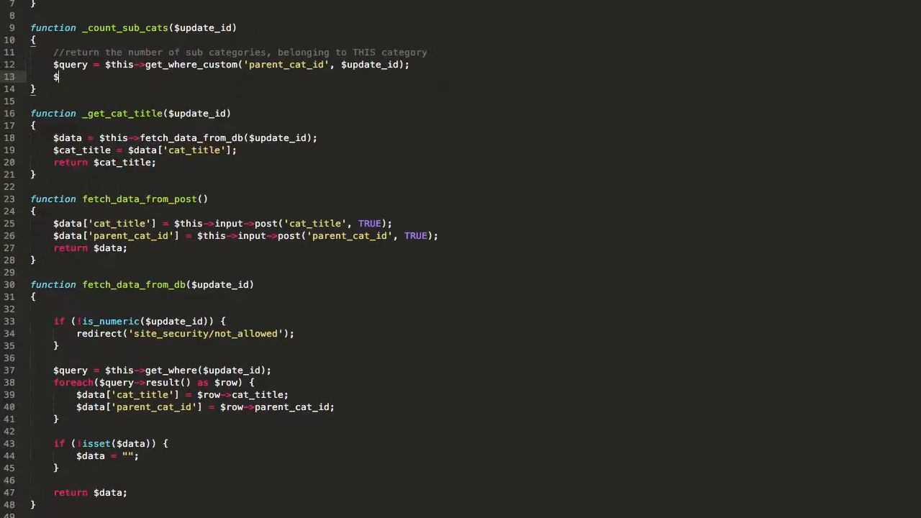
text(num_rows = $query->)
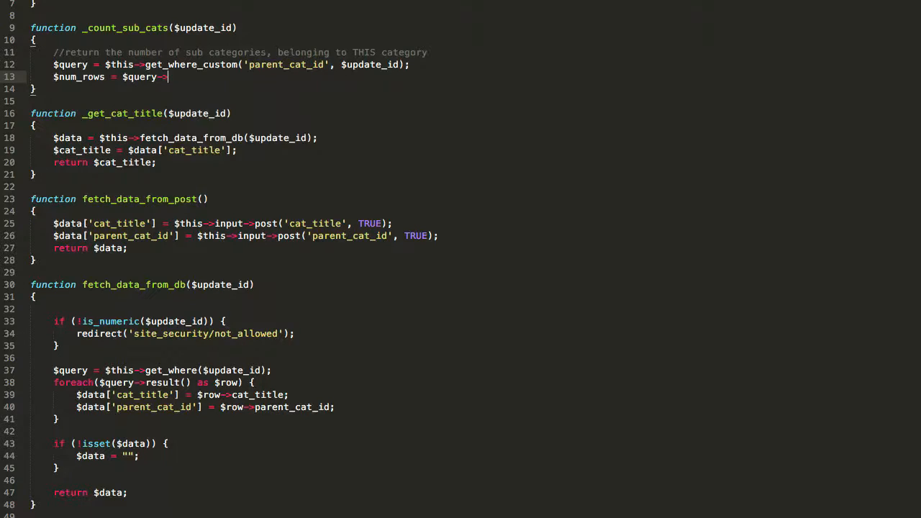
text(num_rows)
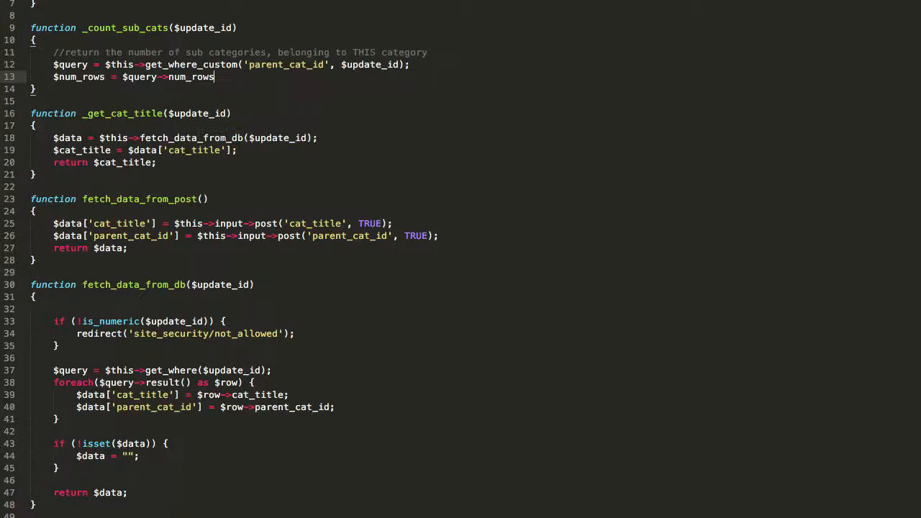
text(();)
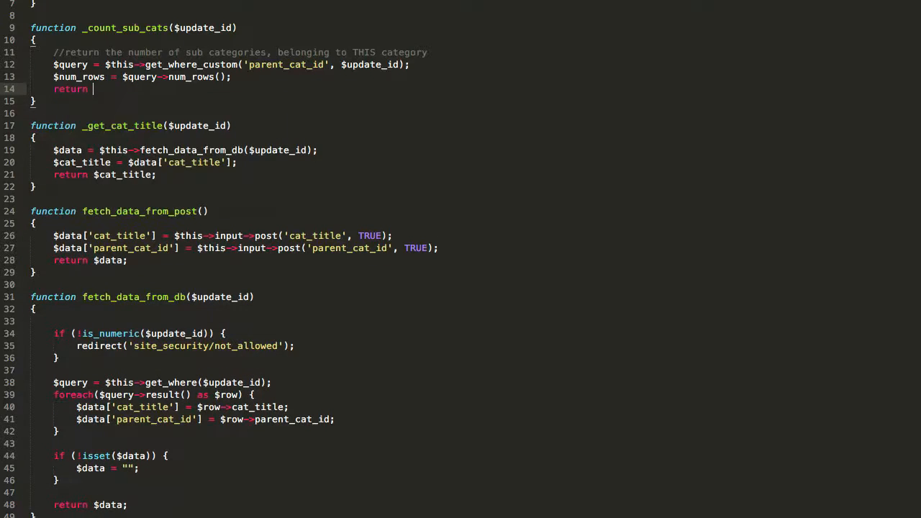
text($num_rows;)
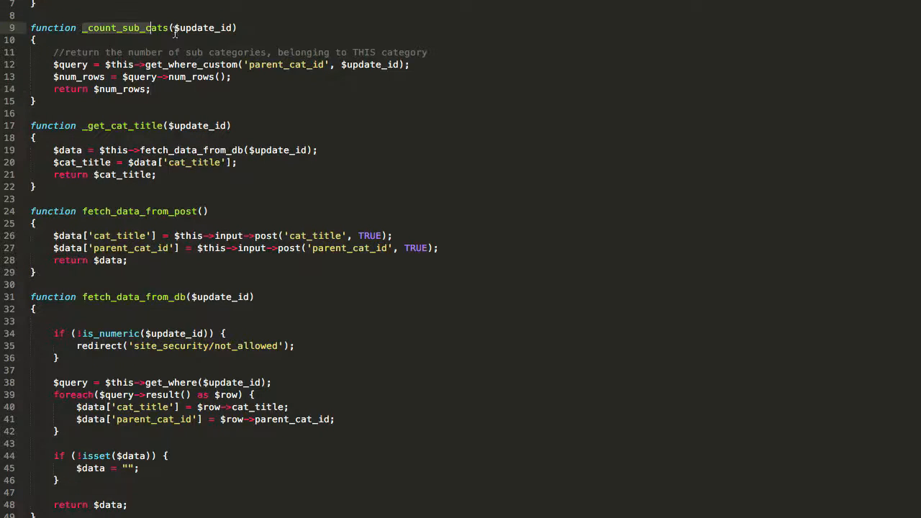
click(239, 27)
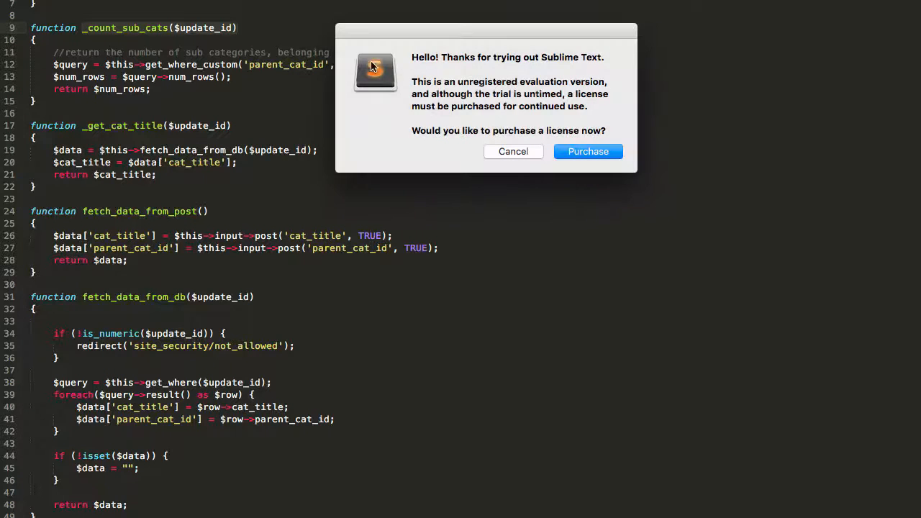
click(512, 151)
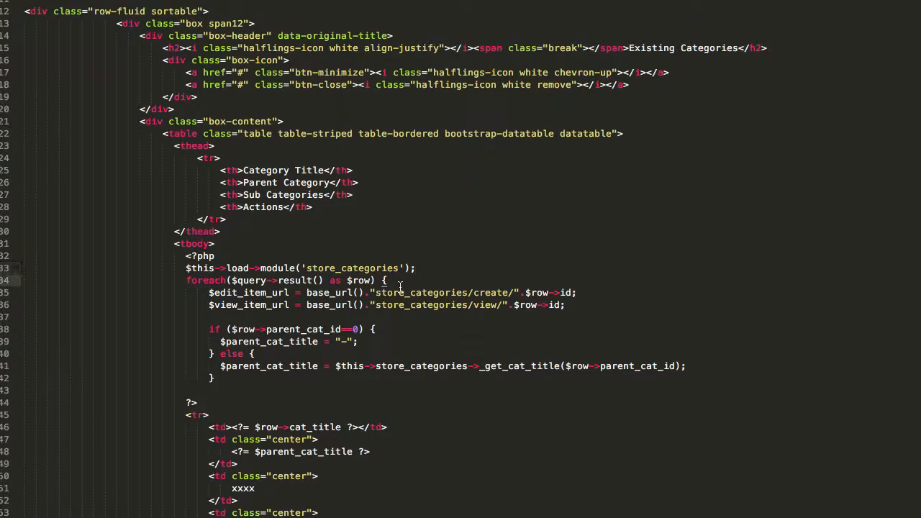
In the manage.php loop set $num_sub_cats = $this->store_categories->_count_sub_cats($row->id).
text(_count_sub_cats($update_id))
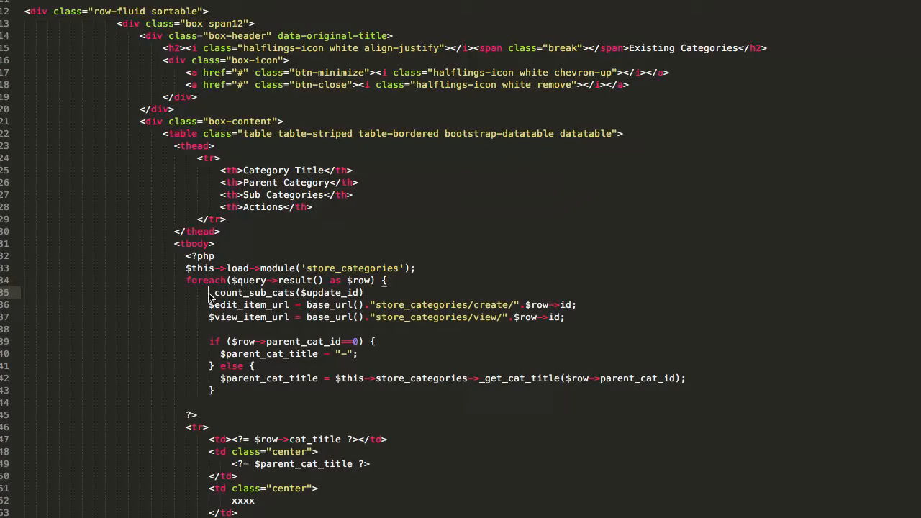
text($num_sub_cats = $t)
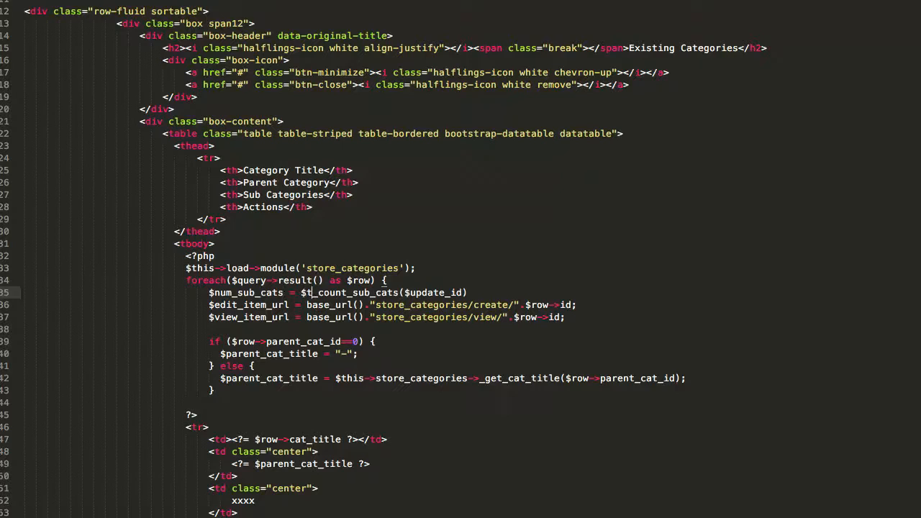
text(his->)
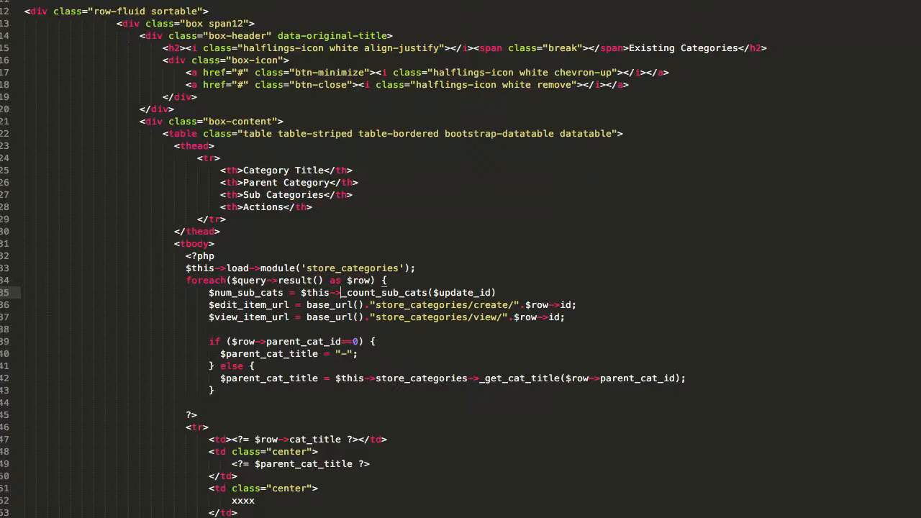
text(store_categorie)
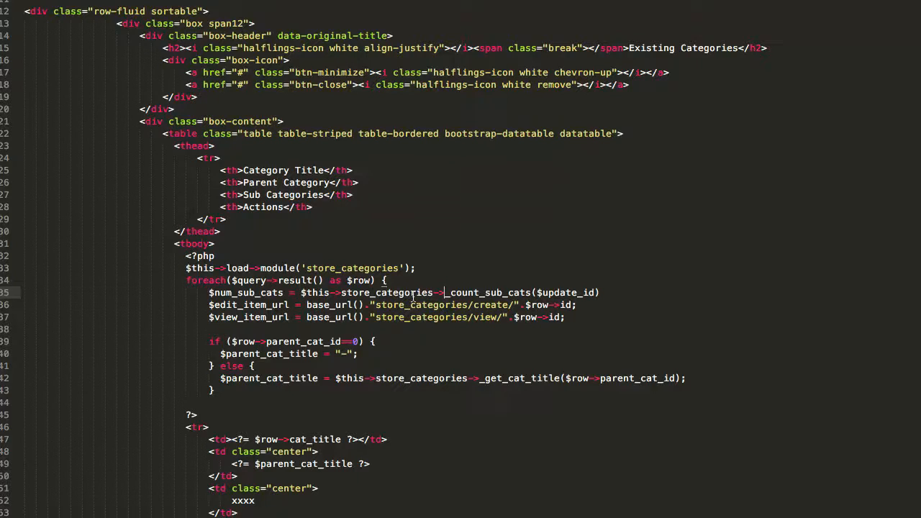
text();)
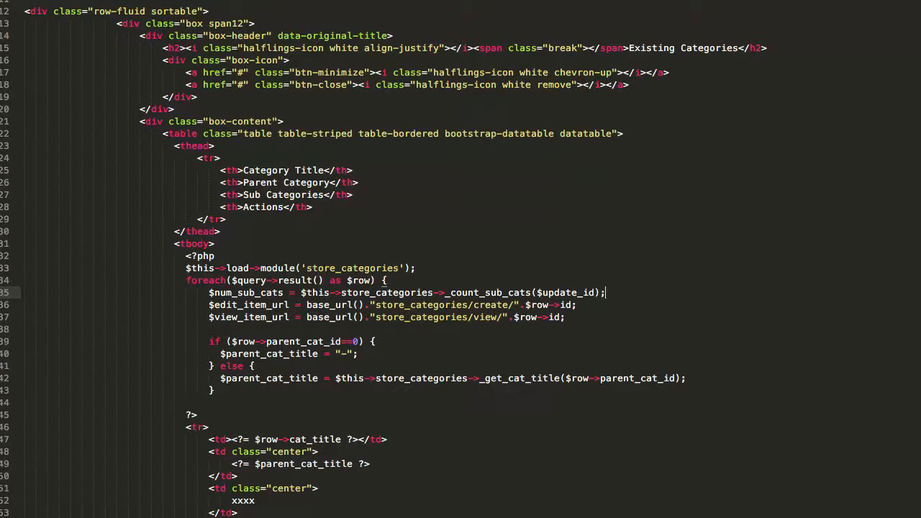
text(uid)
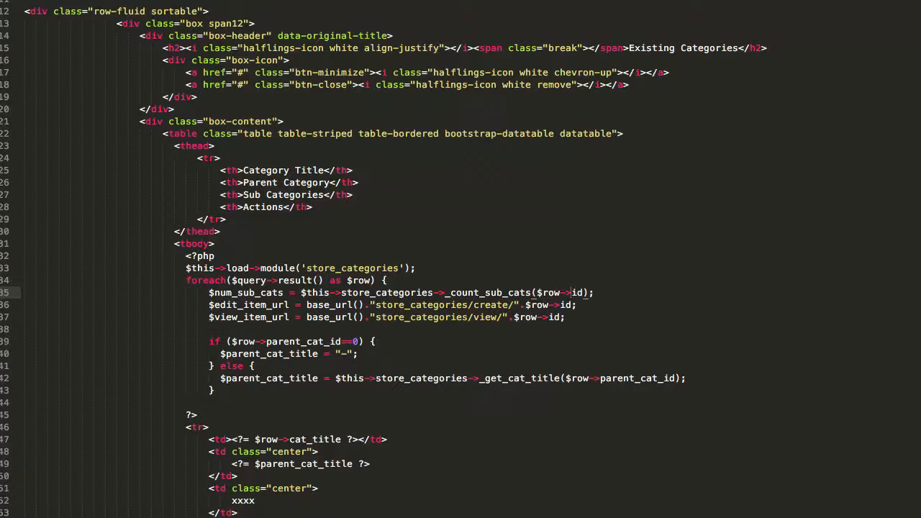
scroll(down, 3)
text($num_sub_cats ?>)
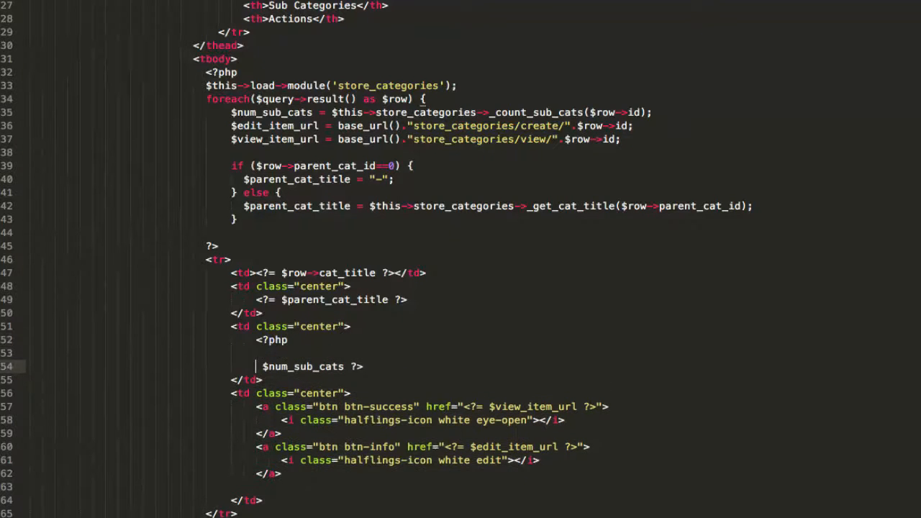
Add if ($num_sub_cats<1) { echo "-"; } else echo $num_sub_cats in the Sub Categories cell.
text(if ())
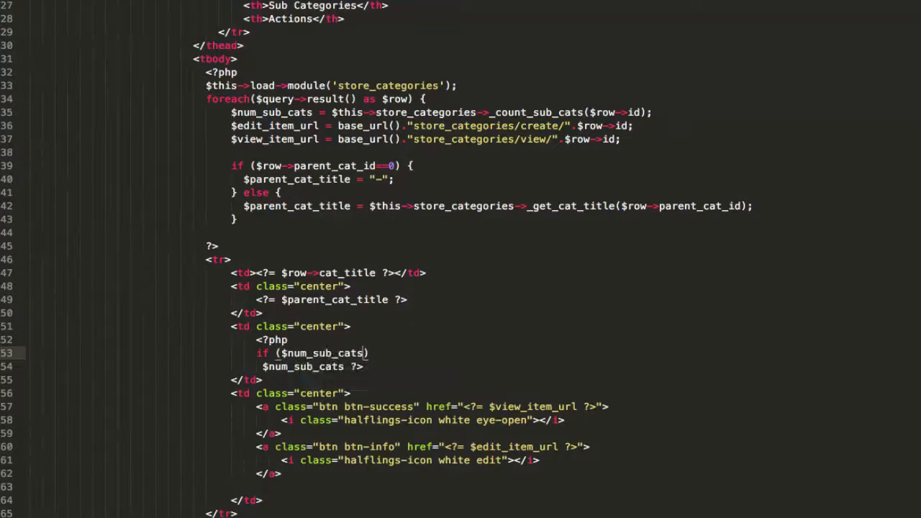
text(<1) {)
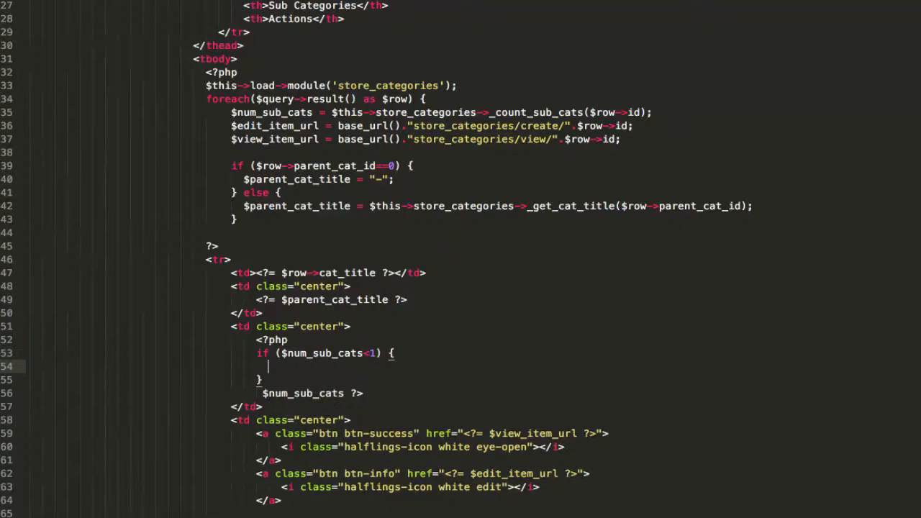
text(echo "-";)
click(284, 378)
text( else {)
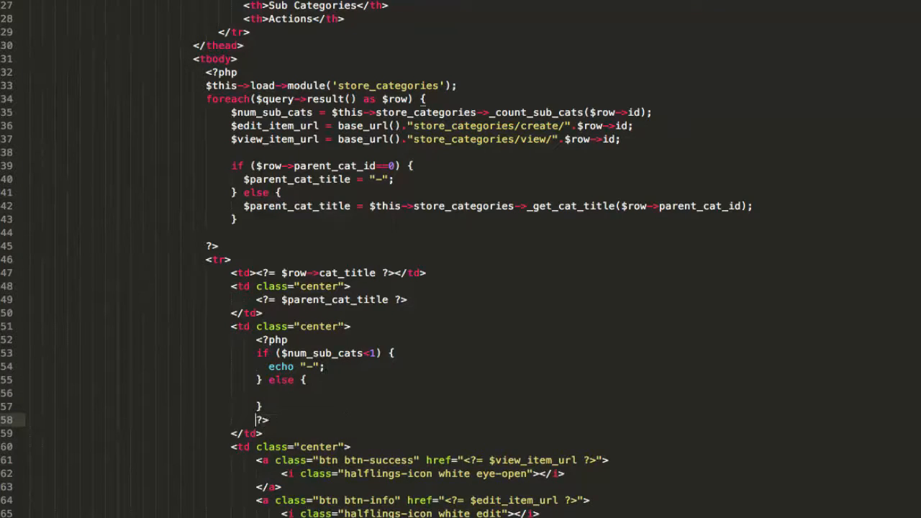
text($num_sub_cats)
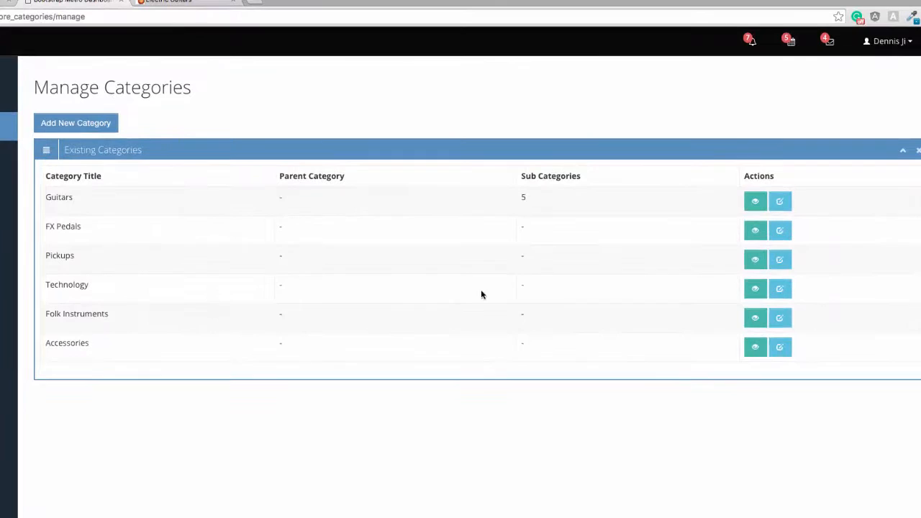
mouse_move(326, 254)
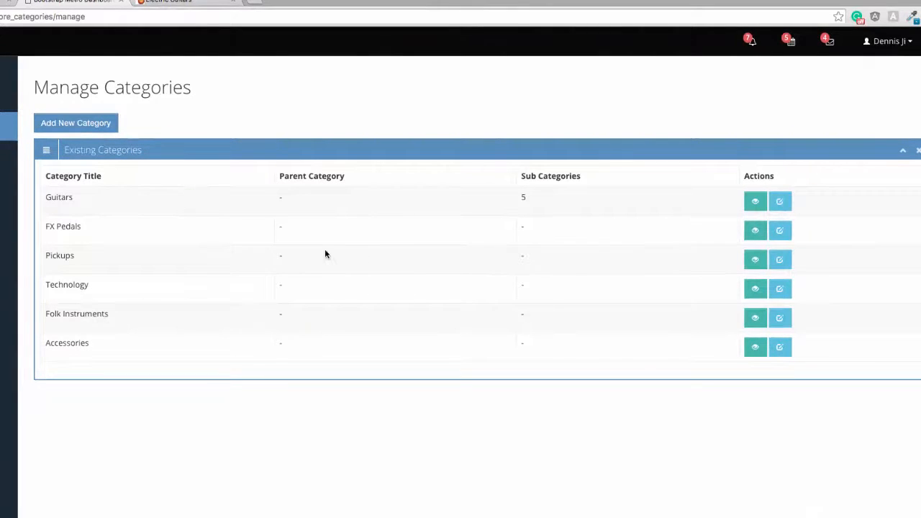
mouse_move(535, 225)
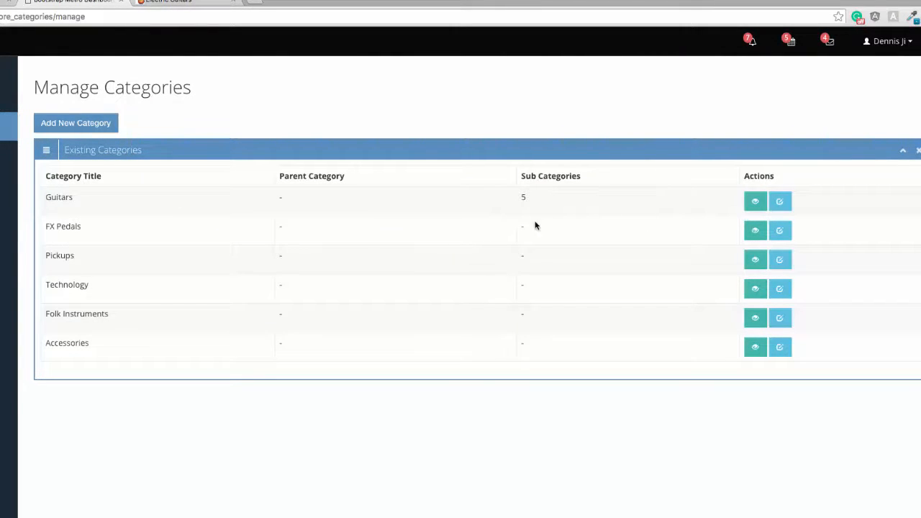
mouse_move(280, 134)
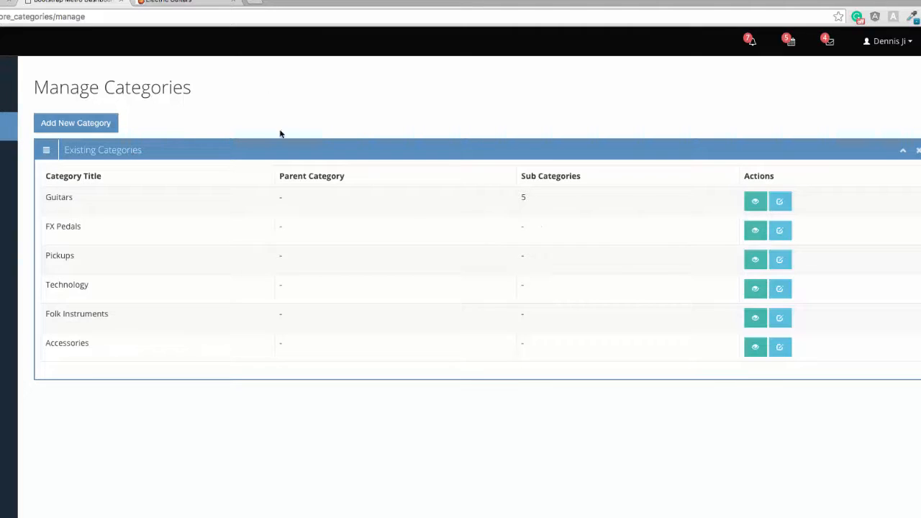
mouse_move(526, 201)
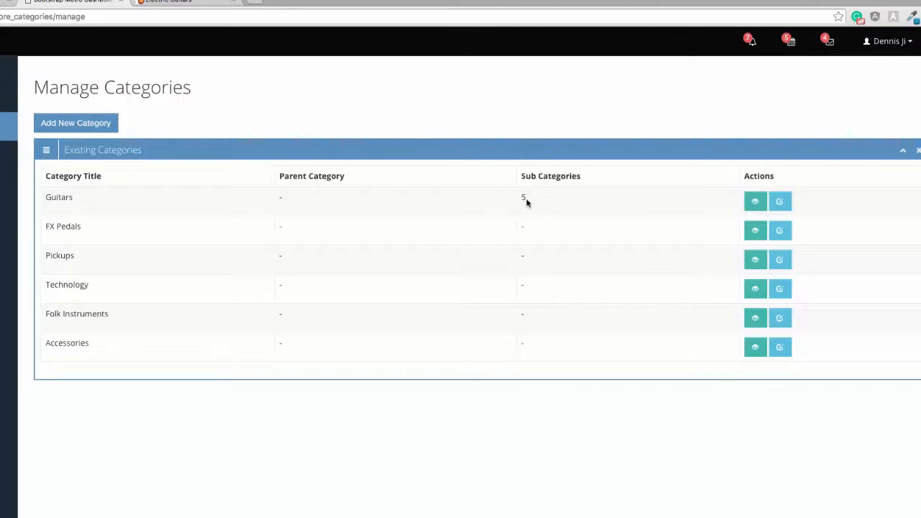
mouse_move(558, 207)
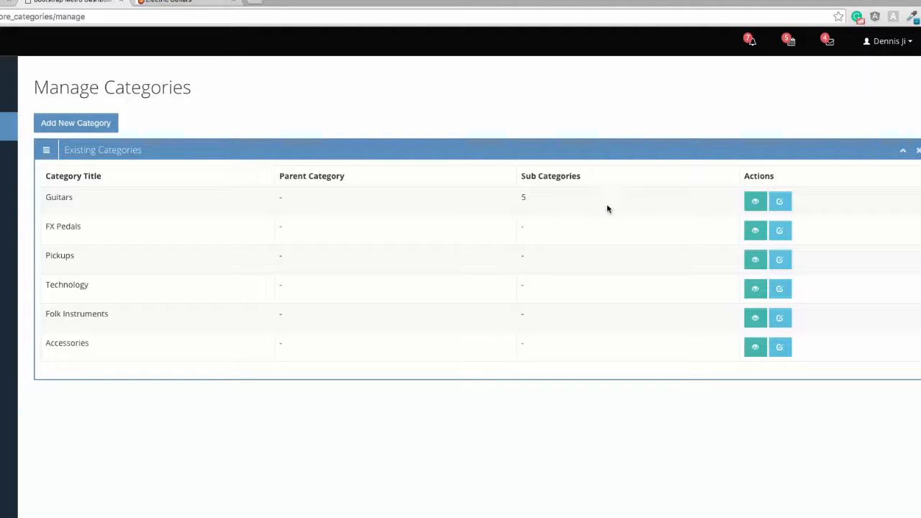
mouse_move(636, 236)
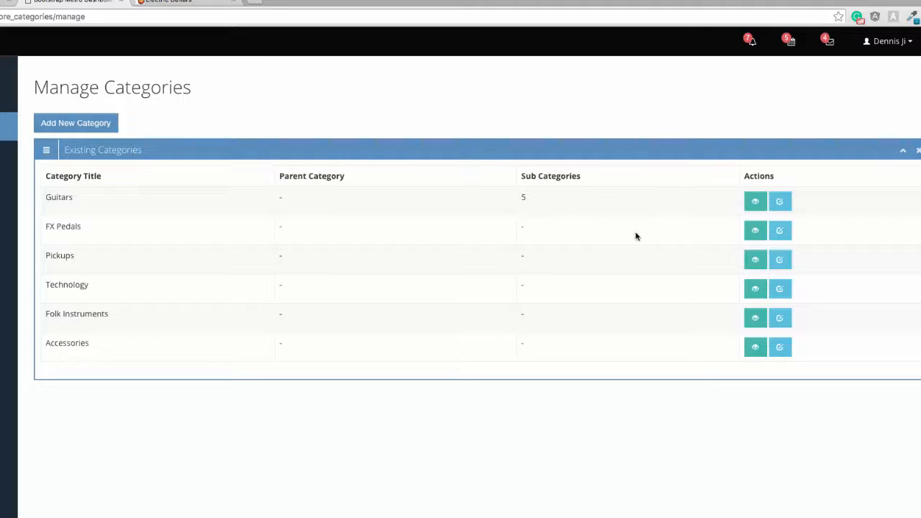
mouse_move(587, 327)
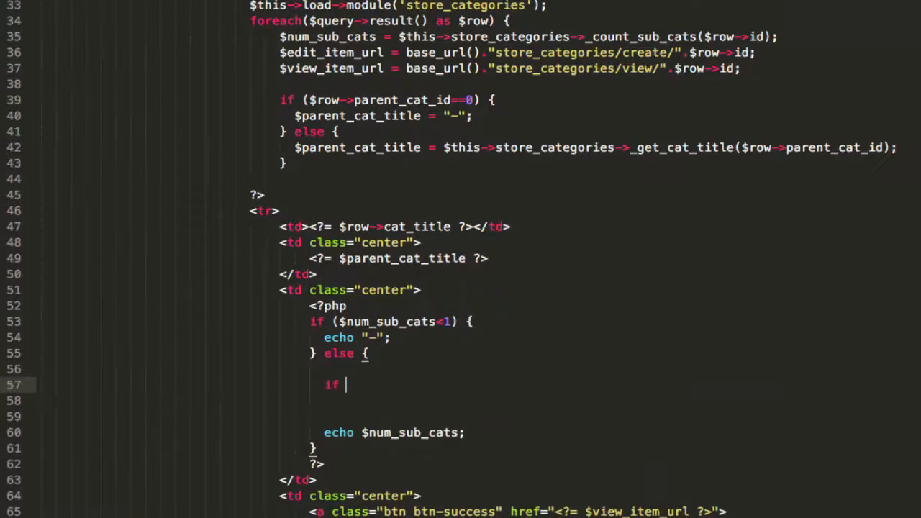
Set $entity to "Category" when $num_sub_cats is 1, otherwise "Categories".
text(($num_sub_cats==1) {)
click(410, 400)
text($enti)
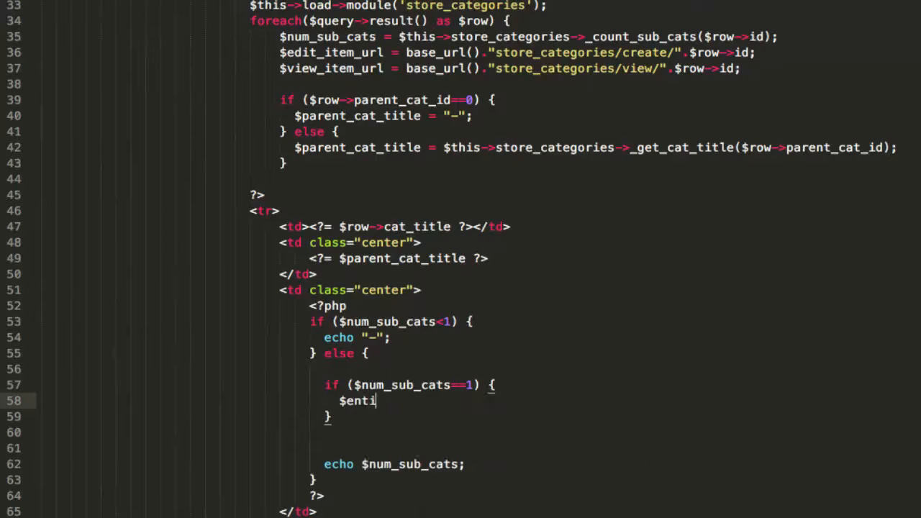
text(ty = "")
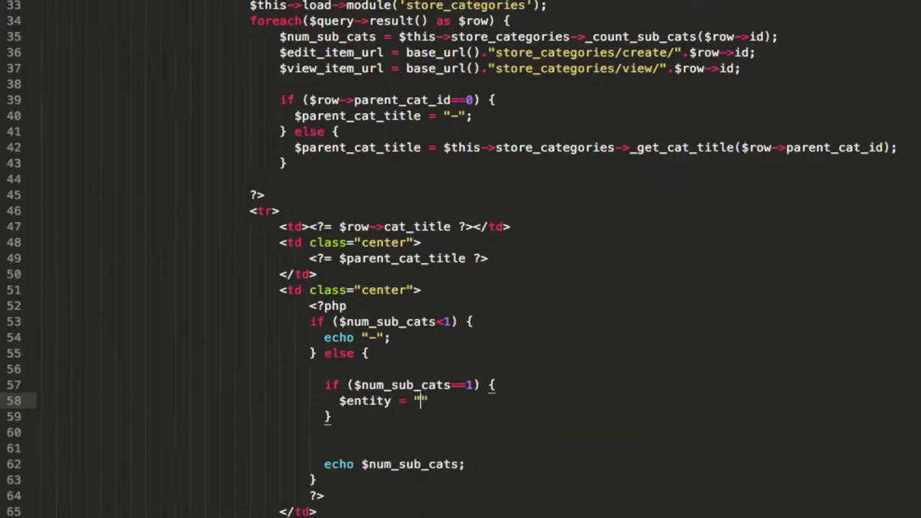
text(Category)
text($entity = $)
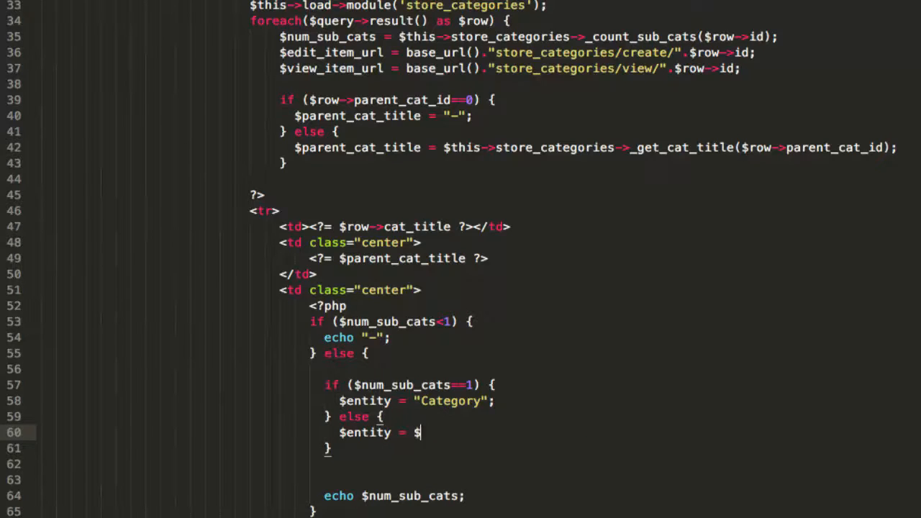
text(Categories";)
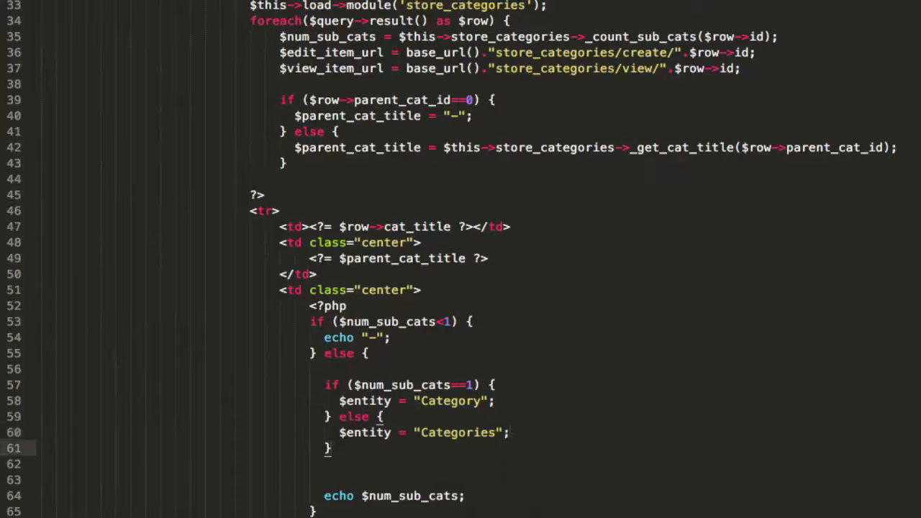
scroll(down, 3)
text(?>)
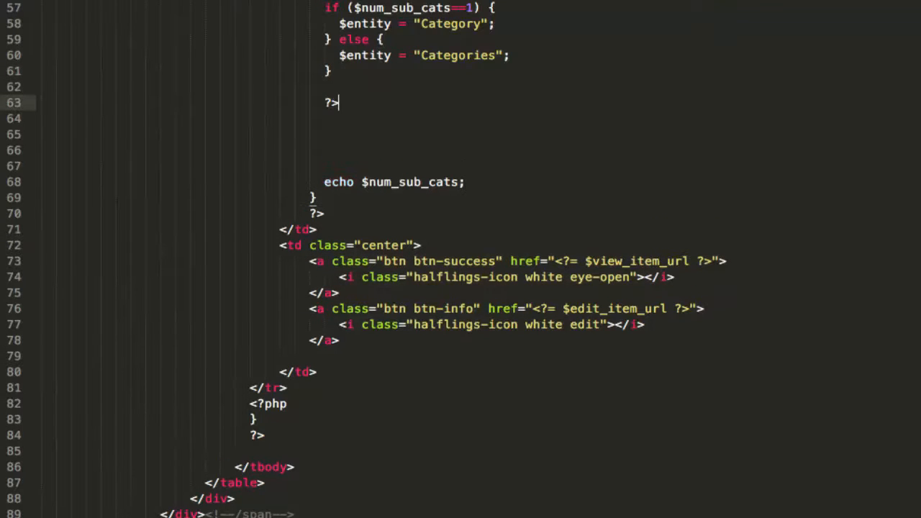
Insert the btn-success anchor with a PHP echo of $num_sub_cats inside it.
text(<?php)
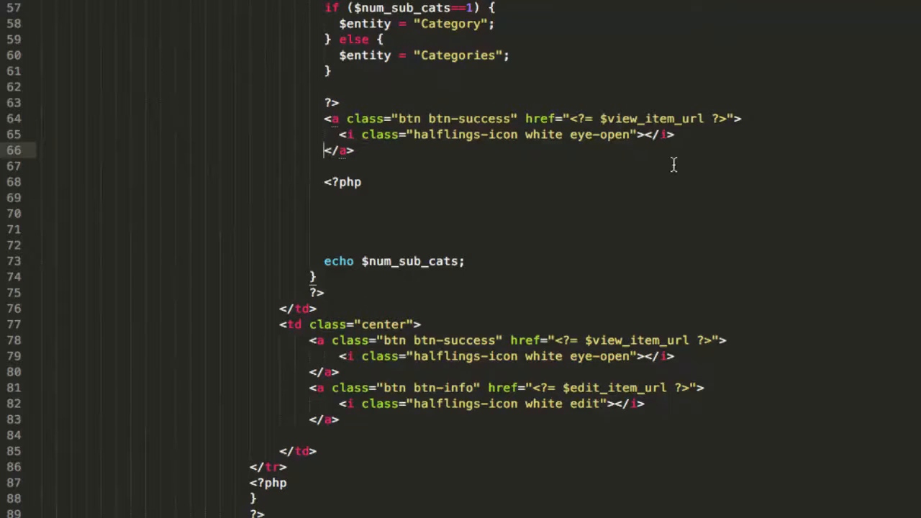
mouse_move(505, 150)
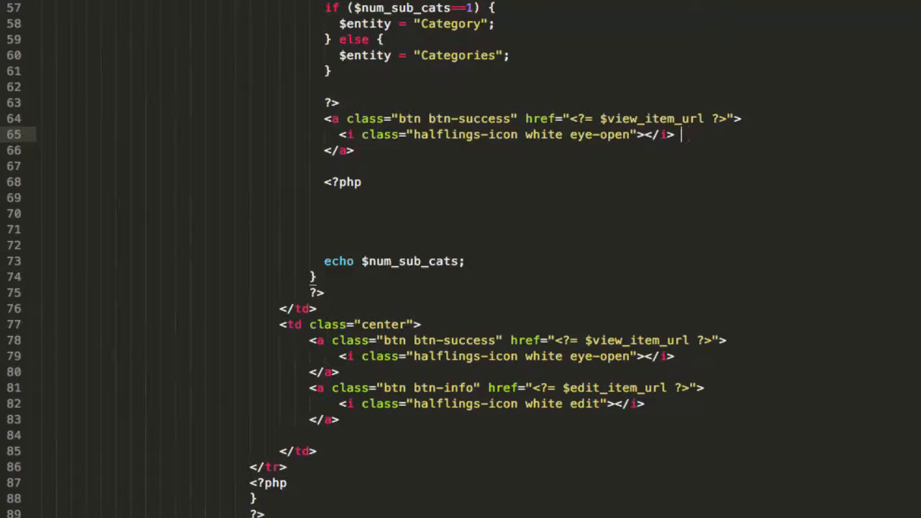
text(<?=)
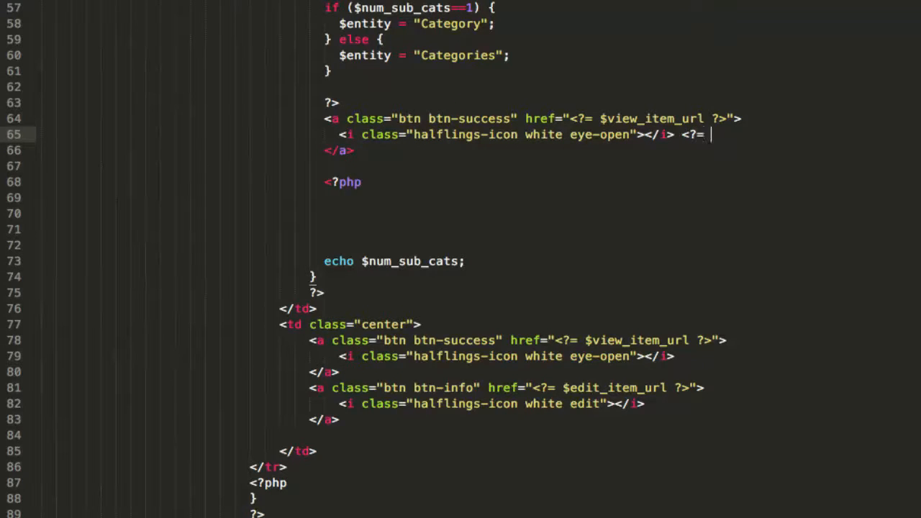
text($num_sub_cats ?)
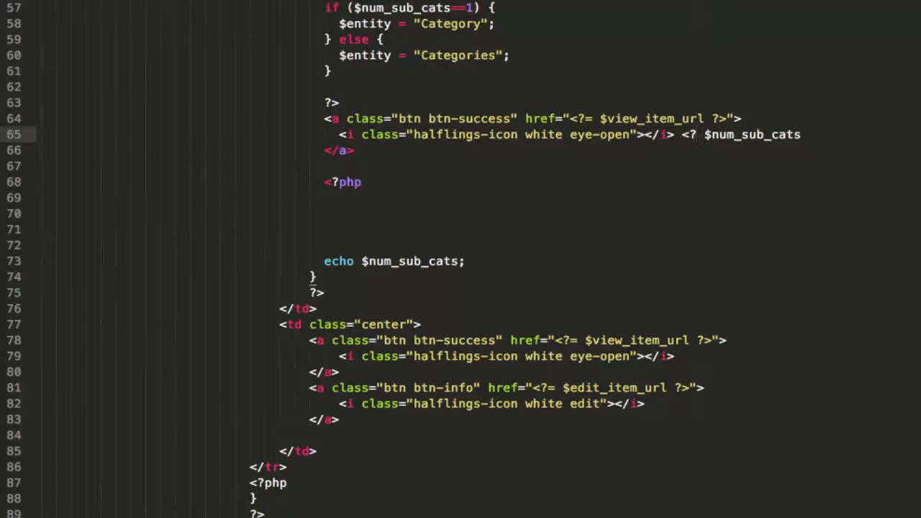
text(php)
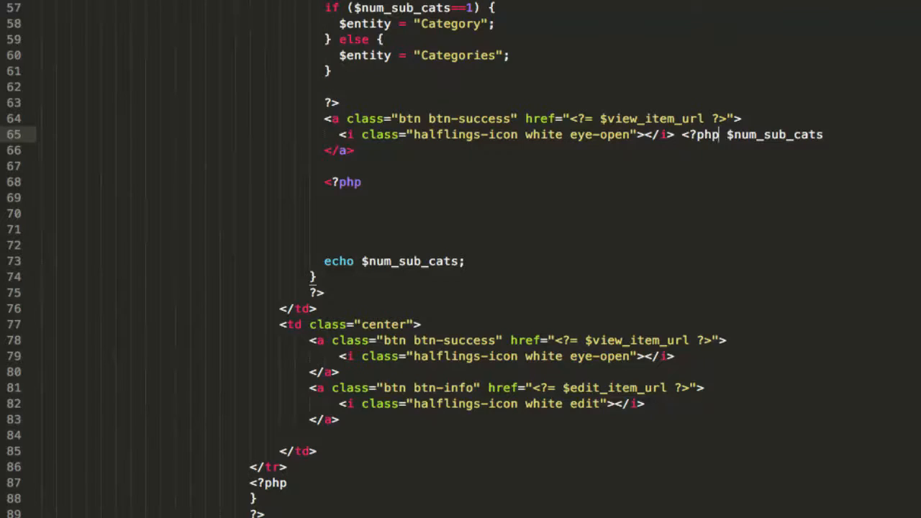
text(echo $num_sub_cats)
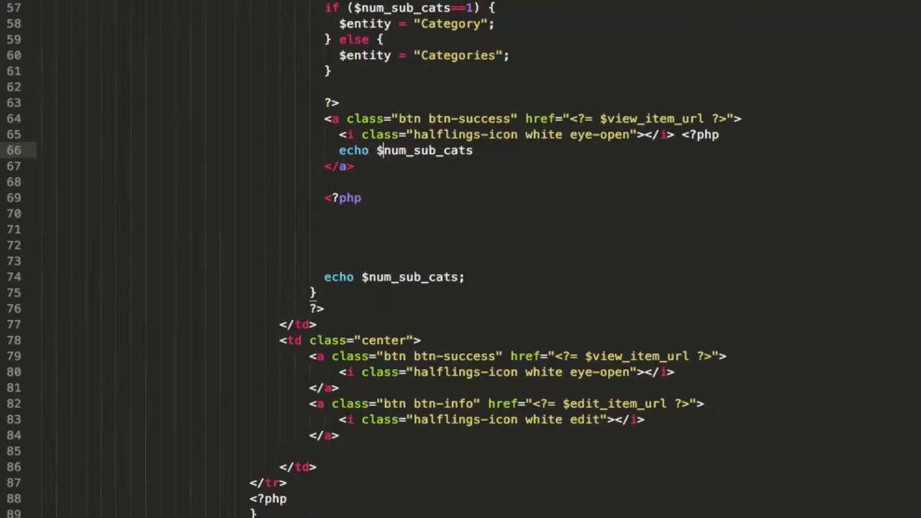
Append ." ".$entity so the button reads the count followed by Category/Categories.
click(478, 149)
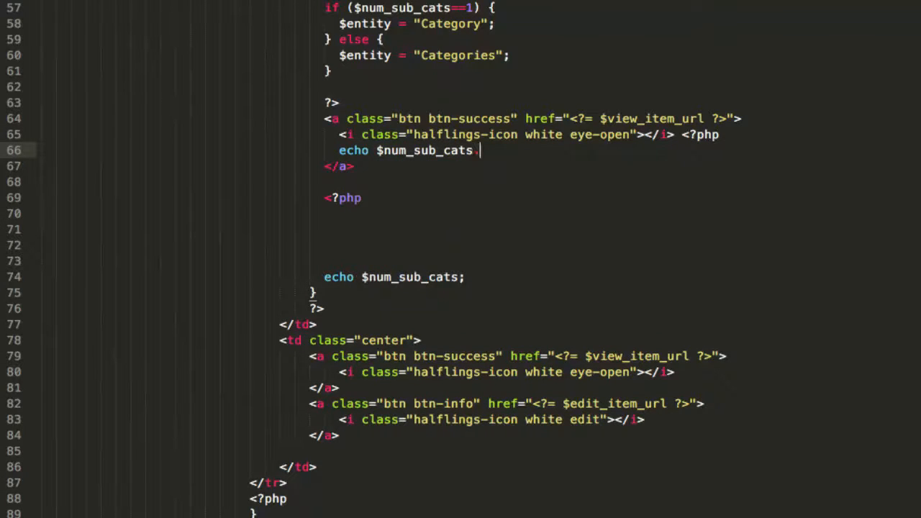
text(." ")
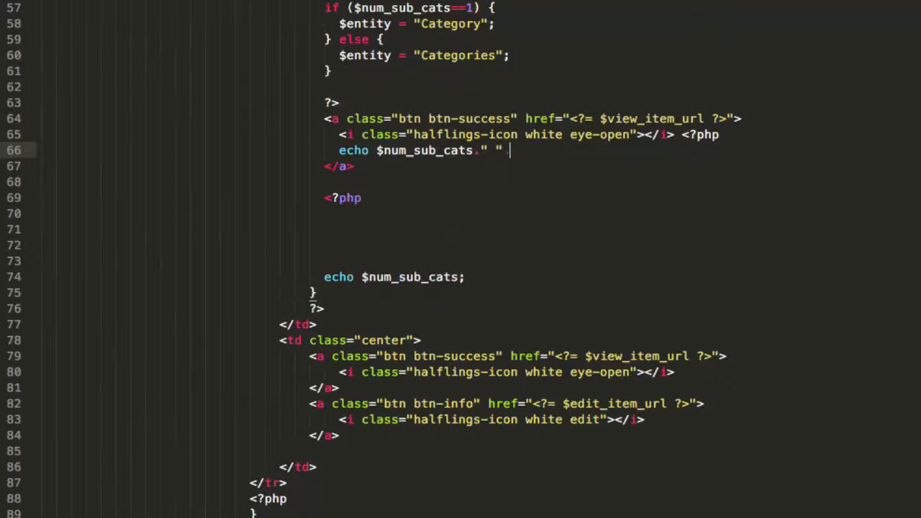
text(.$entity)
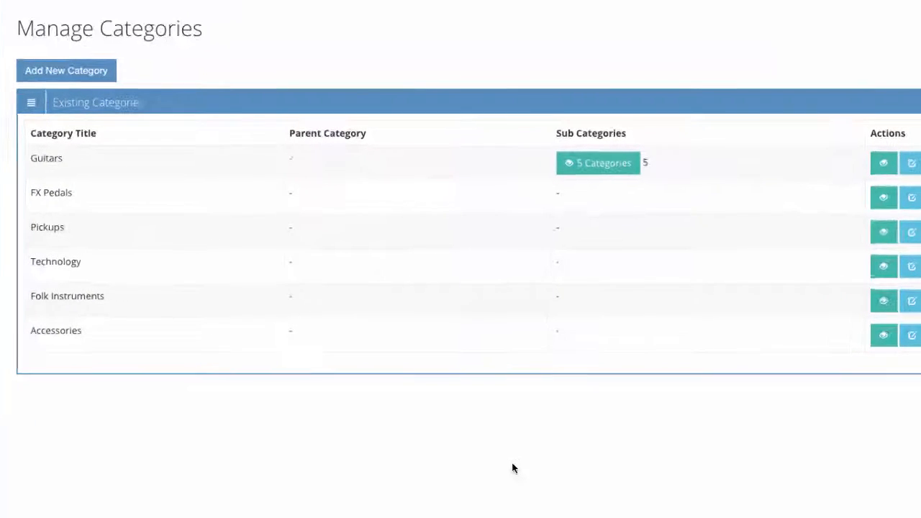
mouse_move(604, 170)
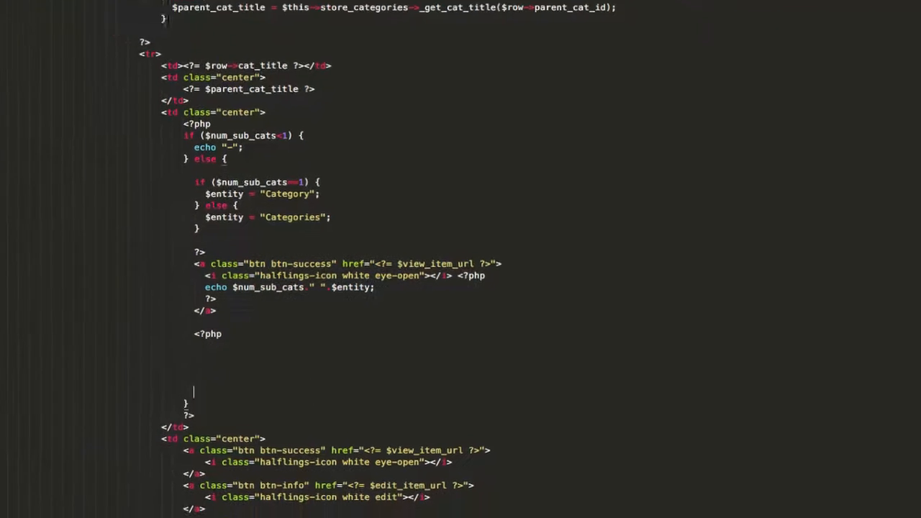
Change the button's class from btn-success to btn-default.
scroll(down, 3)
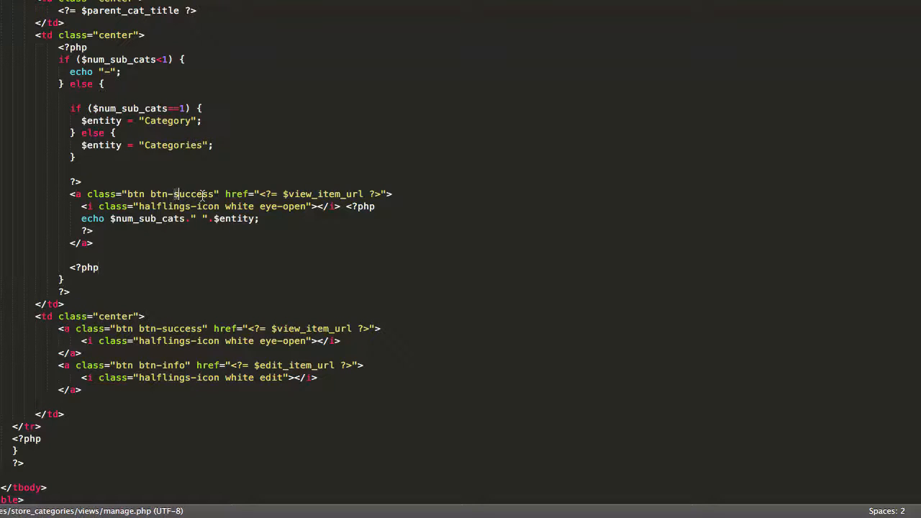
text(default)
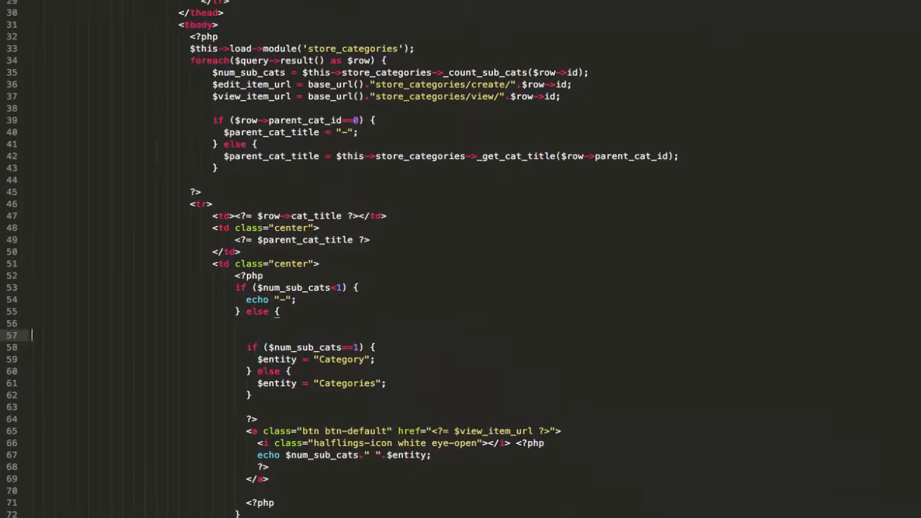
Define $sub_cat_url = base_url()."store_categories/manage/".$row->id; above the anchor.
key(Backspace)
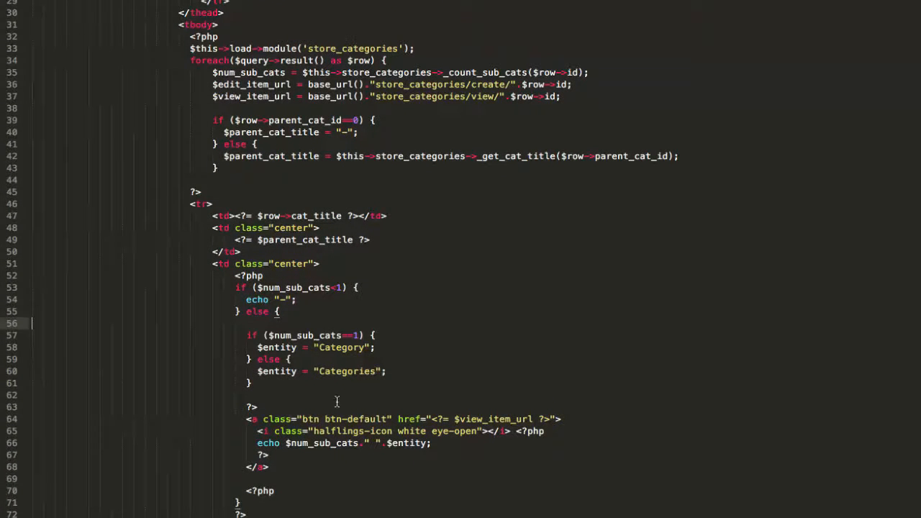
text($su)
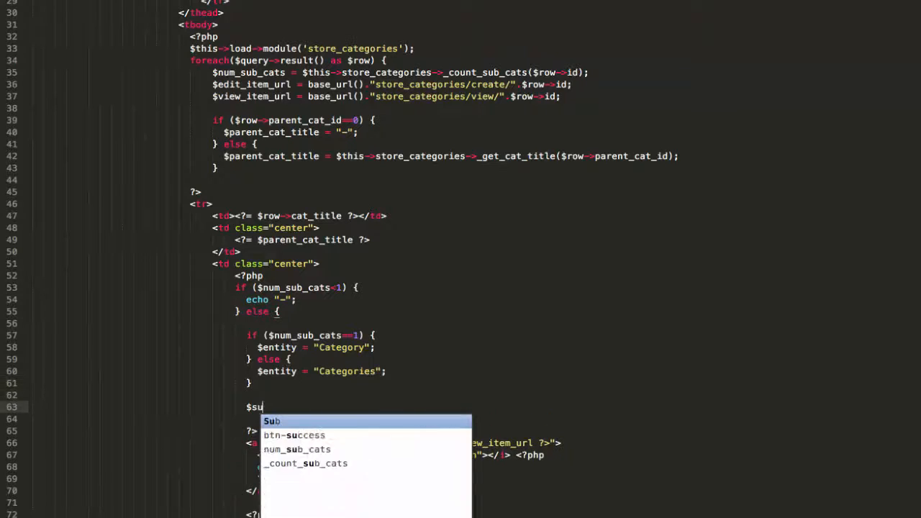
text(b_cat_)
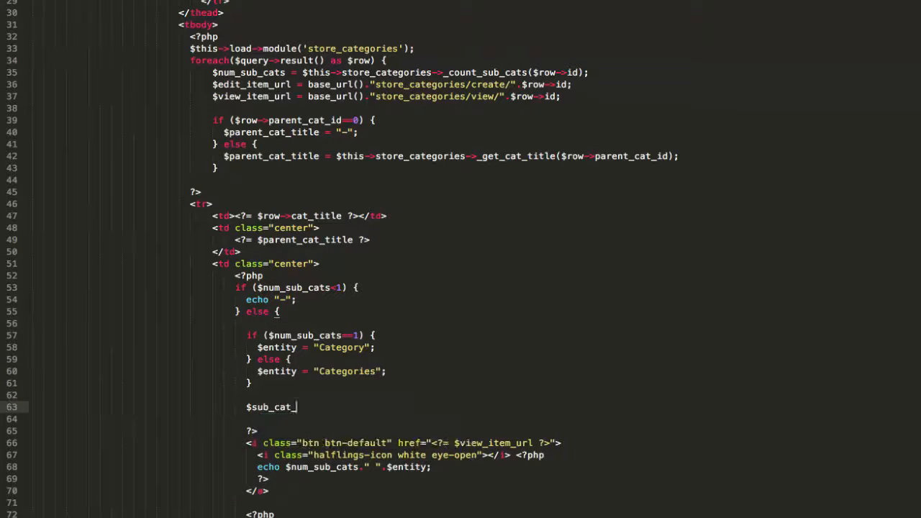
text(url = base_url().")
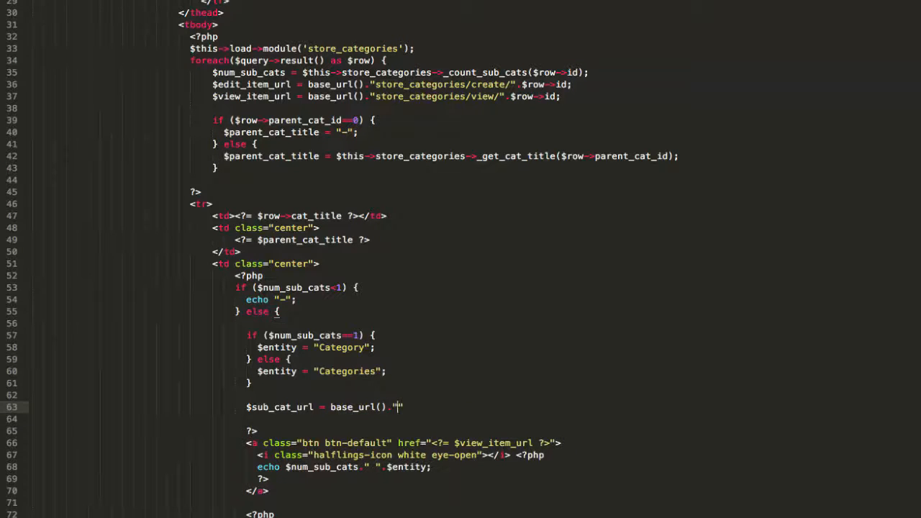
text(store_categories)
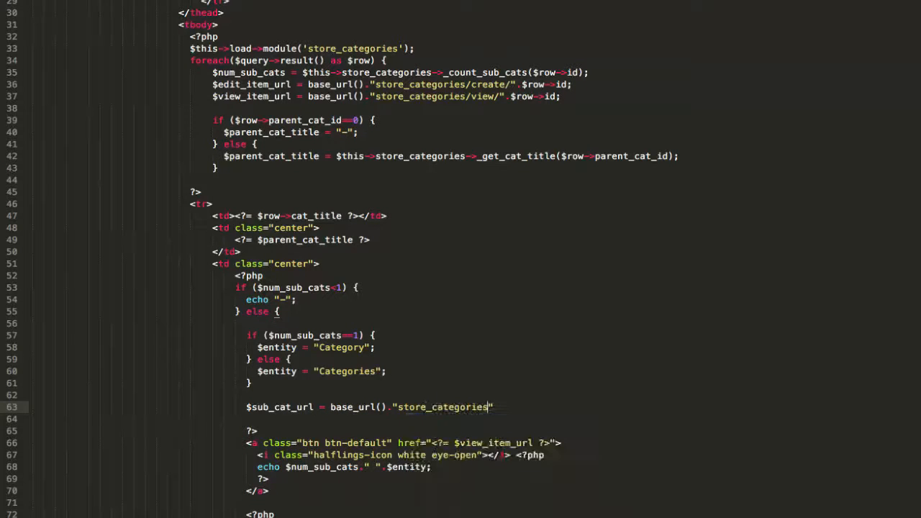
text(/manage/)
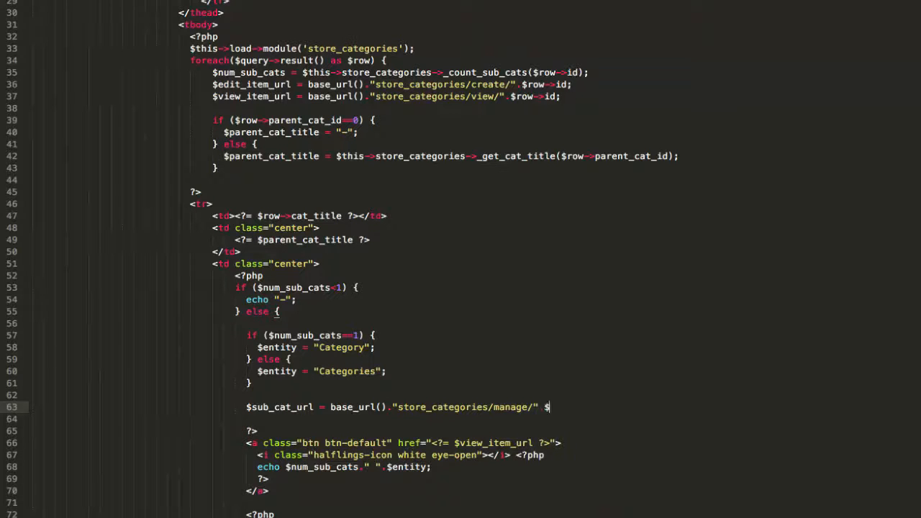
text(row->id;)
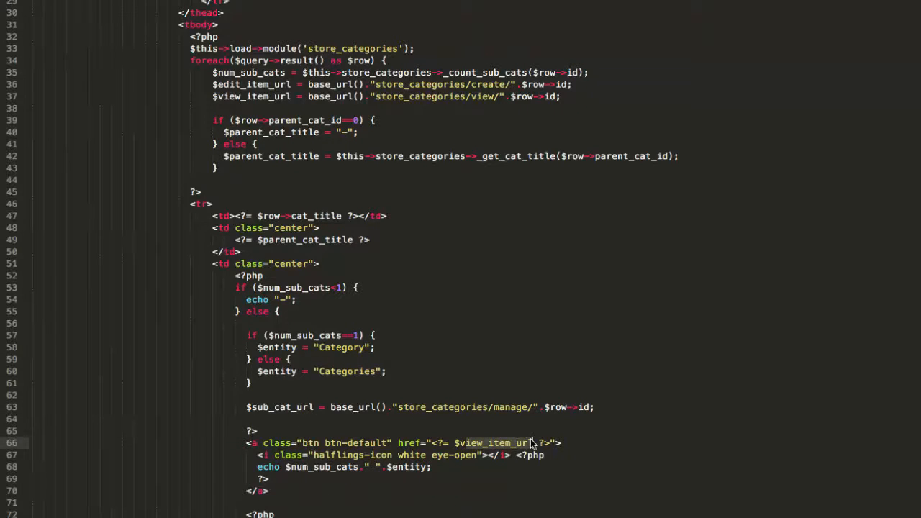
Point the button's href at $sub_cat_url instead of $view_item_url.
key(Backspace)
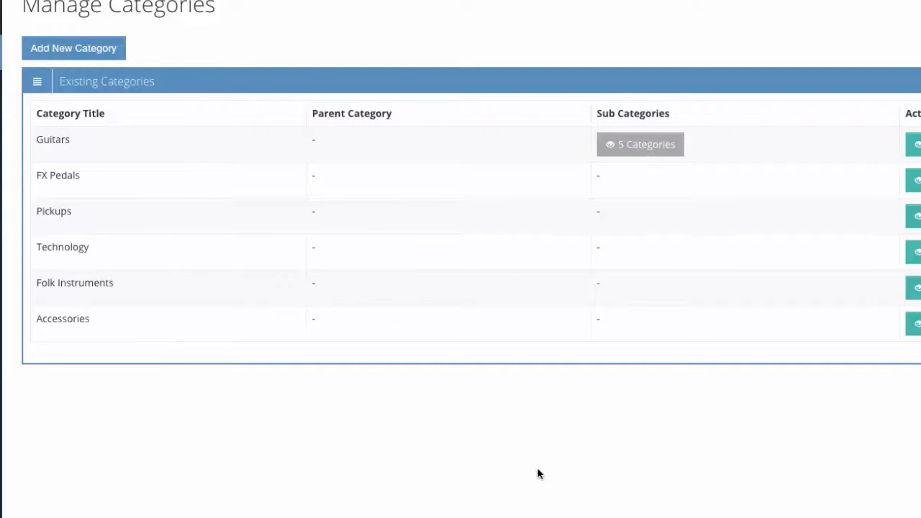
click(640, 144)
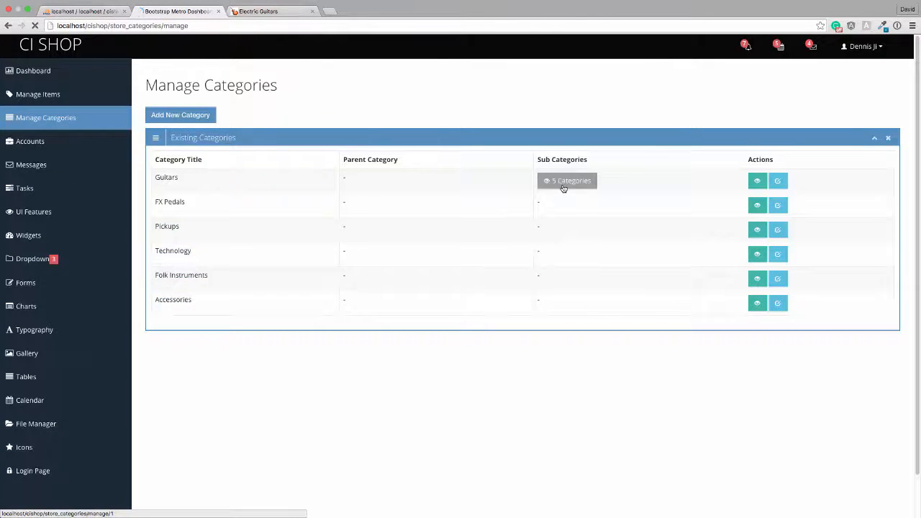
click(566, 181)
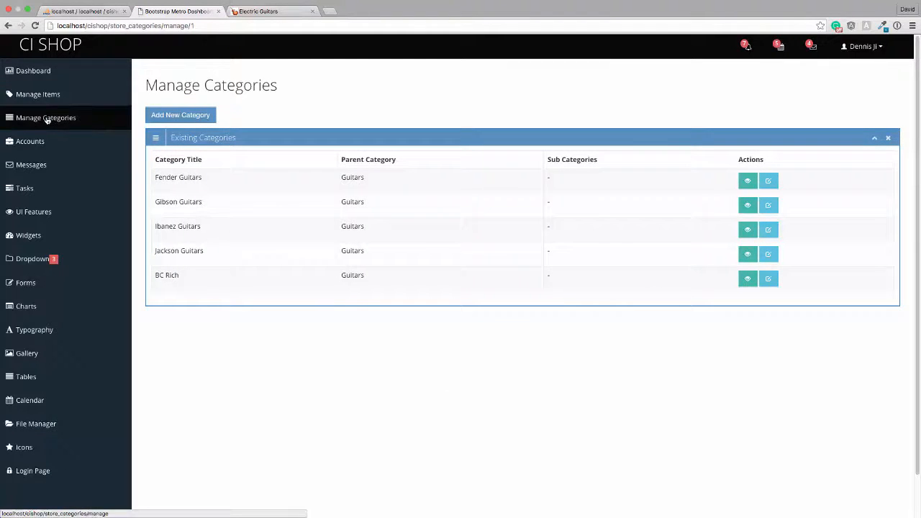
click(46, 118)
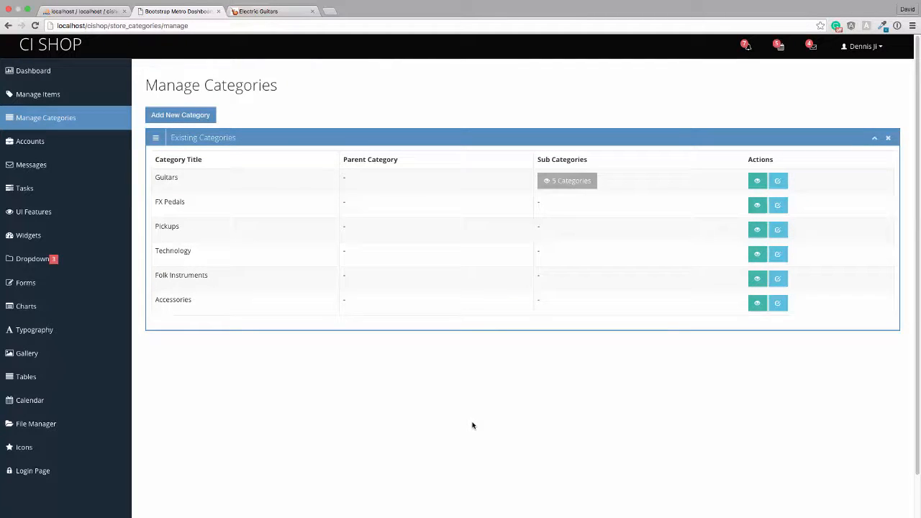
mouse_move(466, 420)
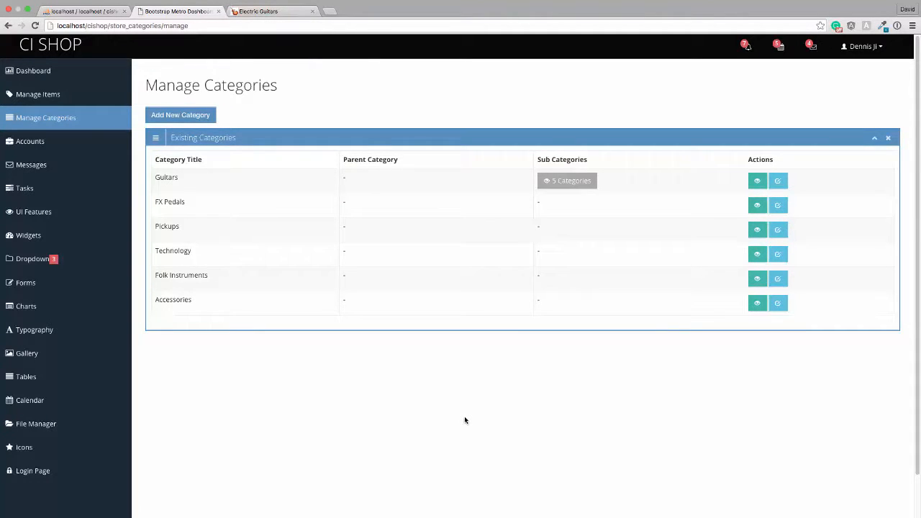